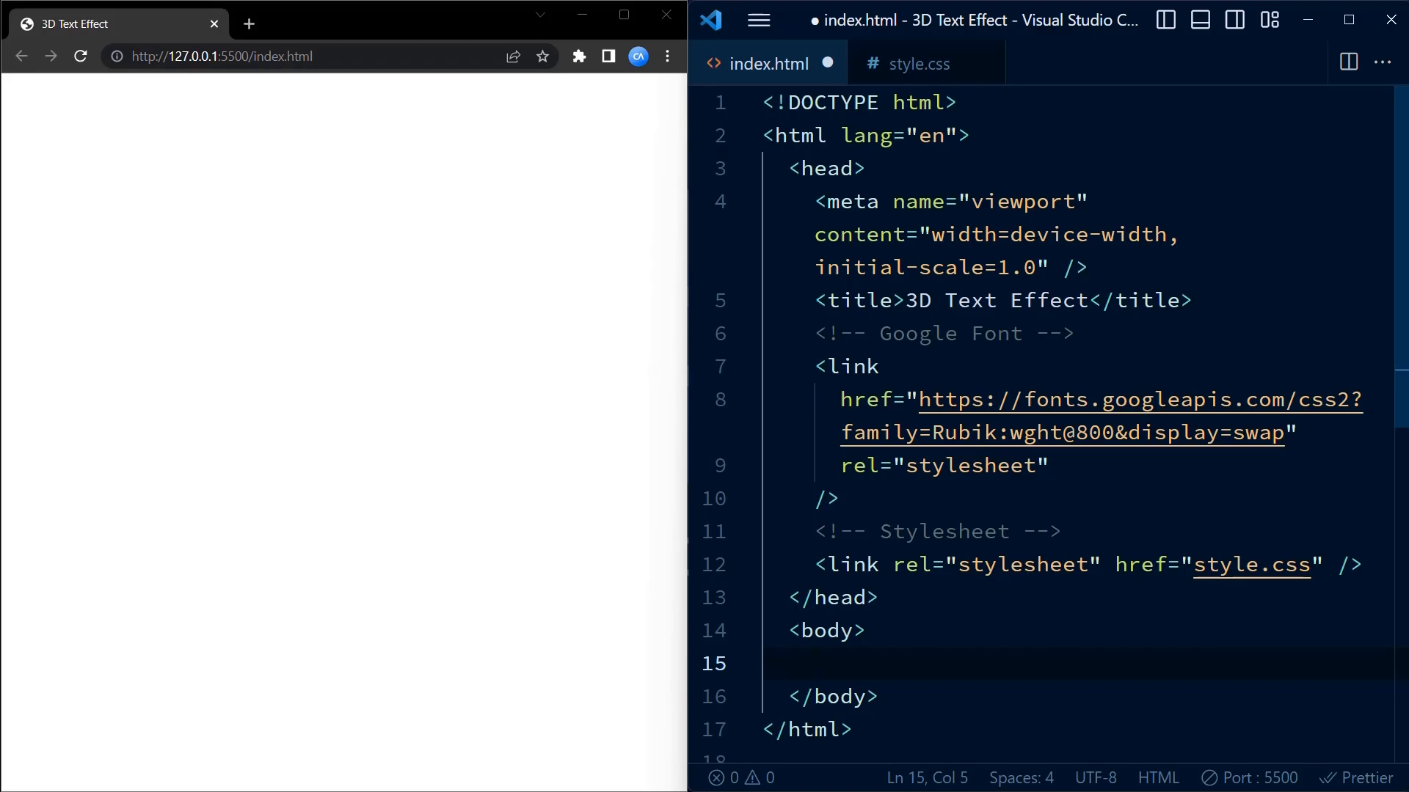
- Add an <h1>CODING ARTIST</h1> heading inside the body of index.html and save it
text(<h1></h1>)
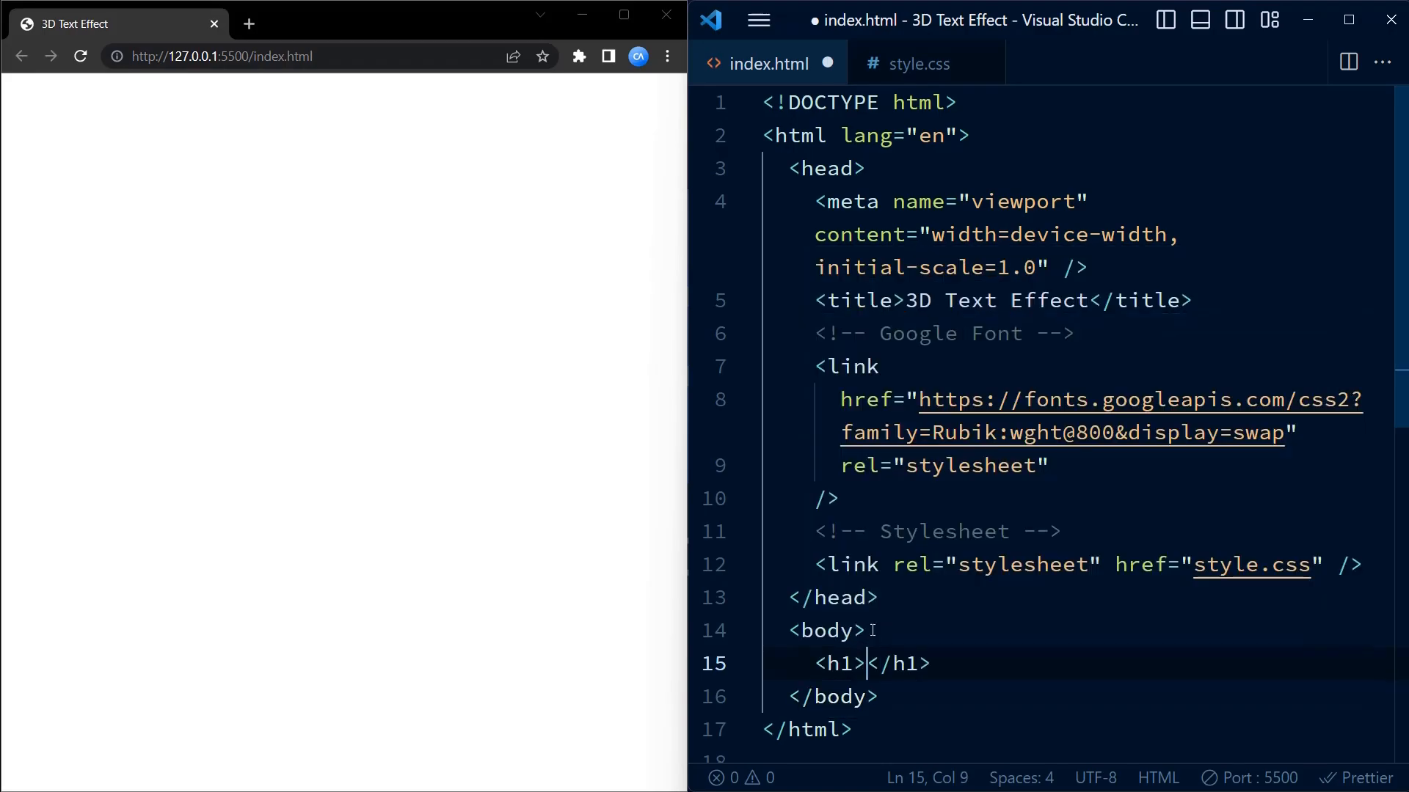
text(COD)
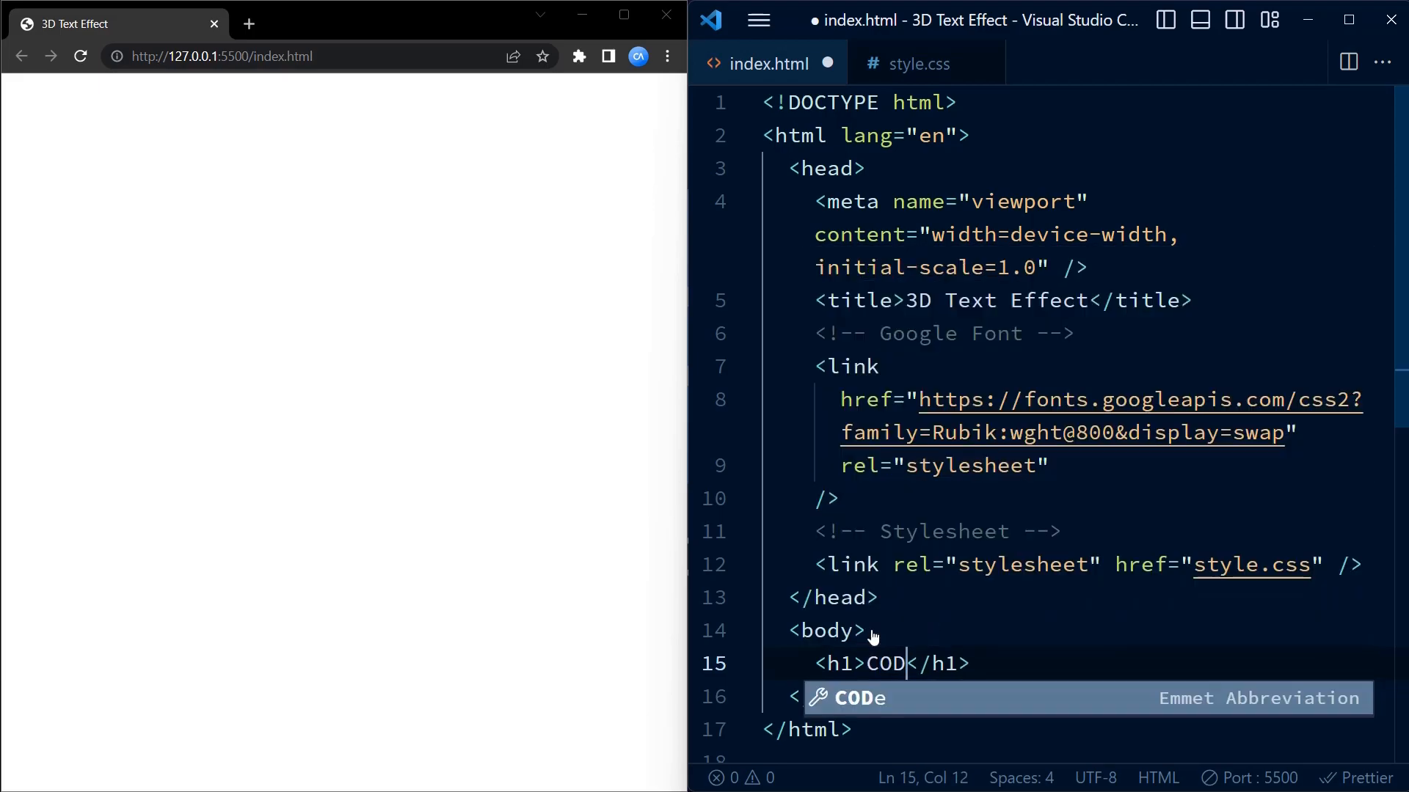
text(ING)
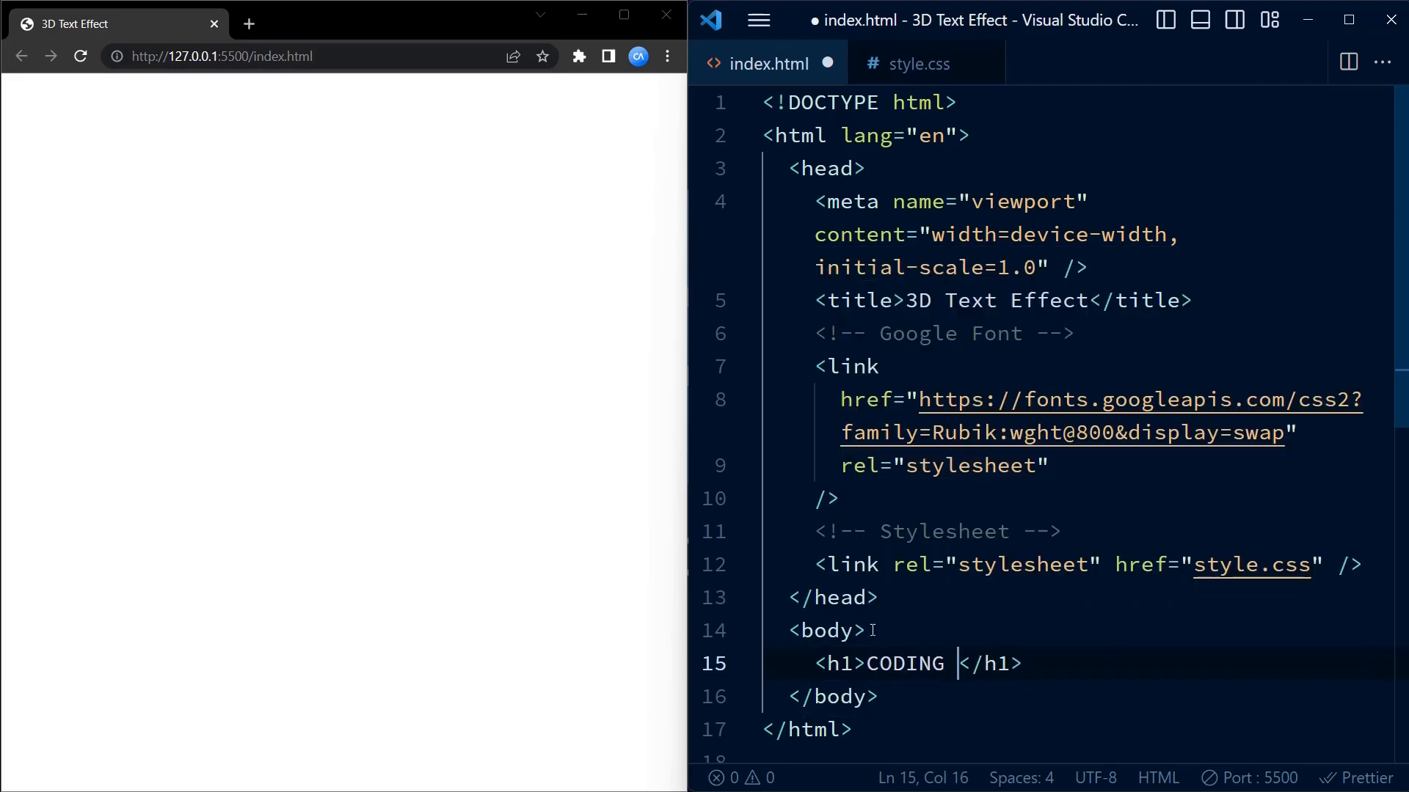
text(ARTIS)
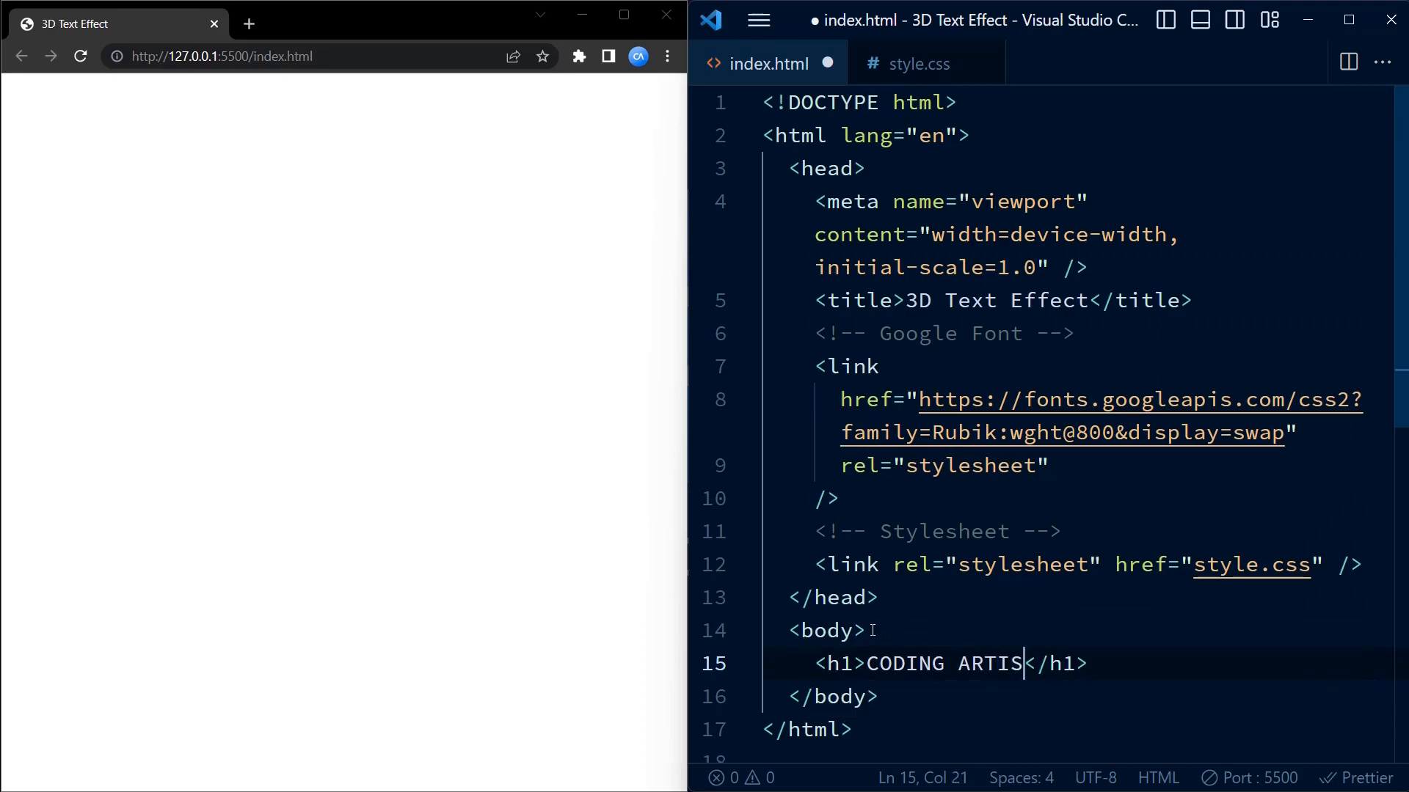
text(T)
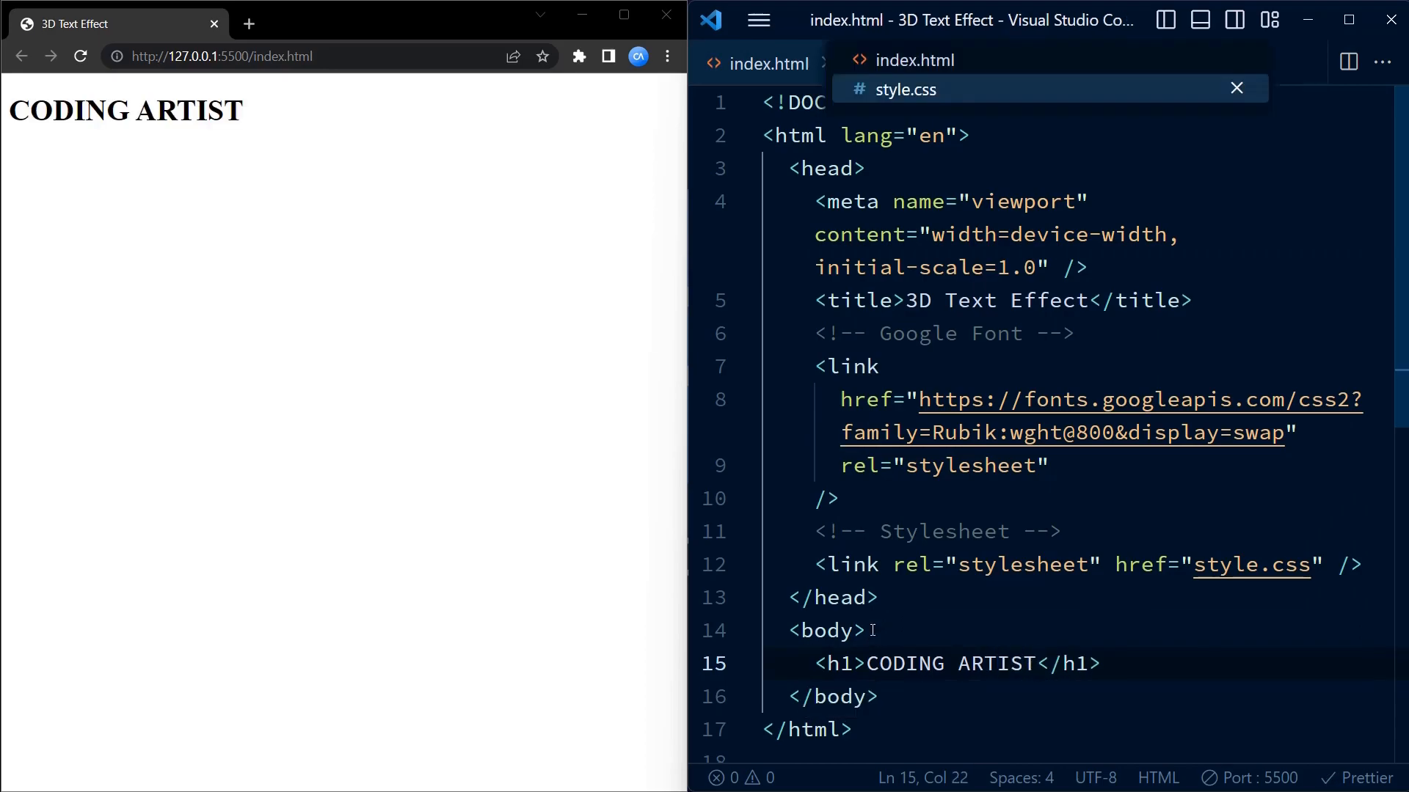
- Start an h1 rule in style.css with font-size 4.5em
click(906, 90)
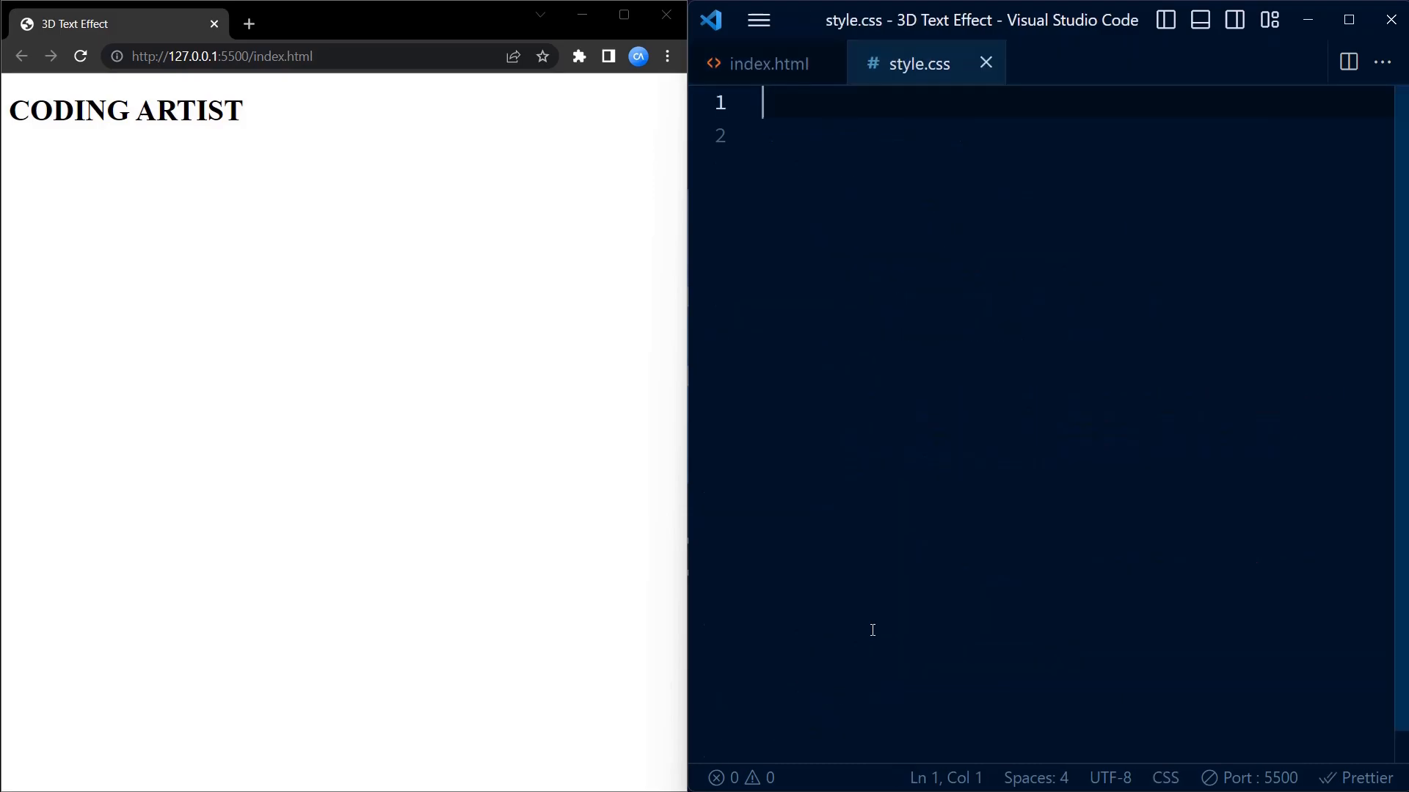
text(h1{})
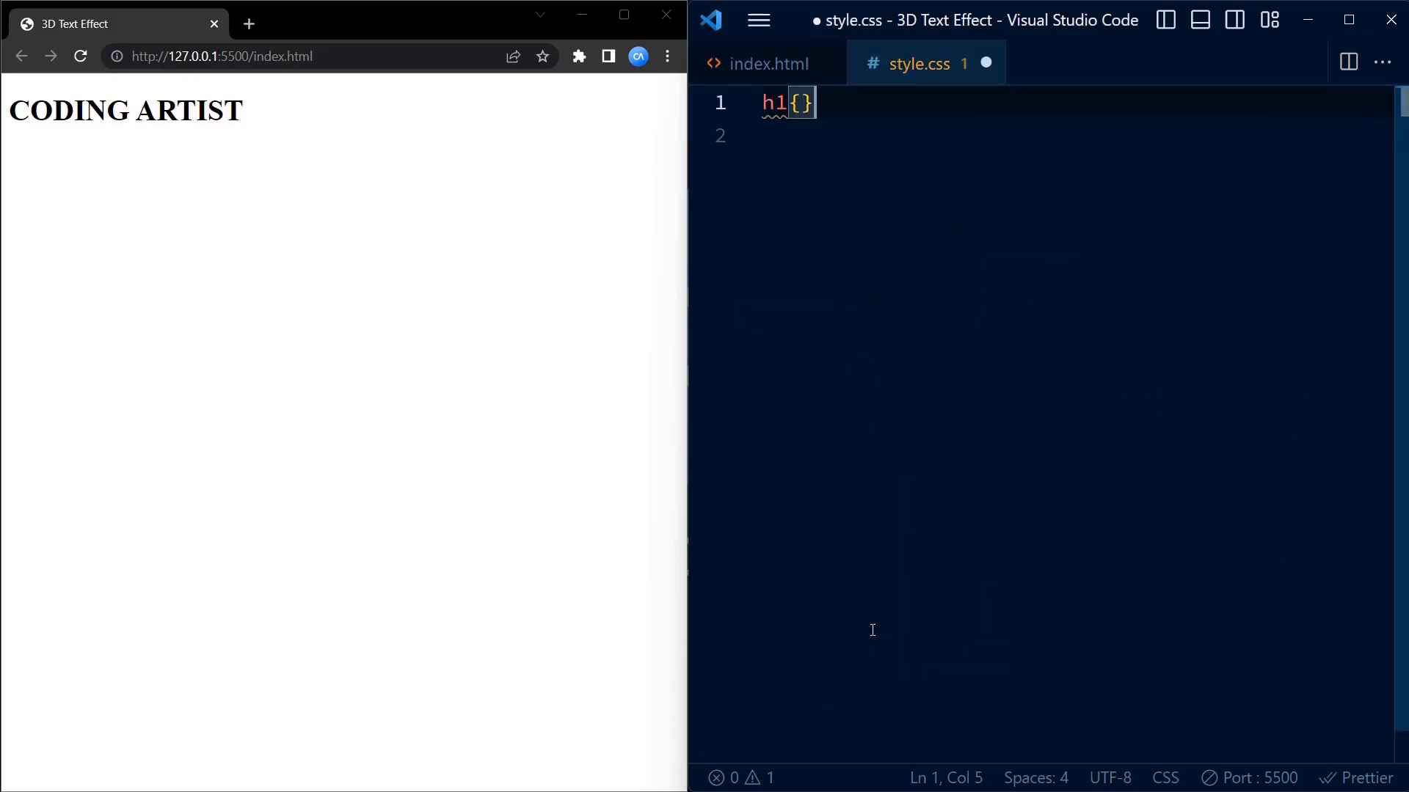
text(font)
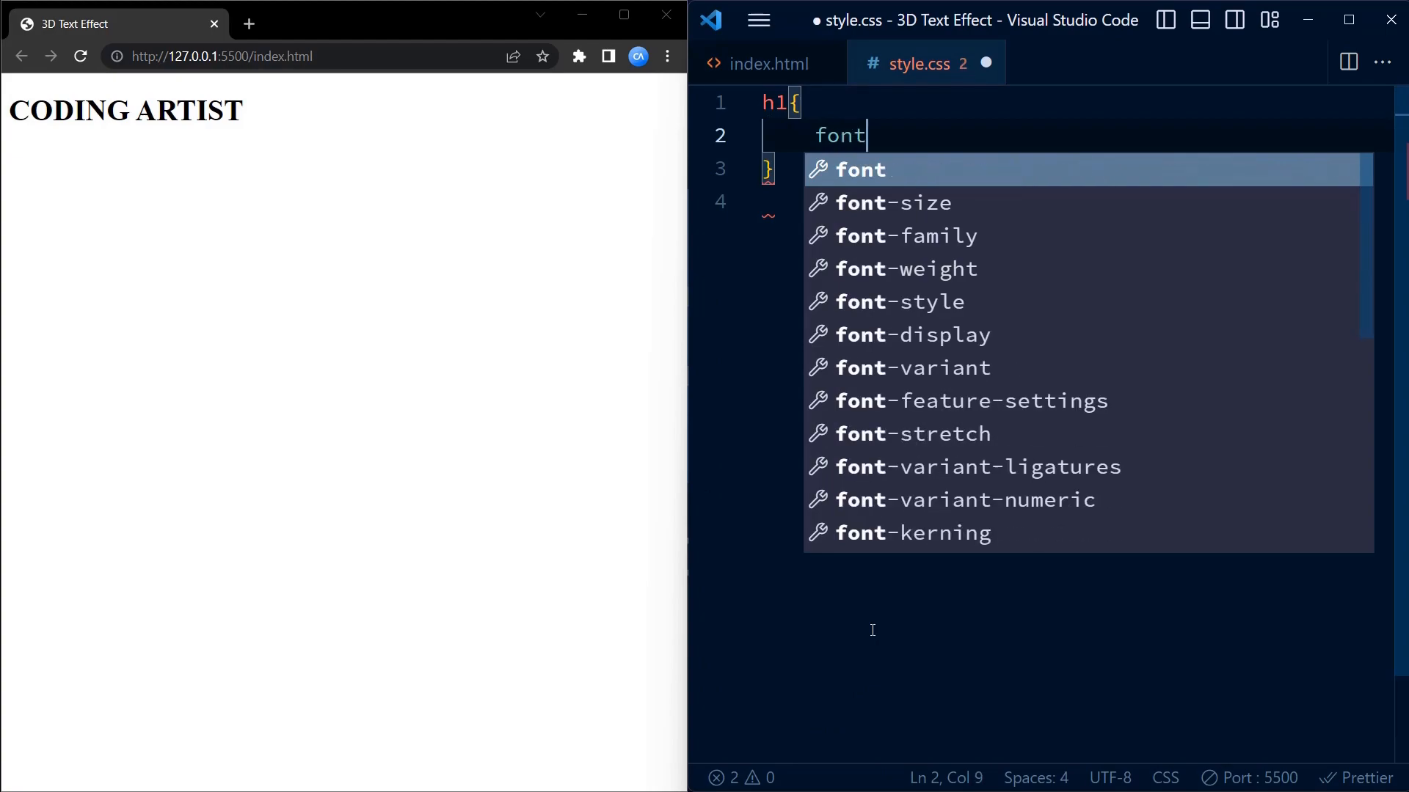
text(-size: 4;)
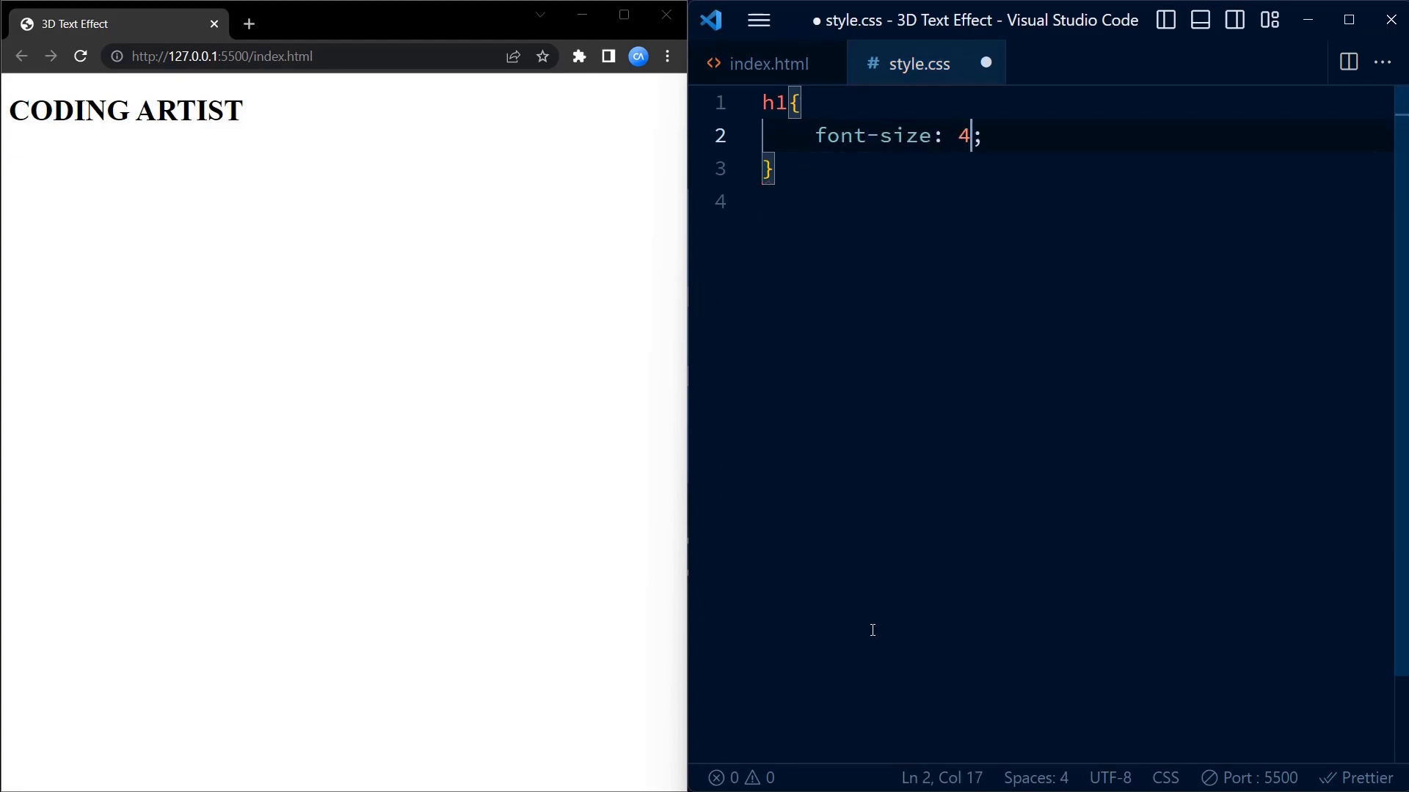
text(.5em)
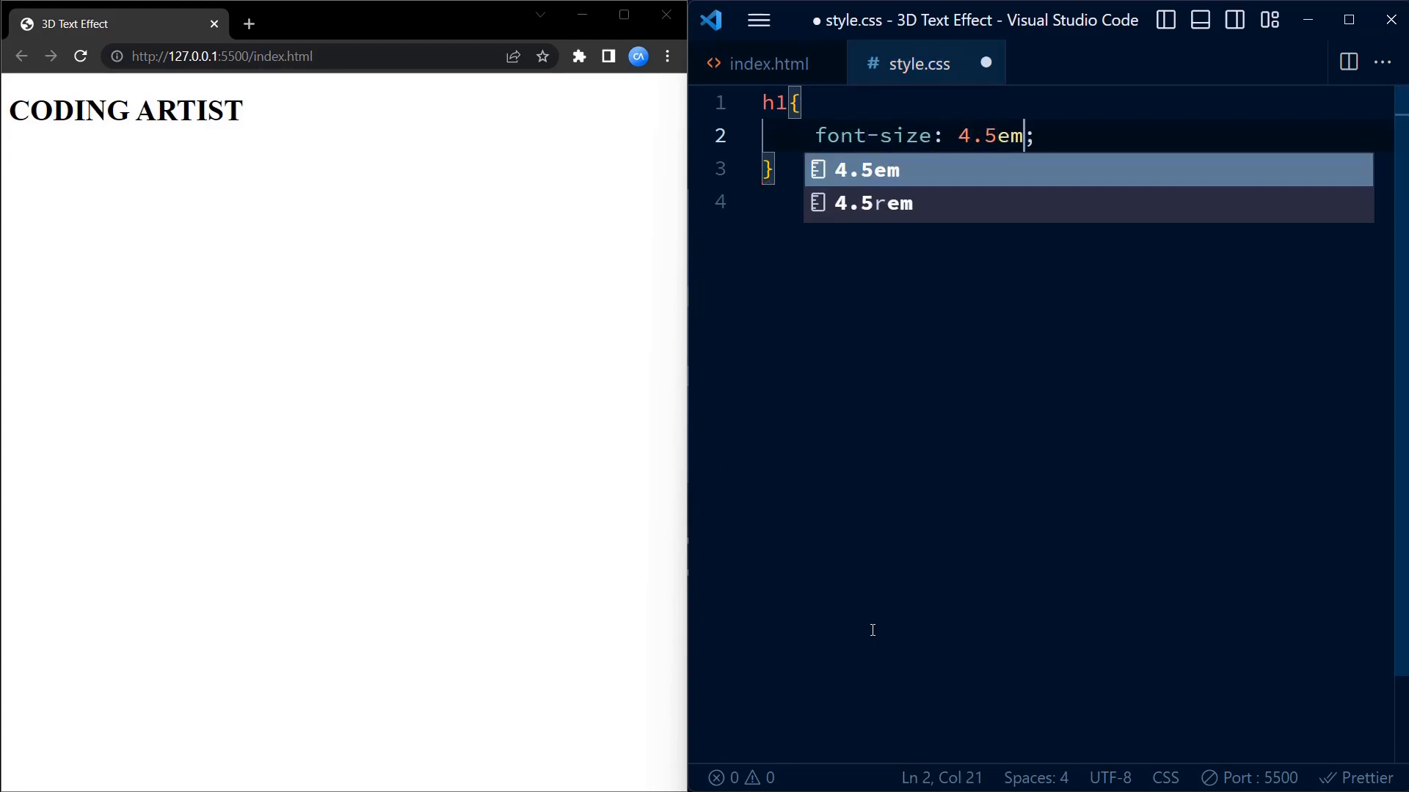
- Give the h1 width 100% and text-align center, then begin a position declaration
text(w)
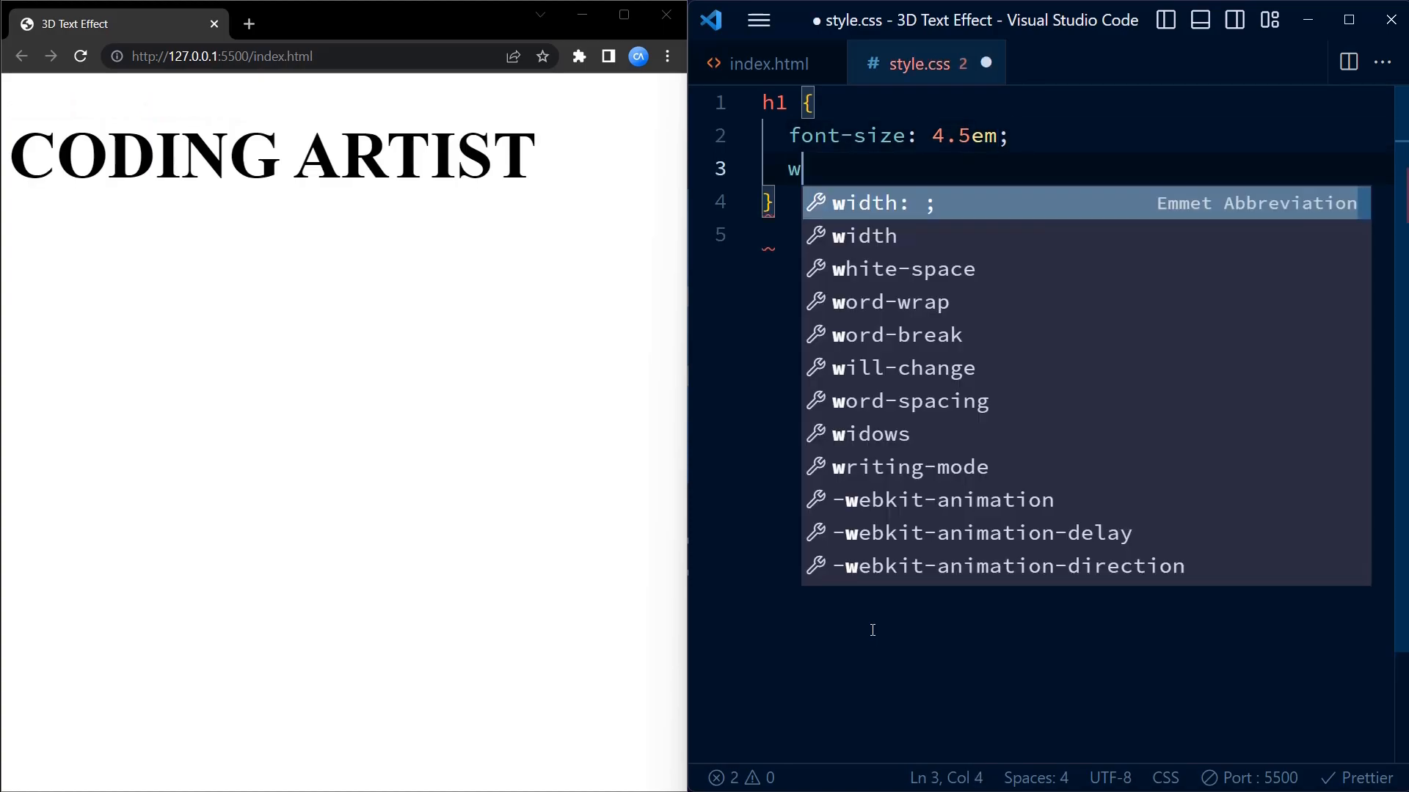
text(idth: 100;)
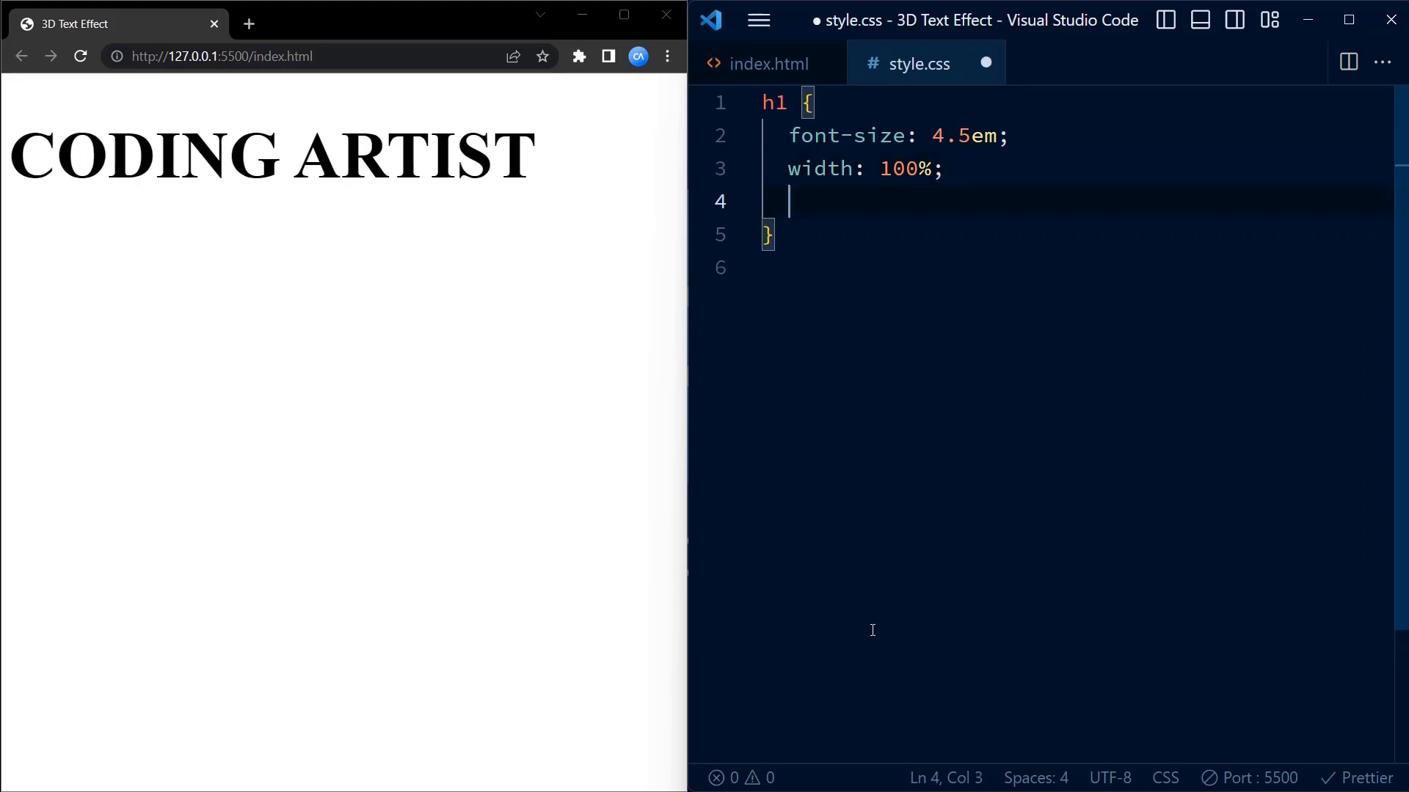
text(text-align: ce;)
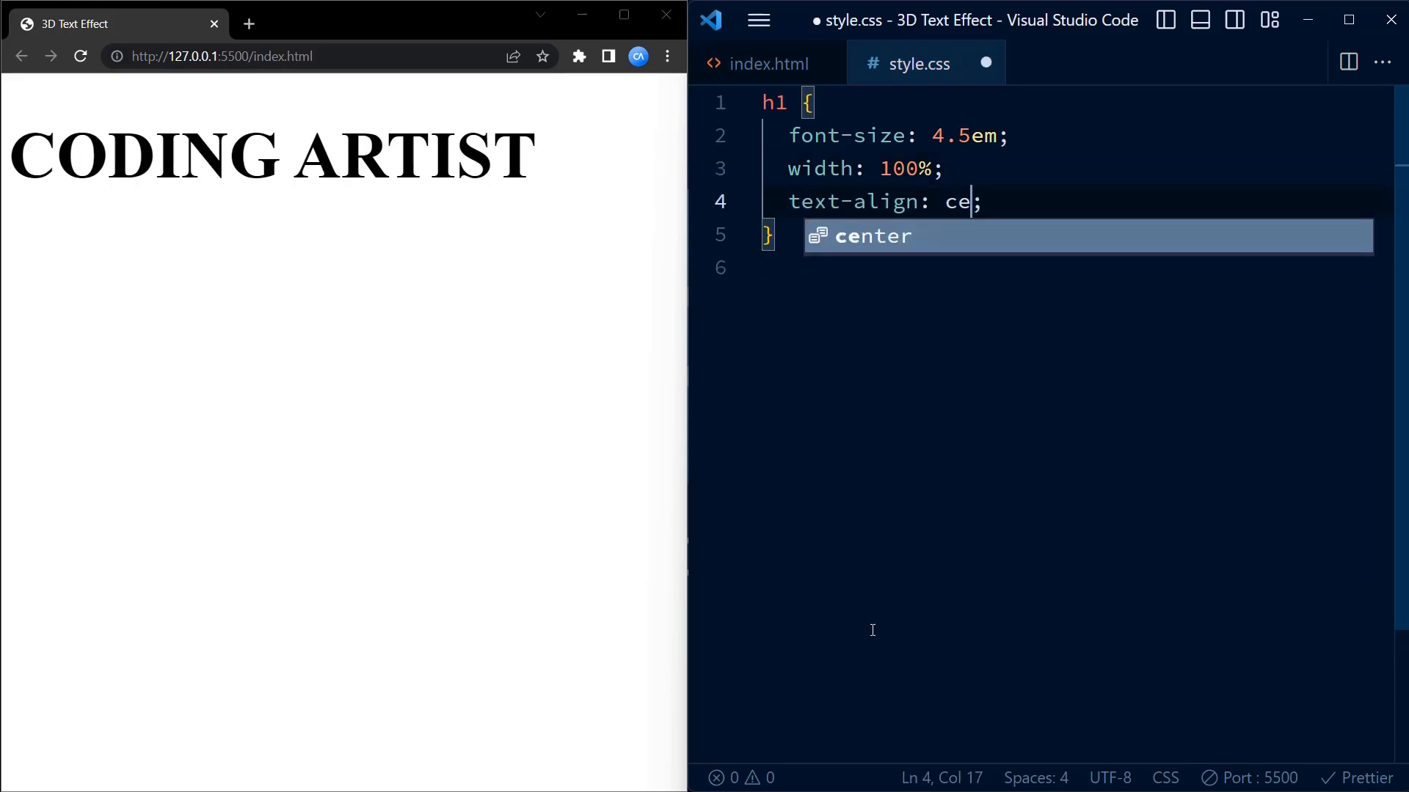
key(Enter)
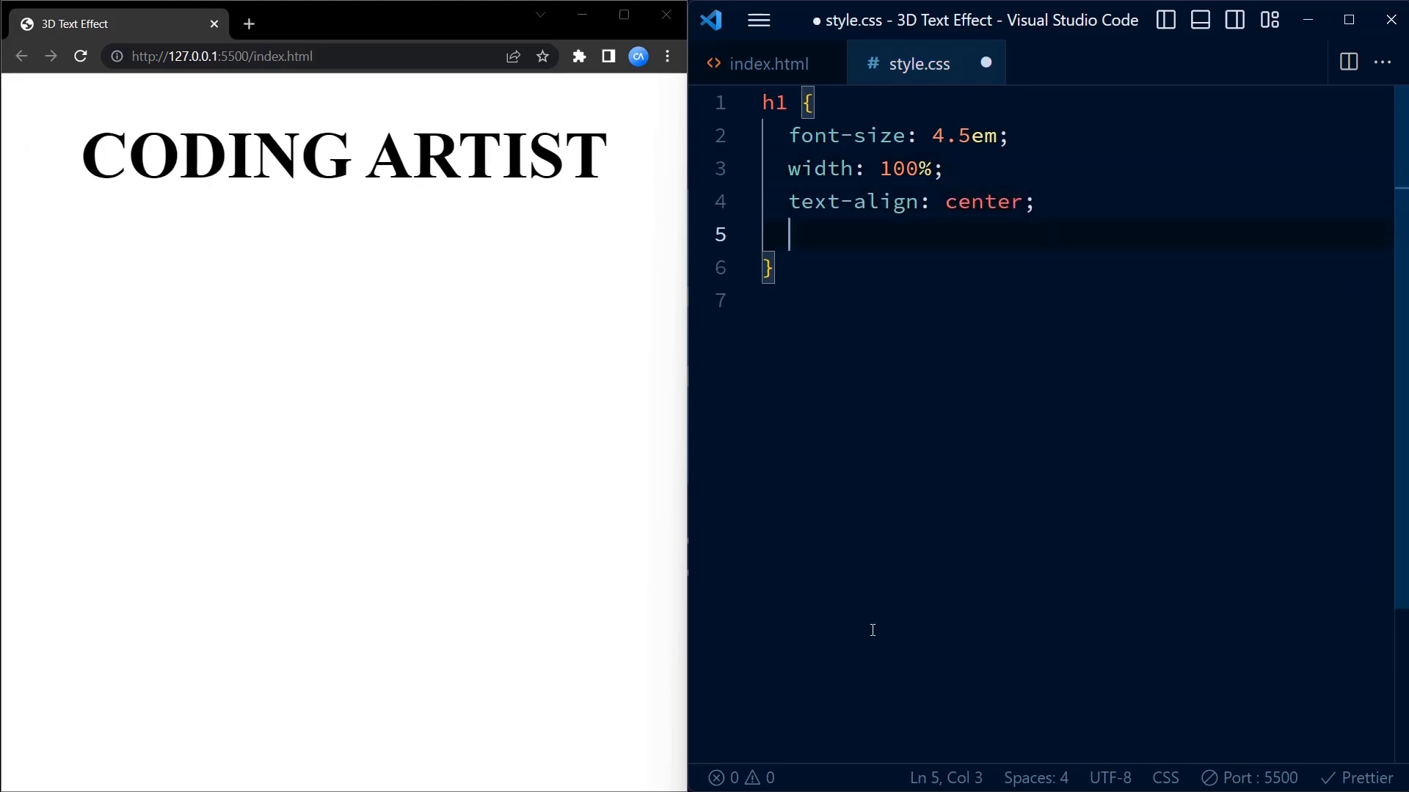
text(position: ;)
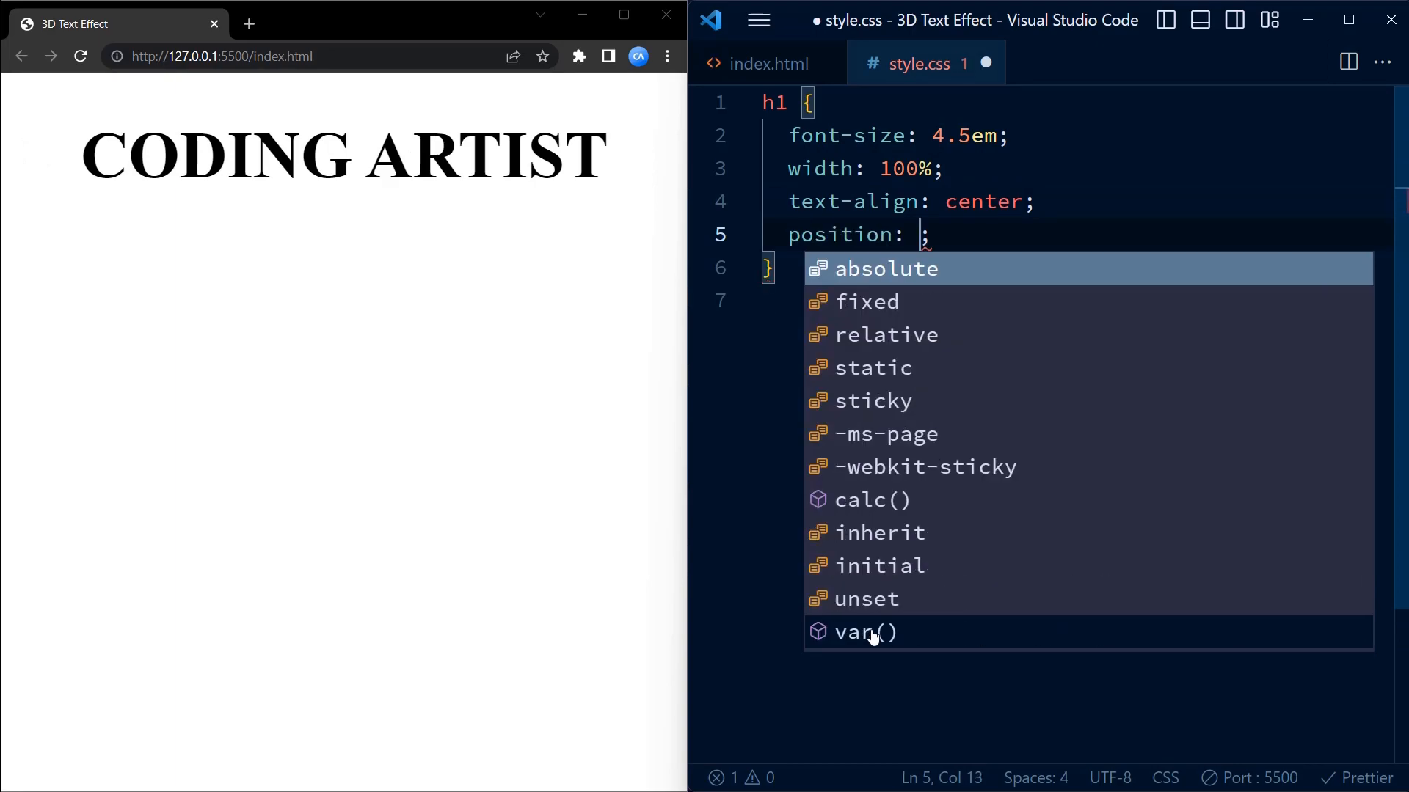
- Set the heading to position absolute with transform translate(-50%, -50%)
click(885, 268)
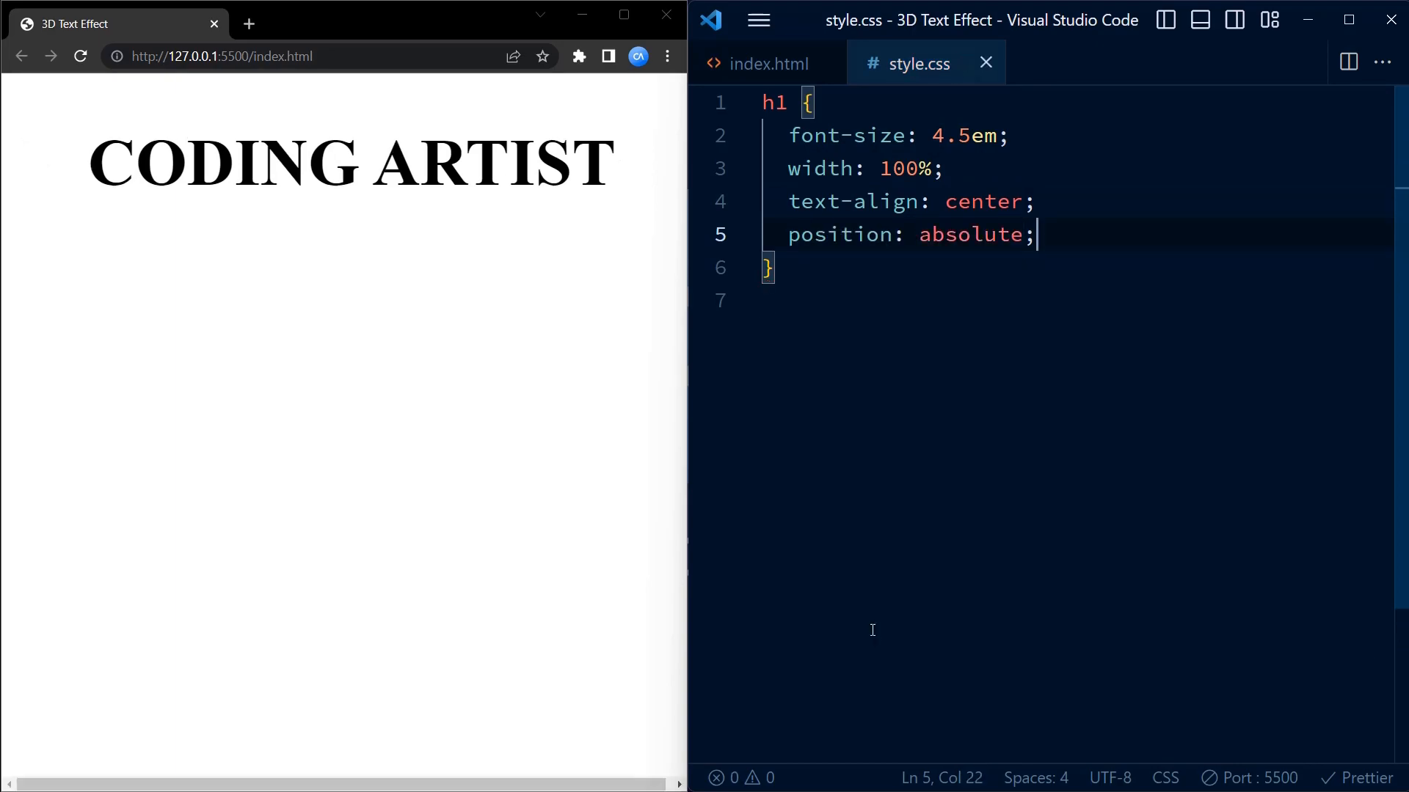
text(transform: translate(-50);)
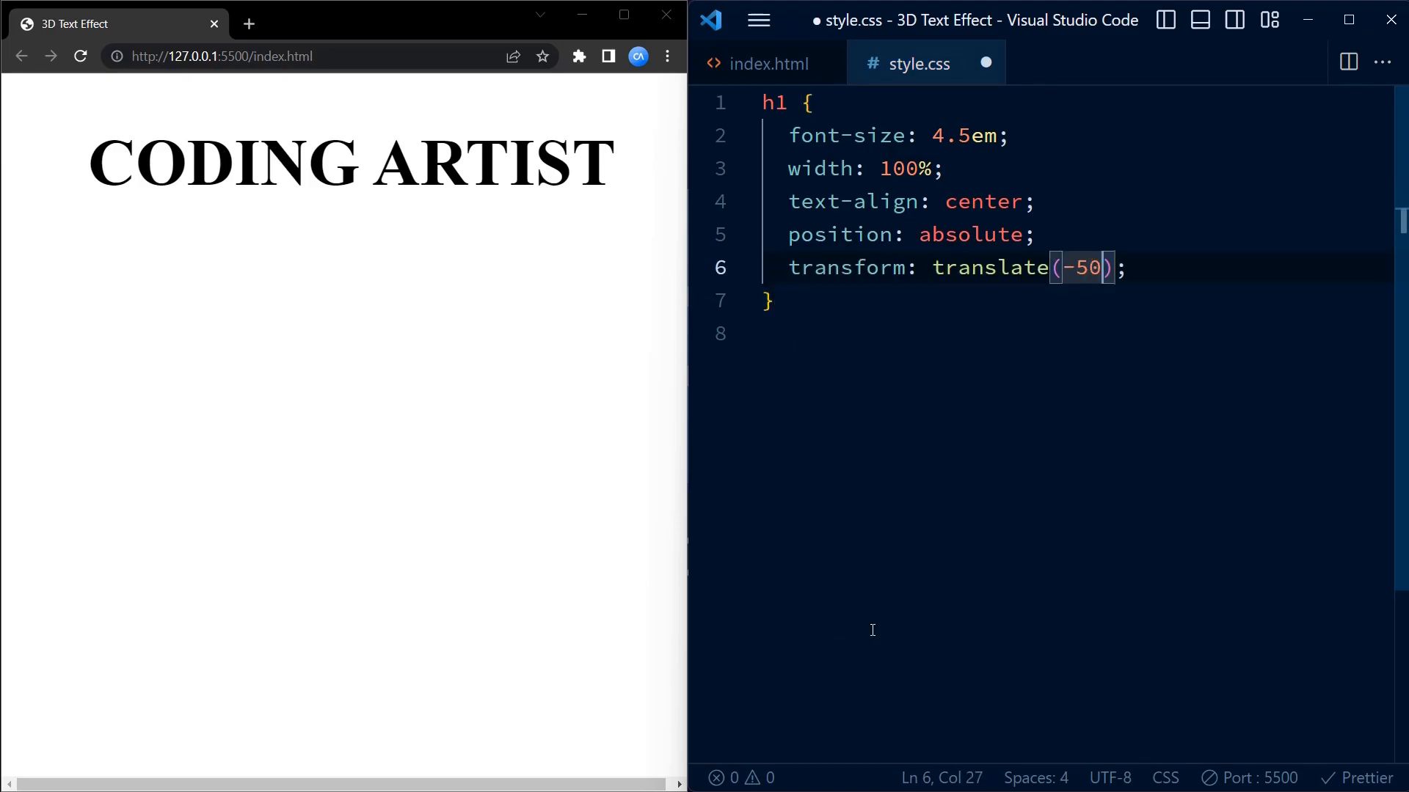
text(%,-5)
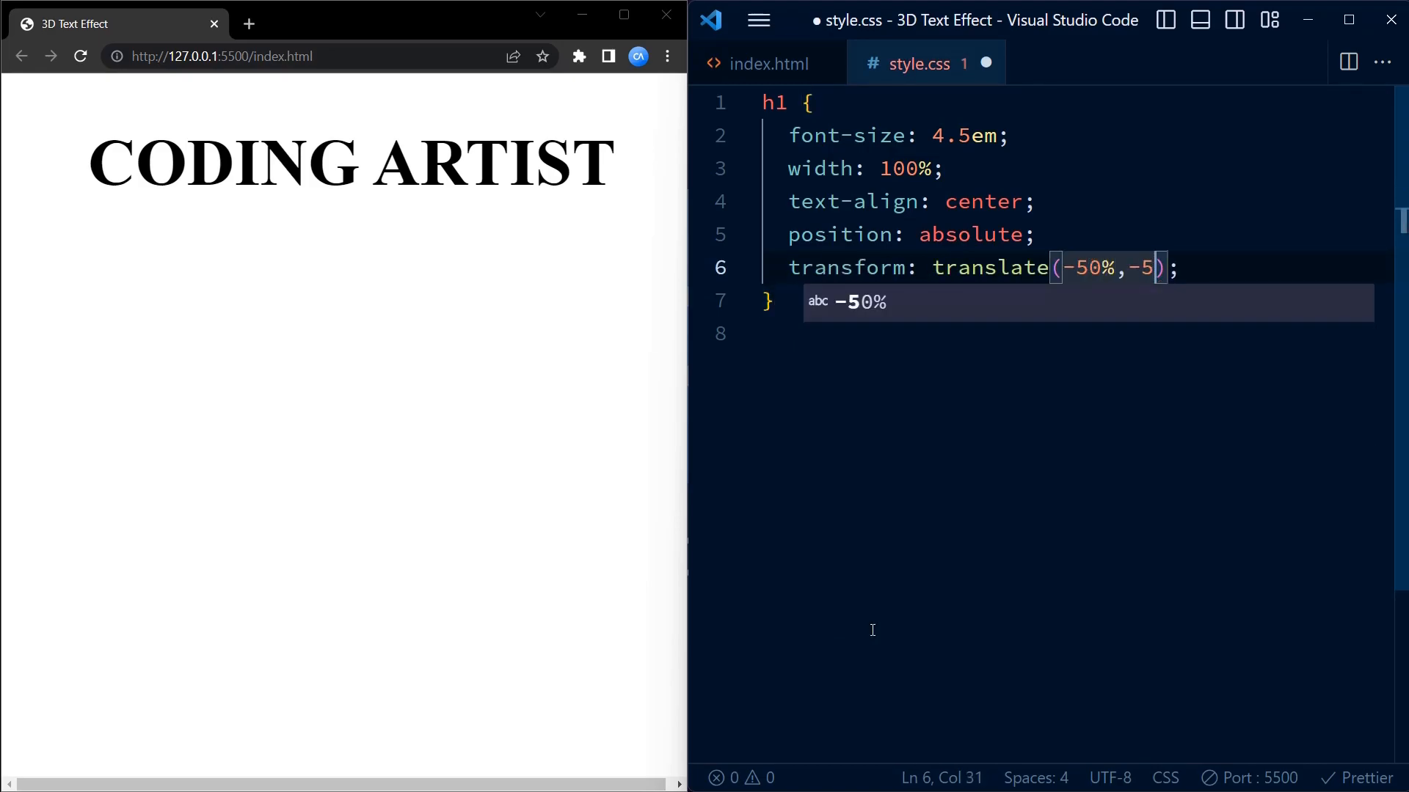
text(0%)
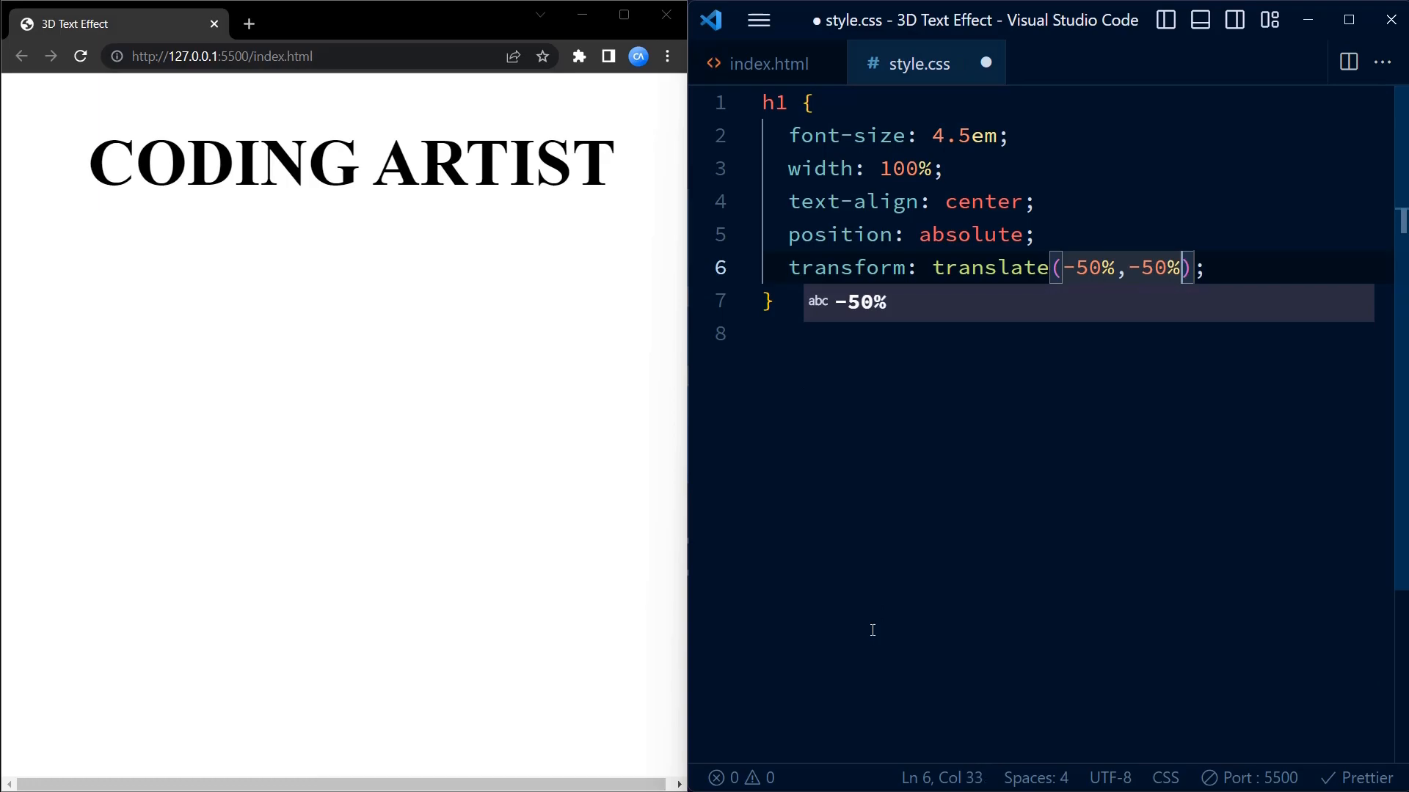
key(Enter)
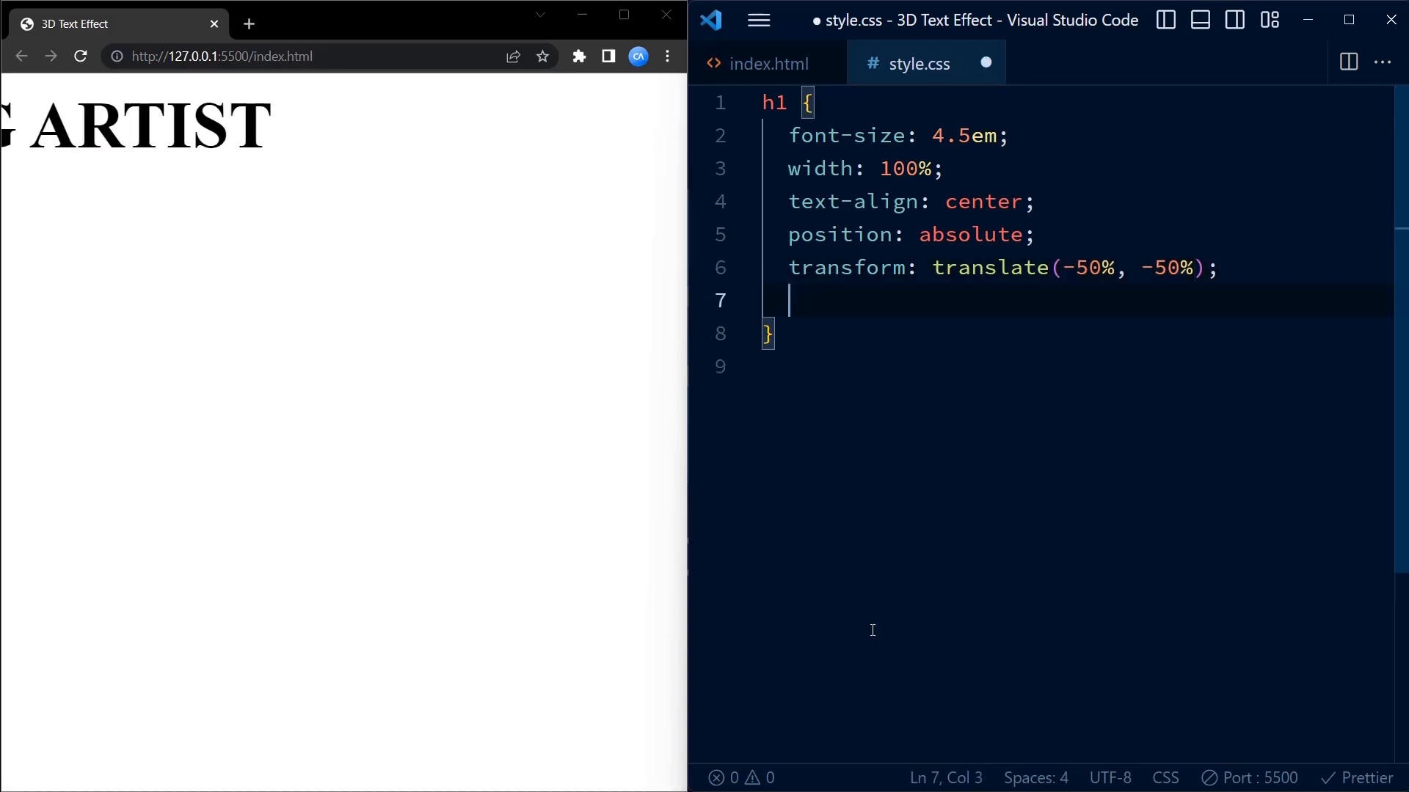
- Add top: 50% and left: 50% to centre the heading, then begin a font line
text(top: 5;)
text(l)
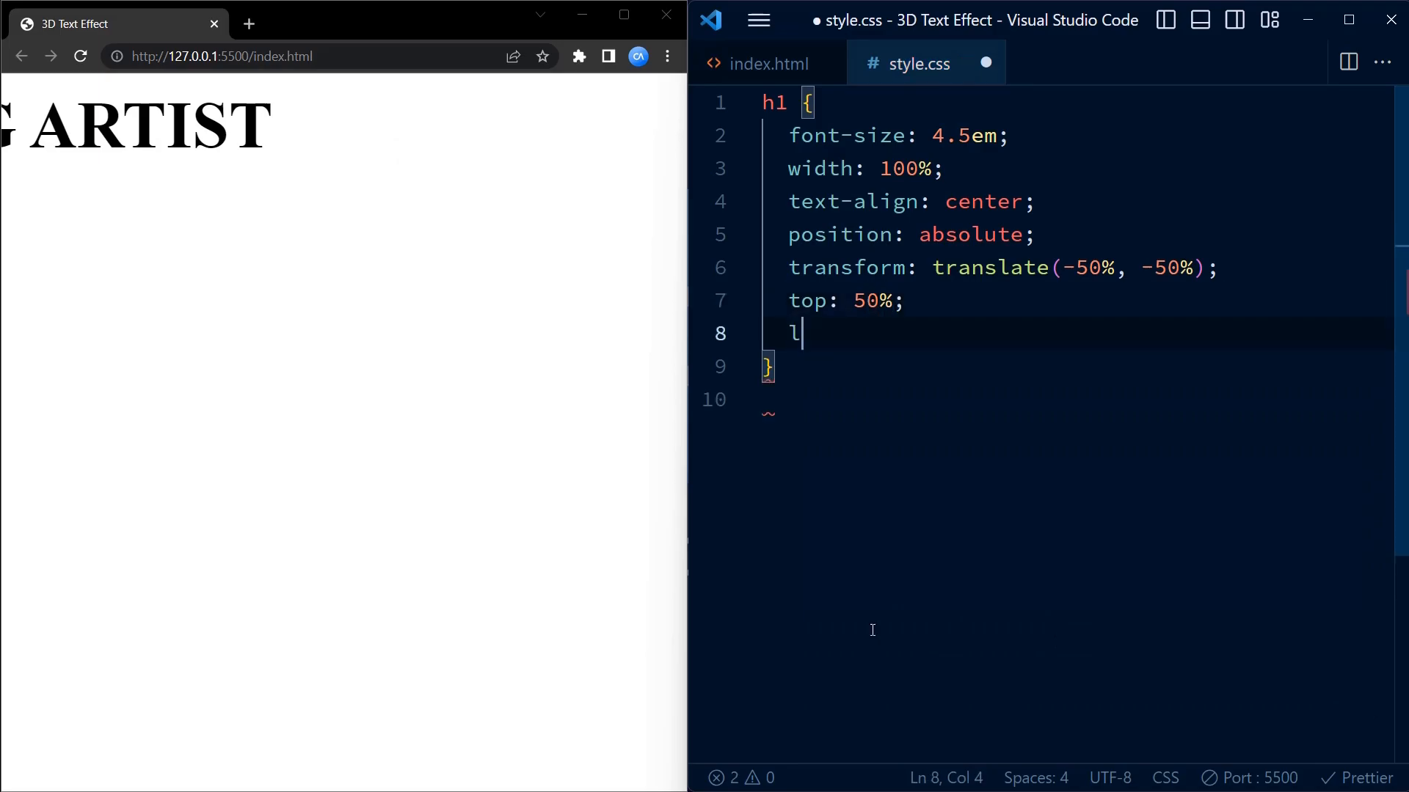
text(eft: 50;)
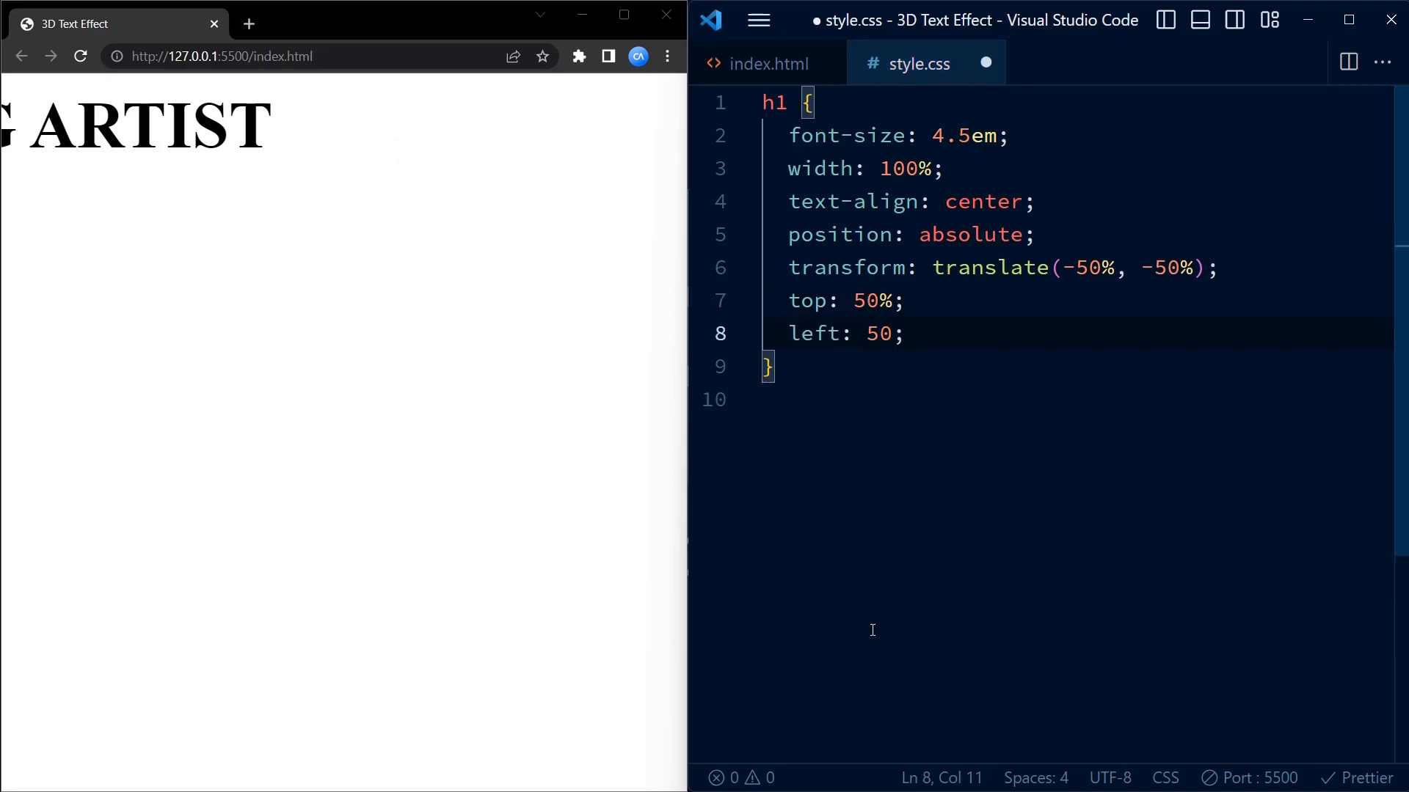
text(%)
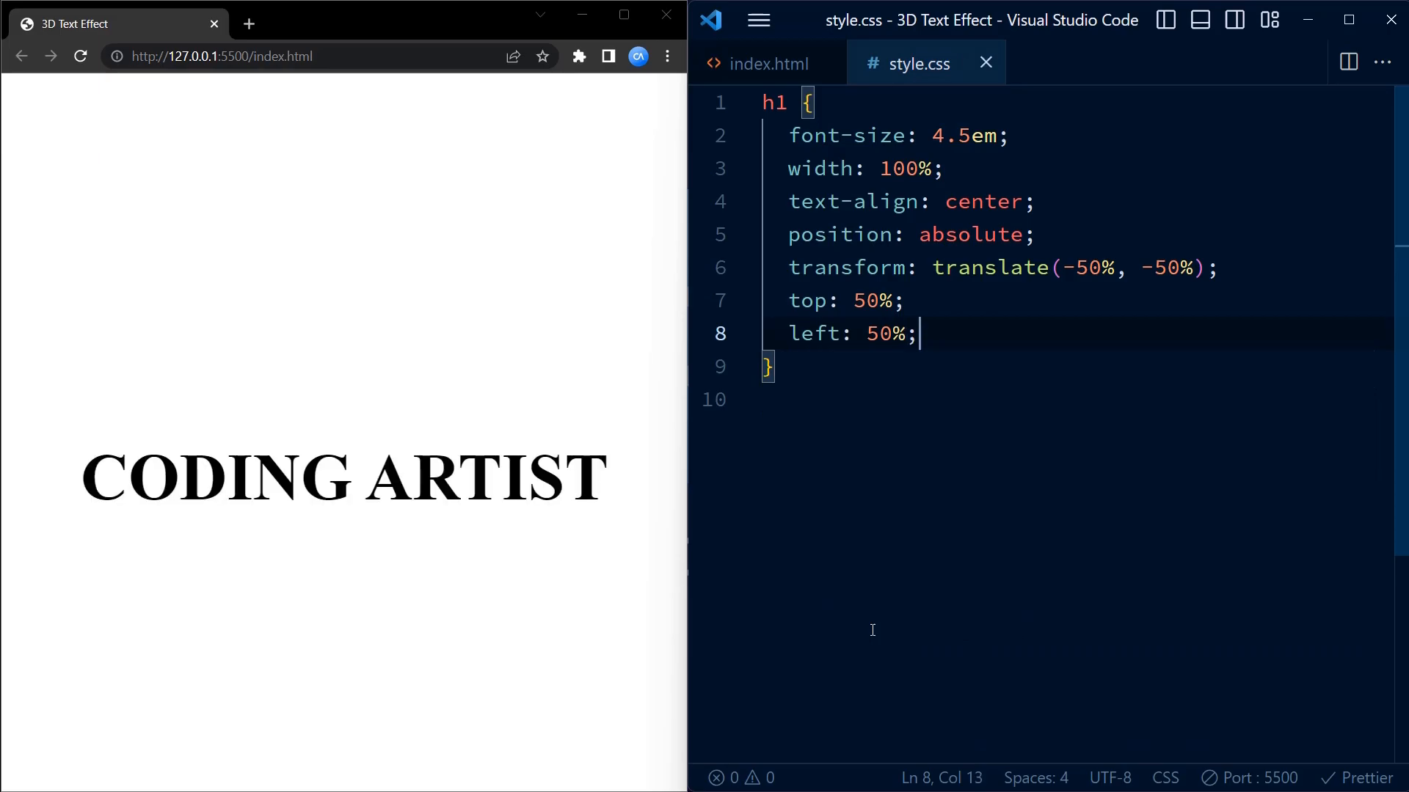
text(font-family: "";)
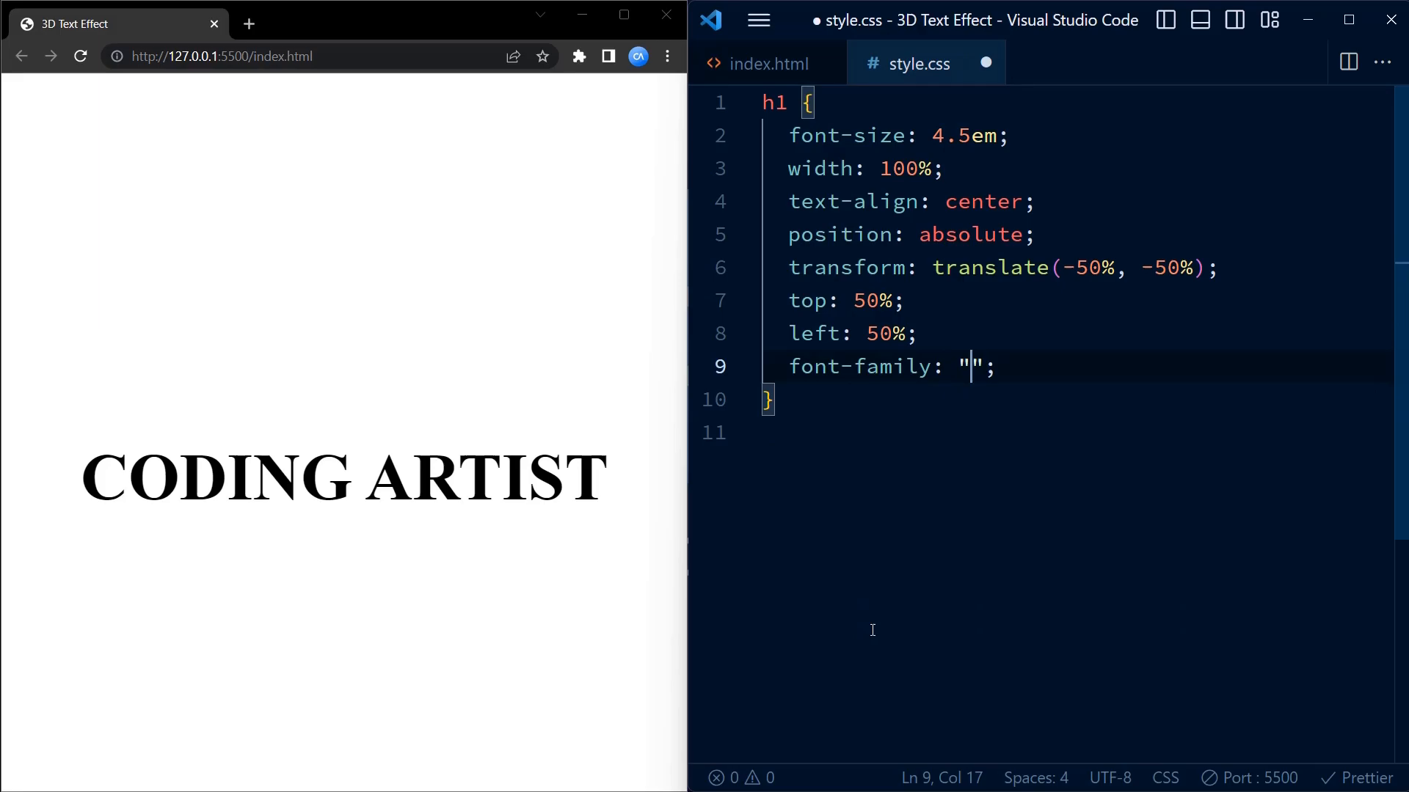
- Set the heading font-family to "Rubik", sans-serif and save the stylesheet
text(Rubik)
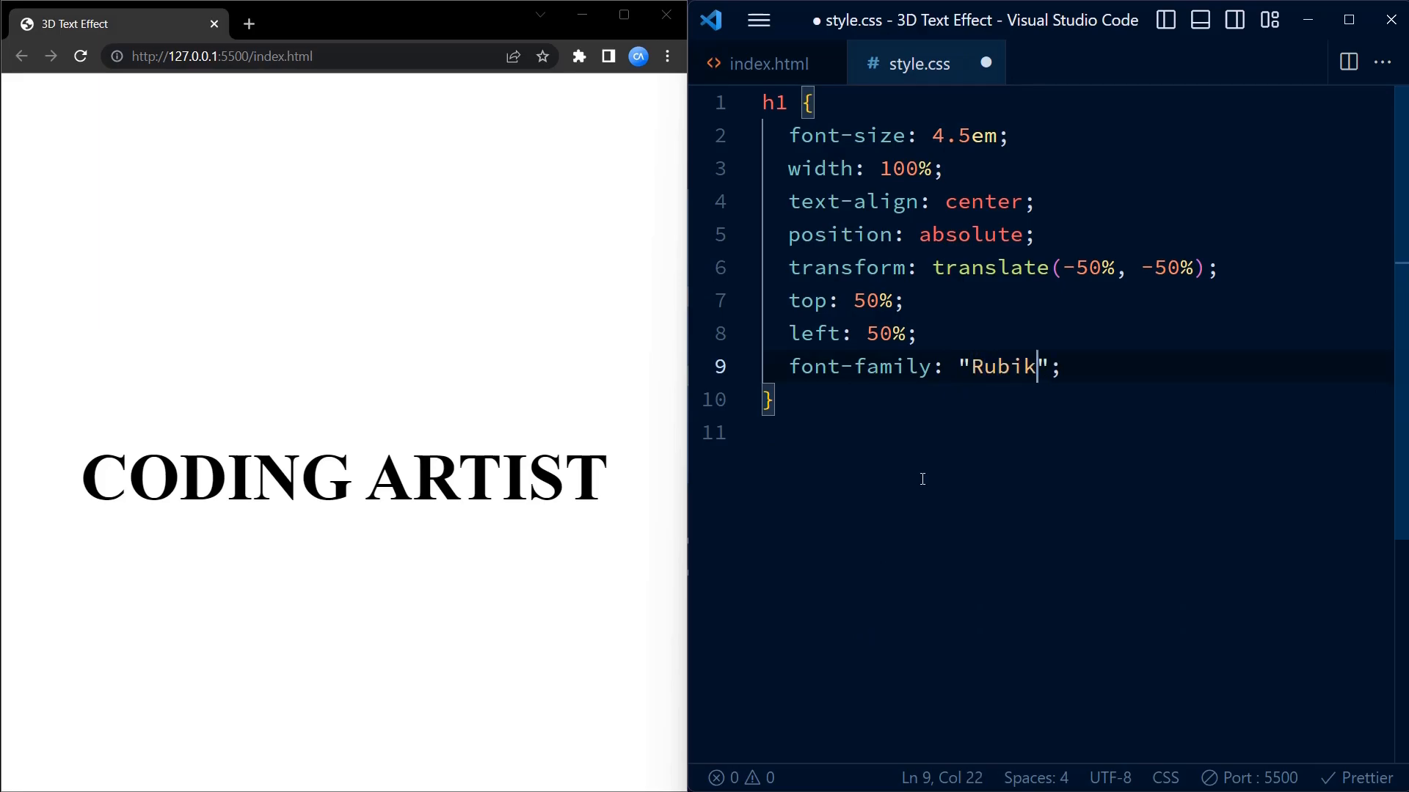
text(,sans-serif)
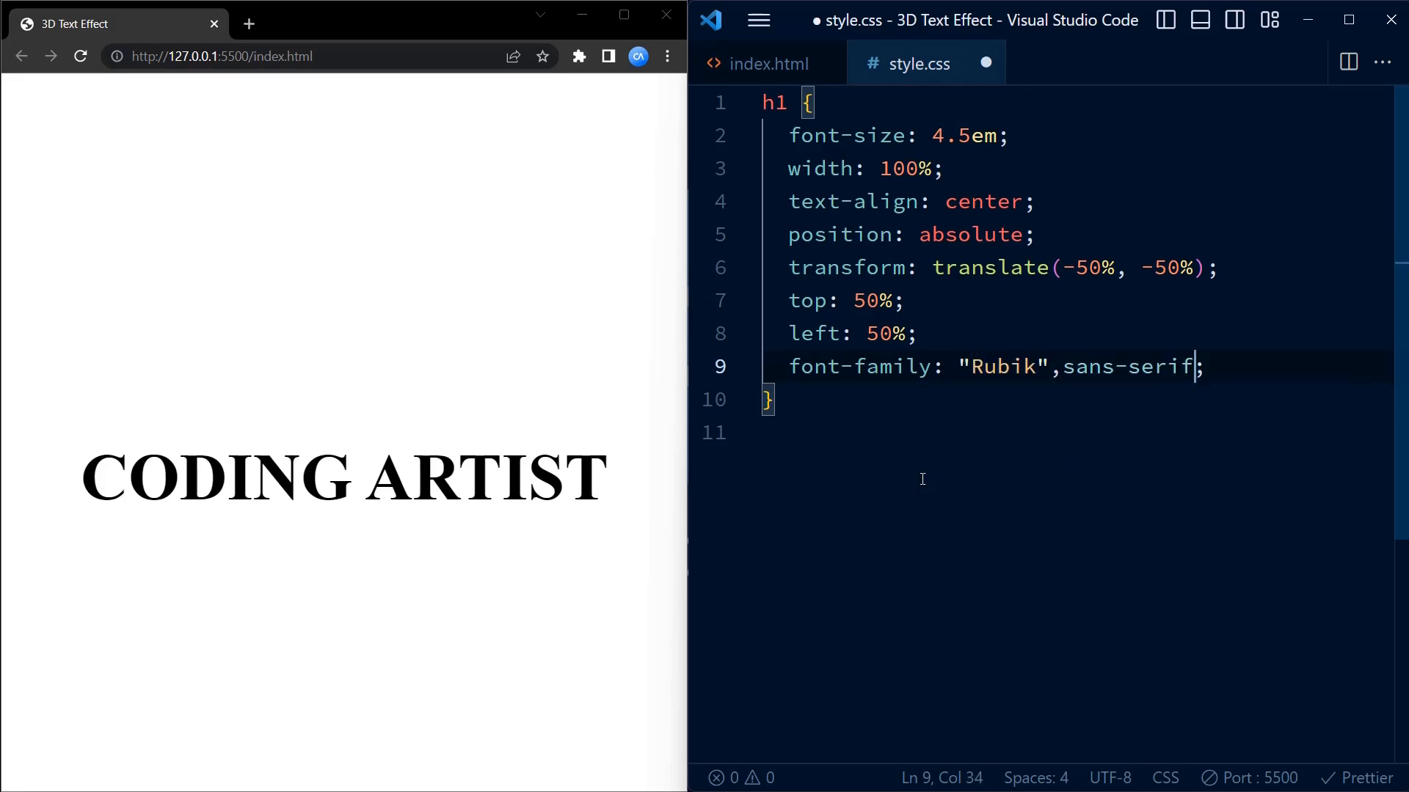
key(ctrl+s)
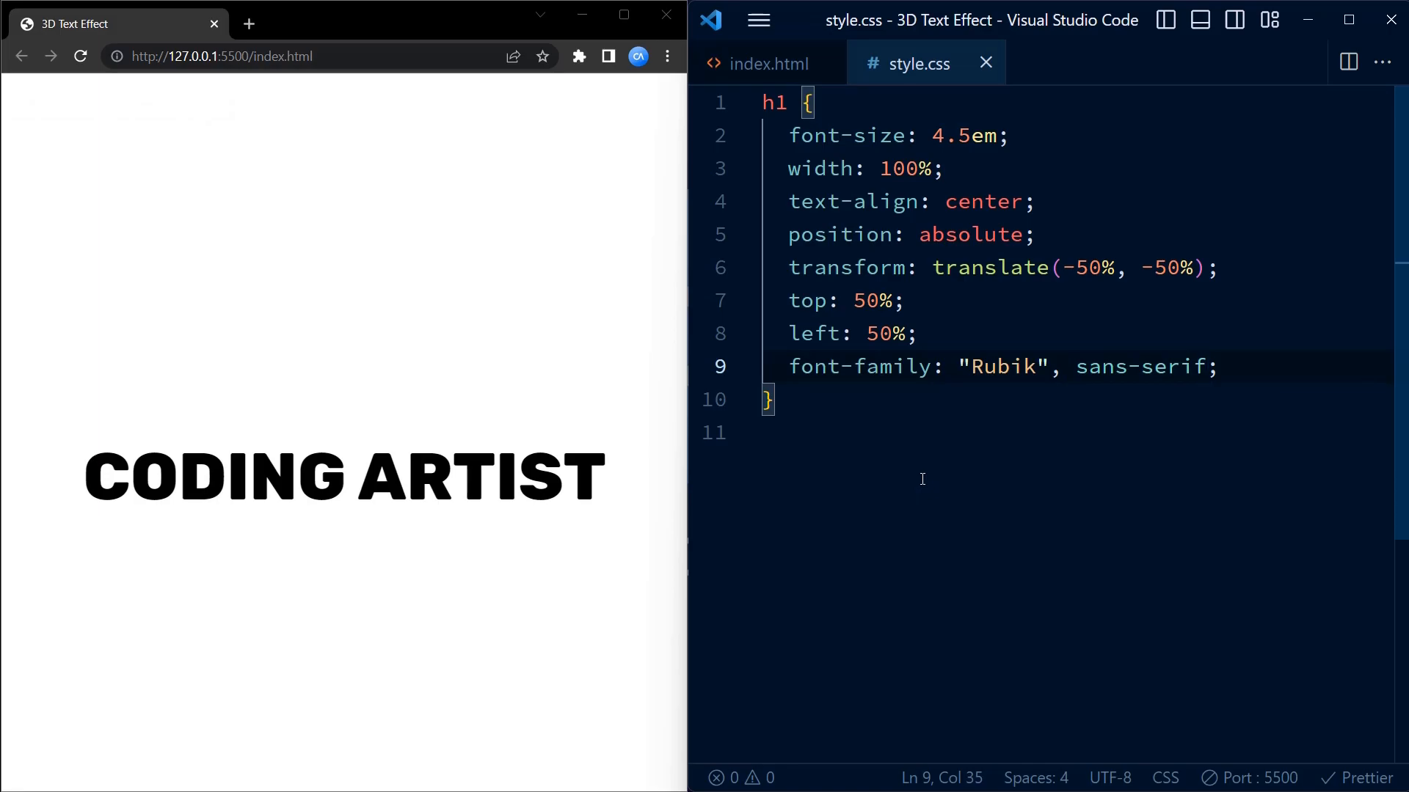
- Check the Google Font link block in index.html, then return to style.css
click(763, 63)
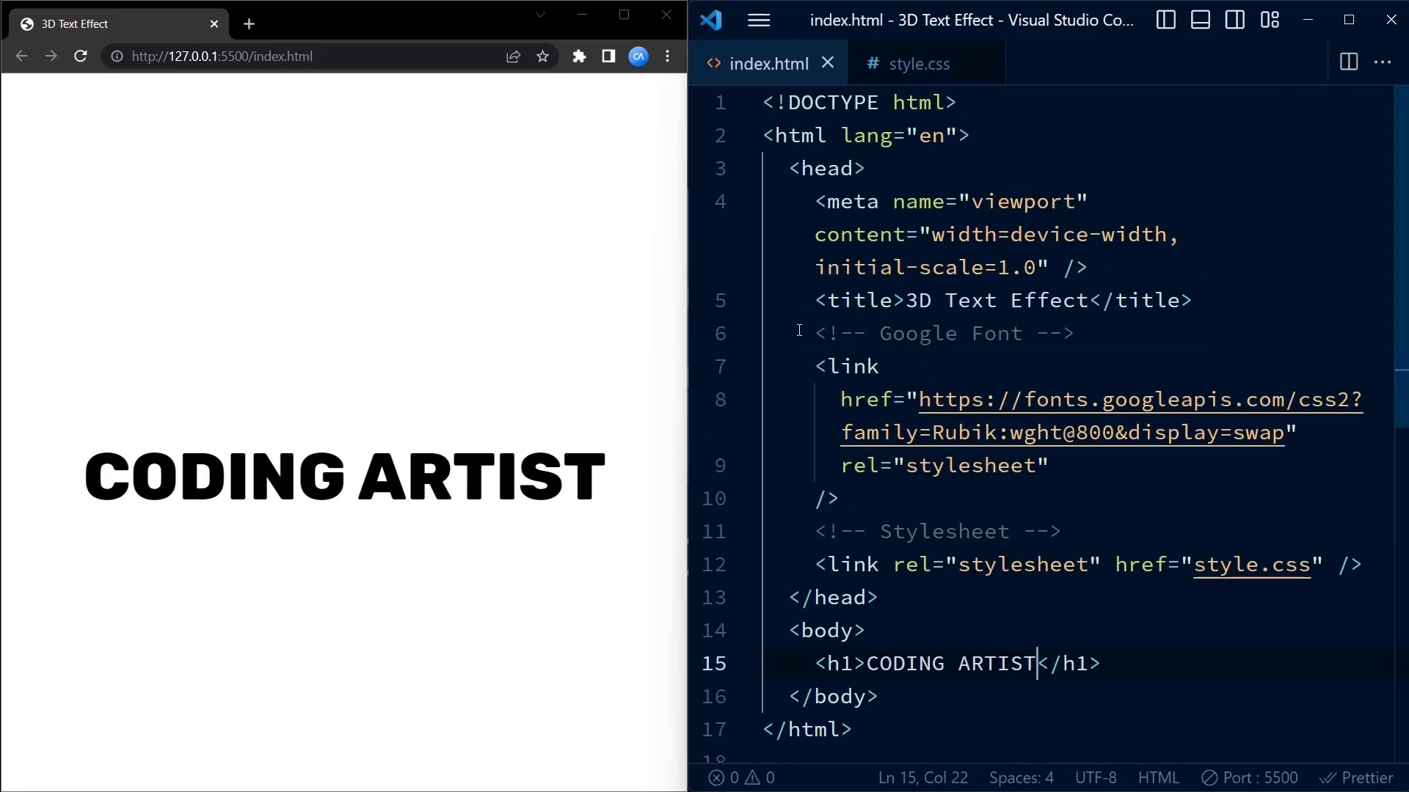
drag(799, 333, 839, 499)
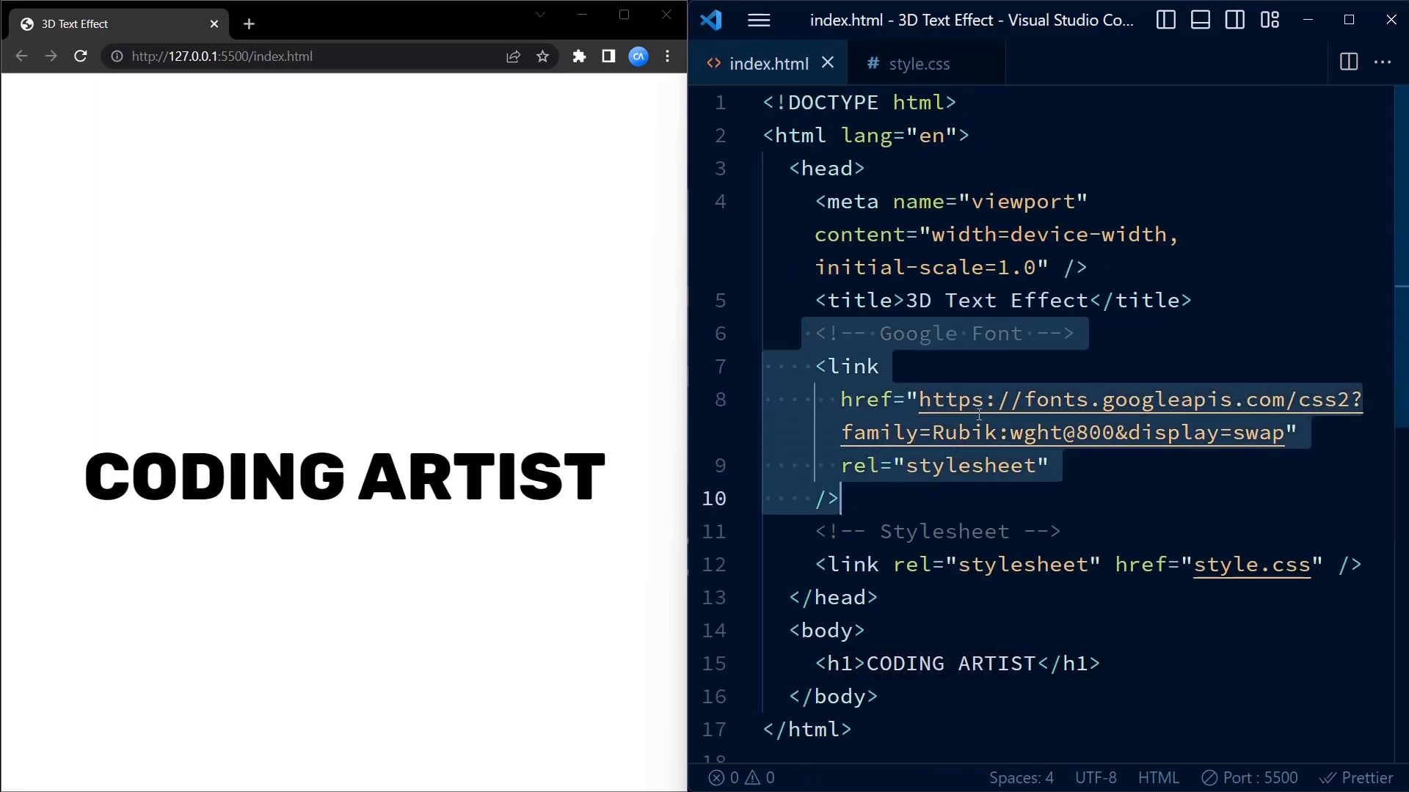
mouse_move(1134, 504)
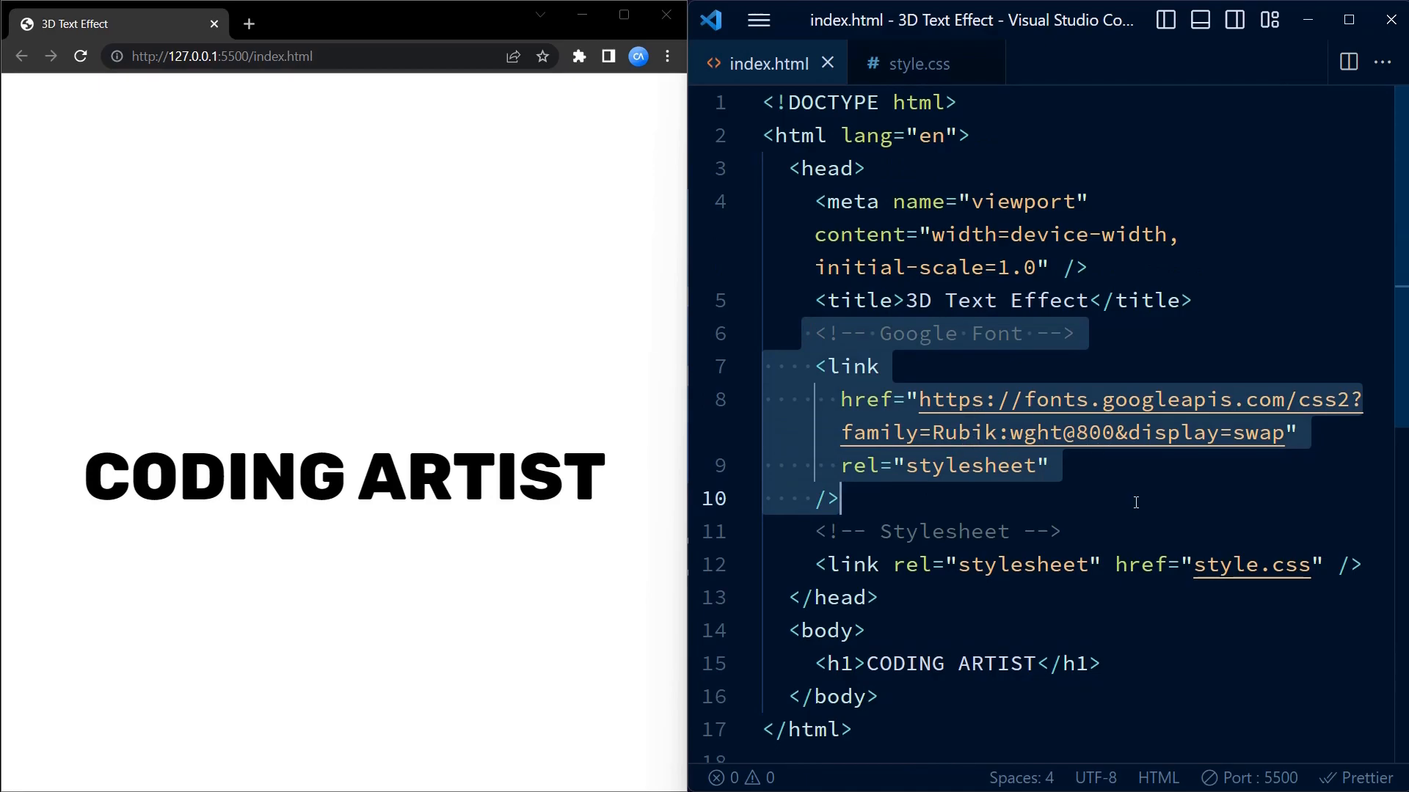
click(919, 63)
text(letter-spacing: ;)
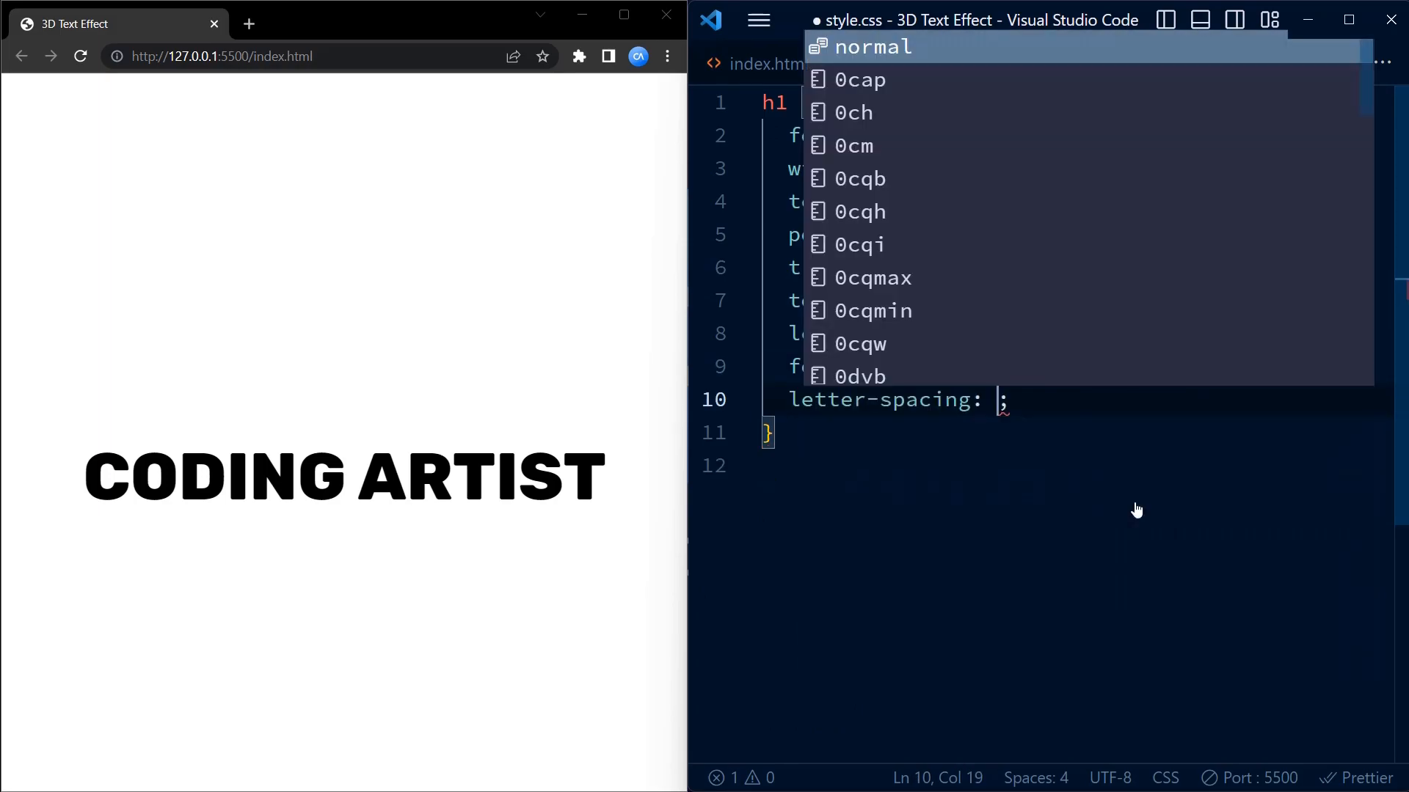
- Give the heading letter-spacing 0.1em and colour #2be563
text(0.1em)
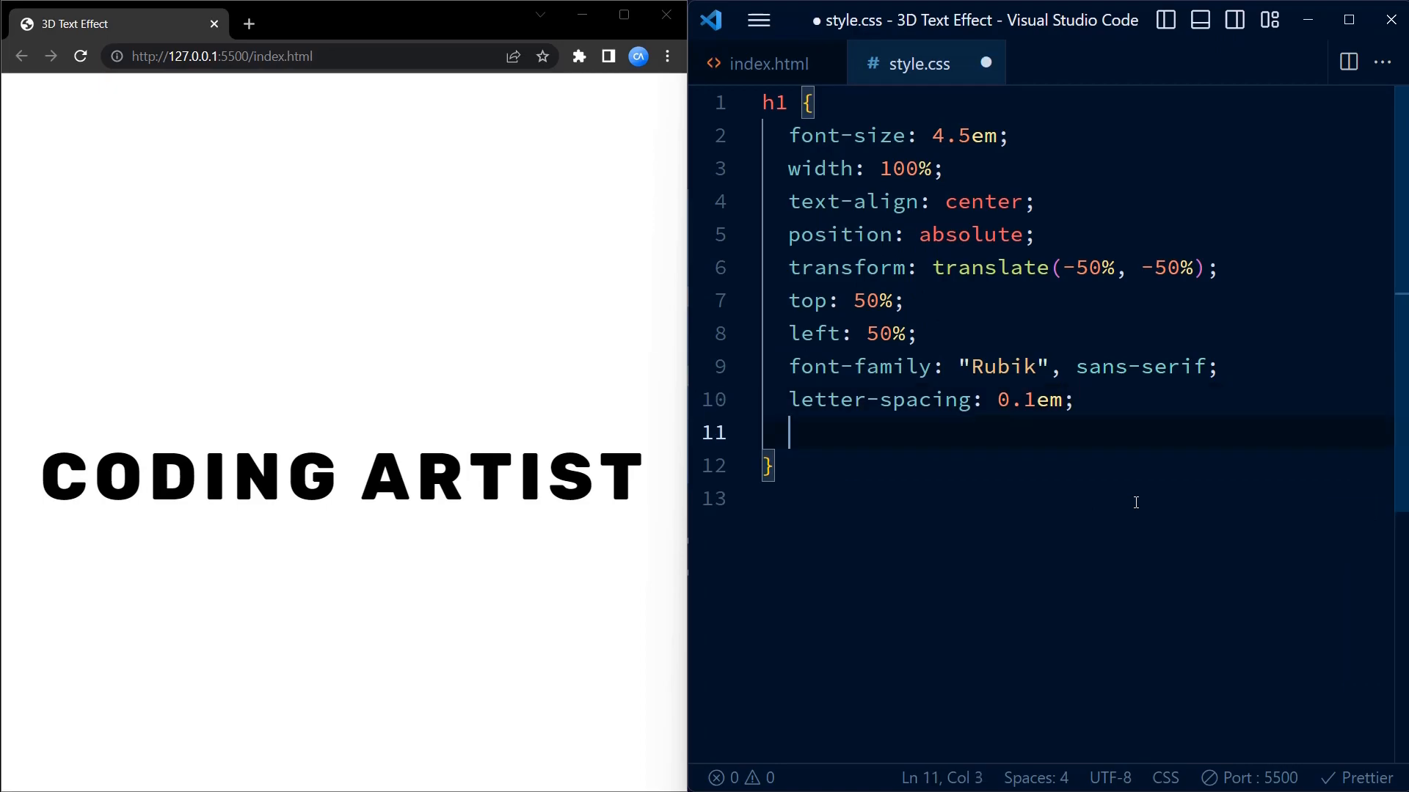
text(color: ;)
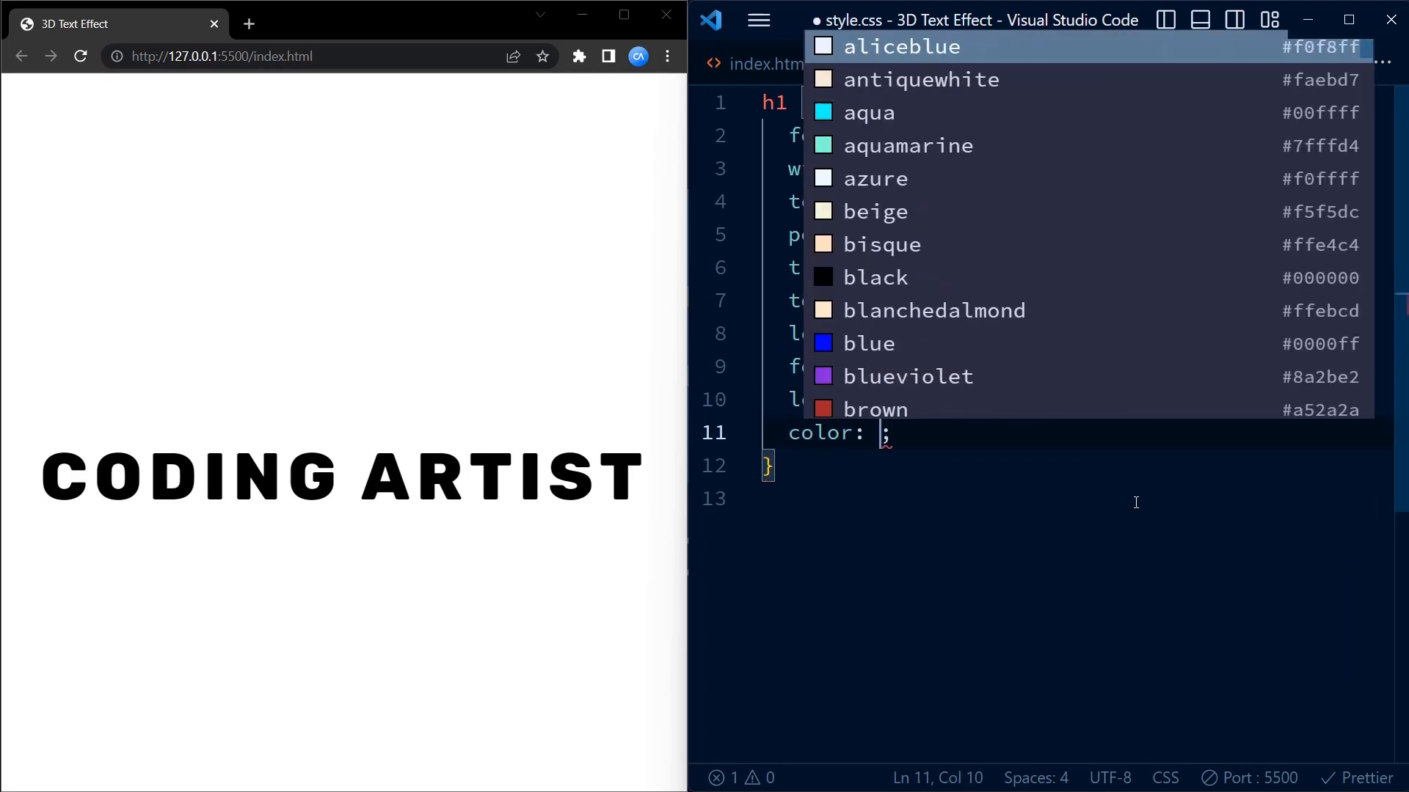
text(@2)
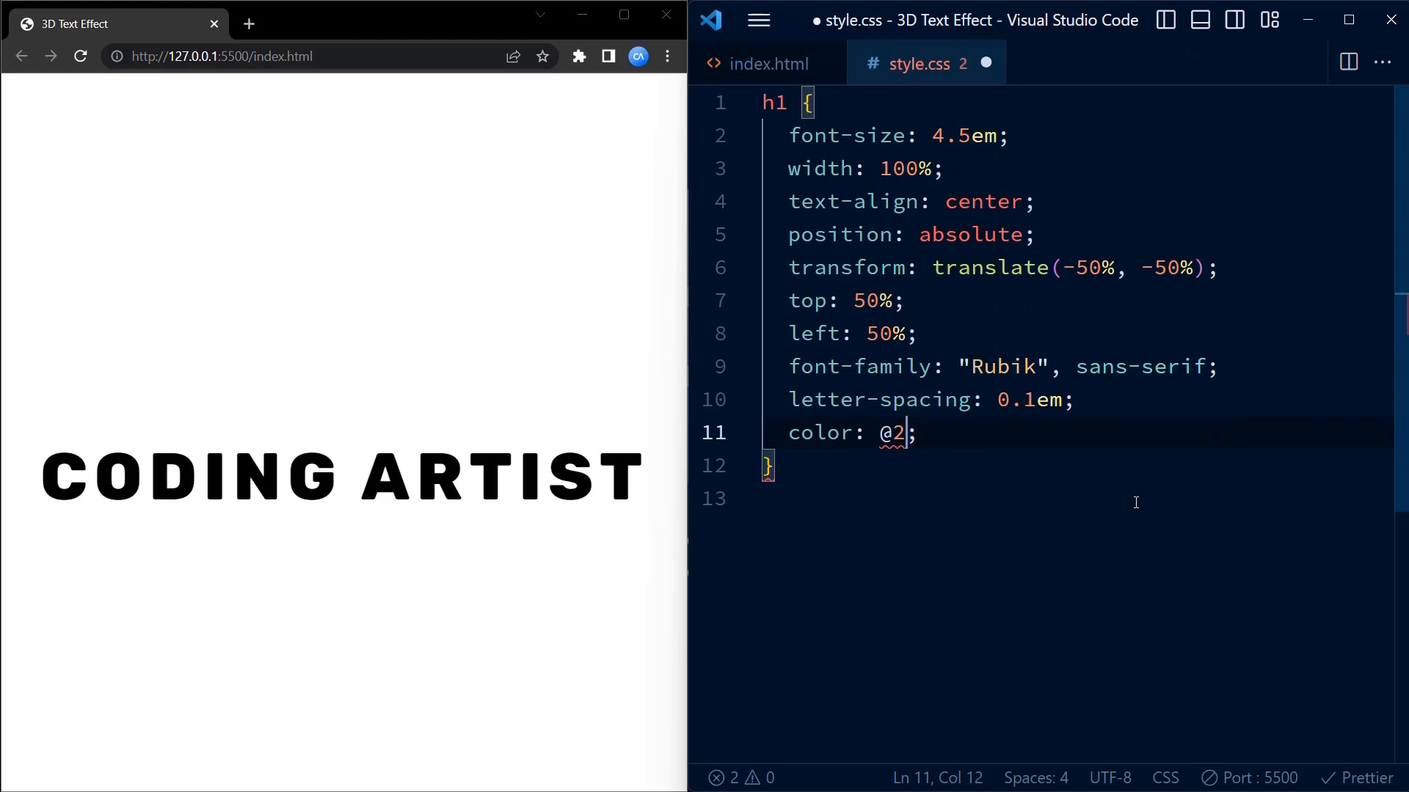
text(be)
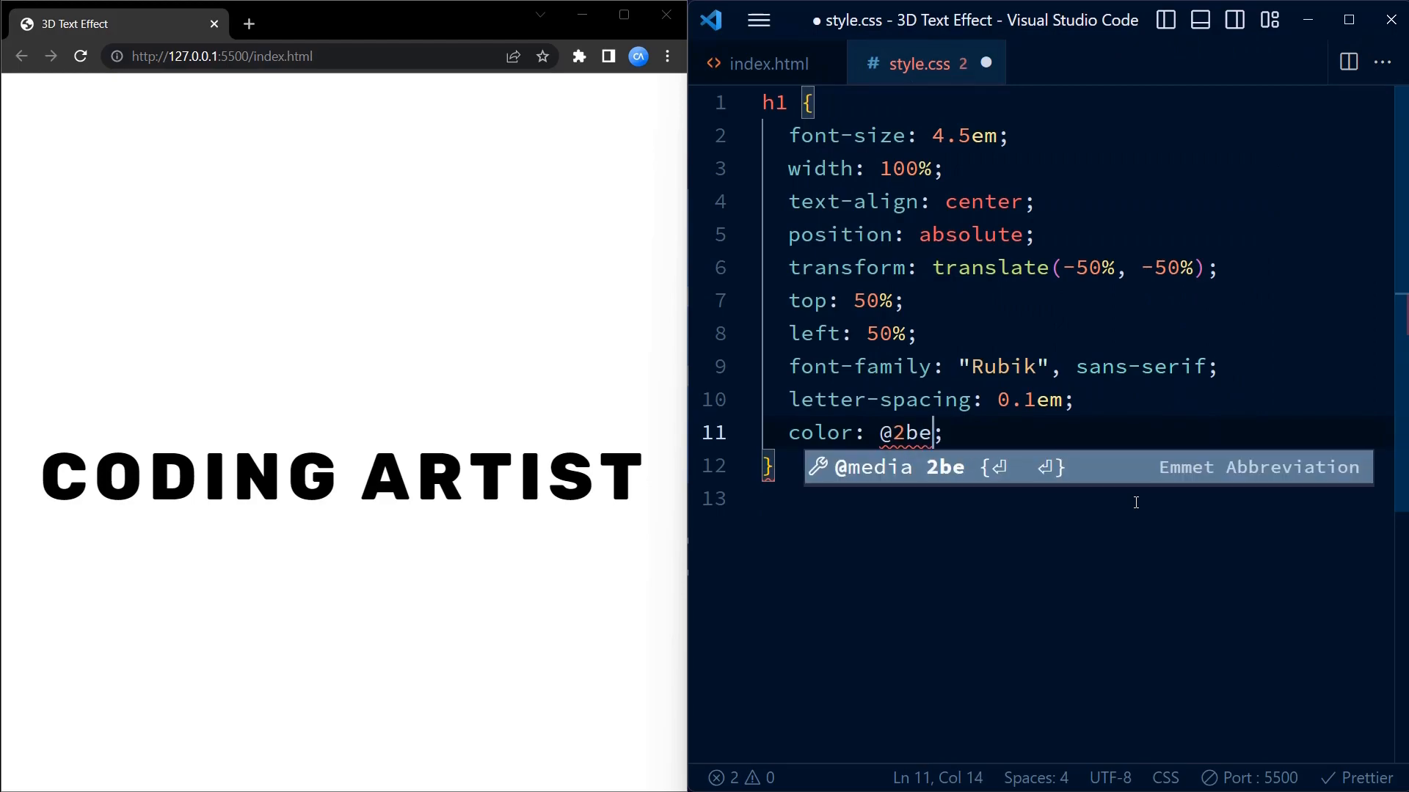
text(563)
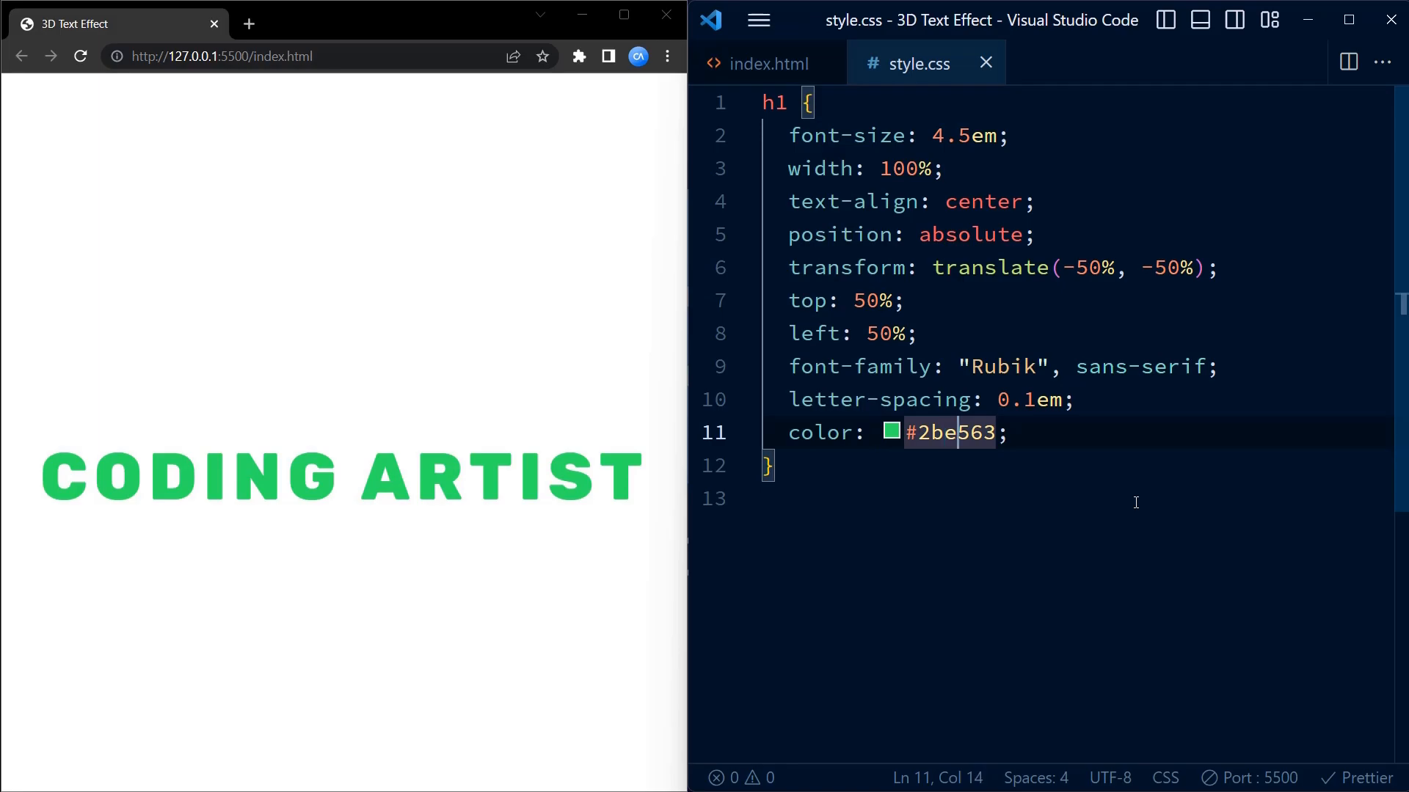
key(Enter)
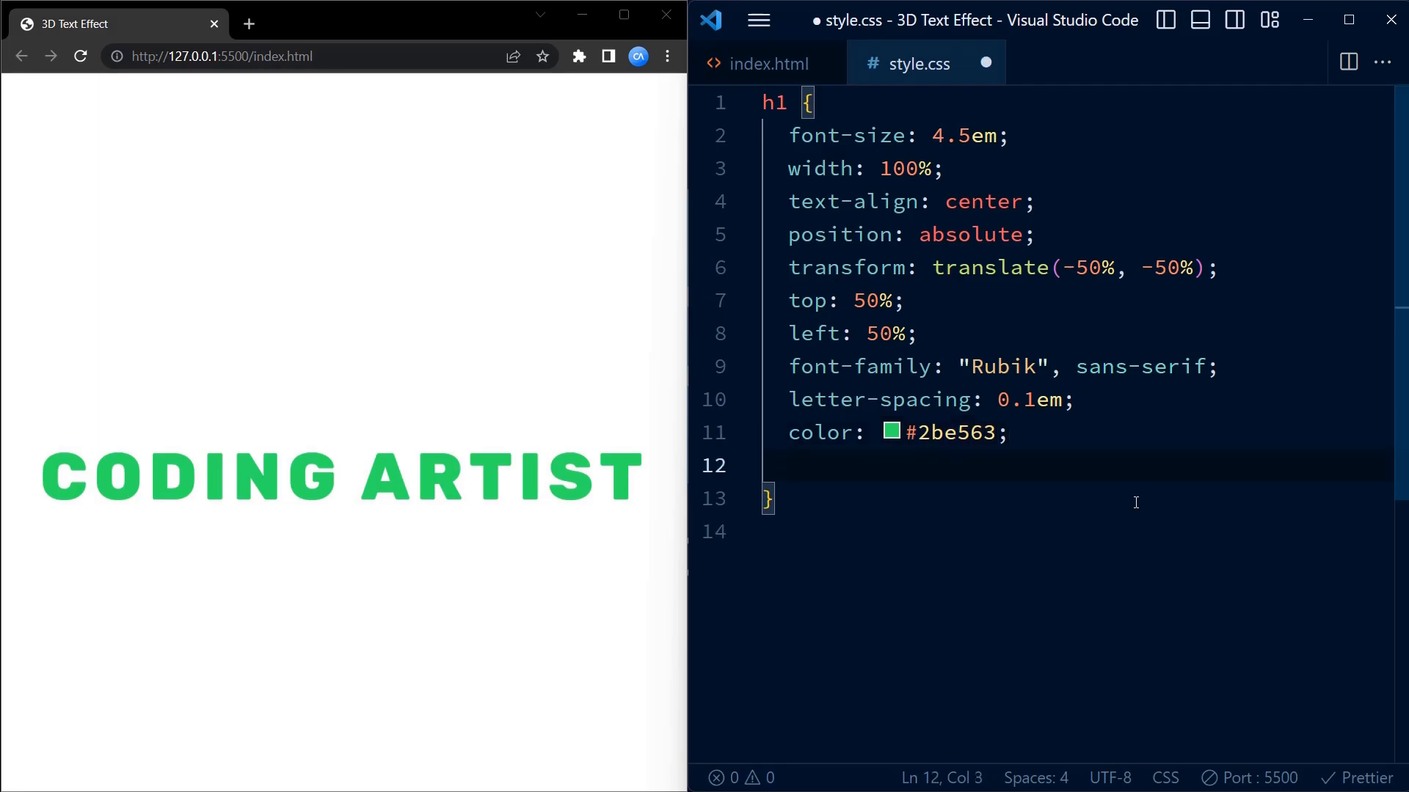
- Begin text-shadow with green layers at 0, 1px and 2px offsets in darkening rgb shades
text(text-shadow: 0 0 0;)
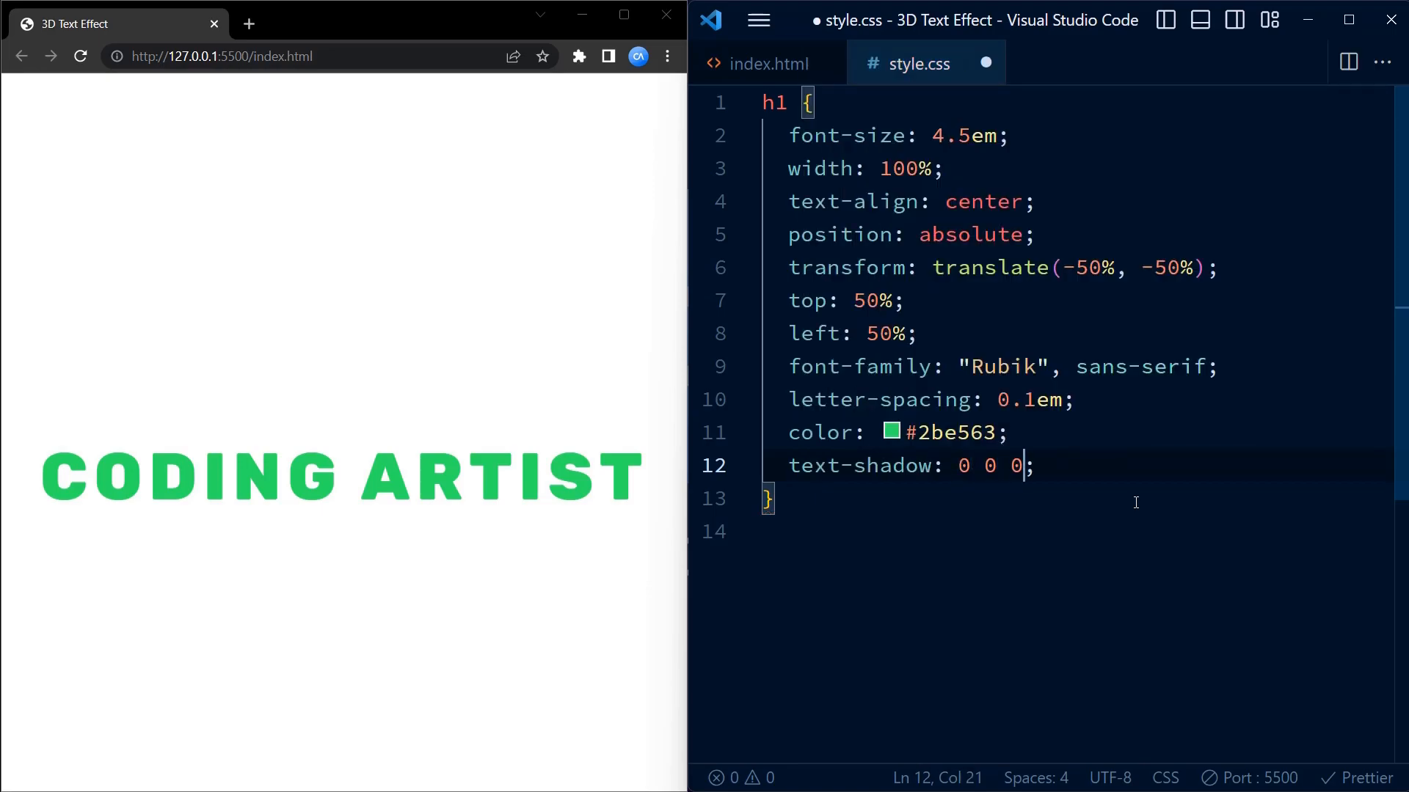
text(rgb(38,22)
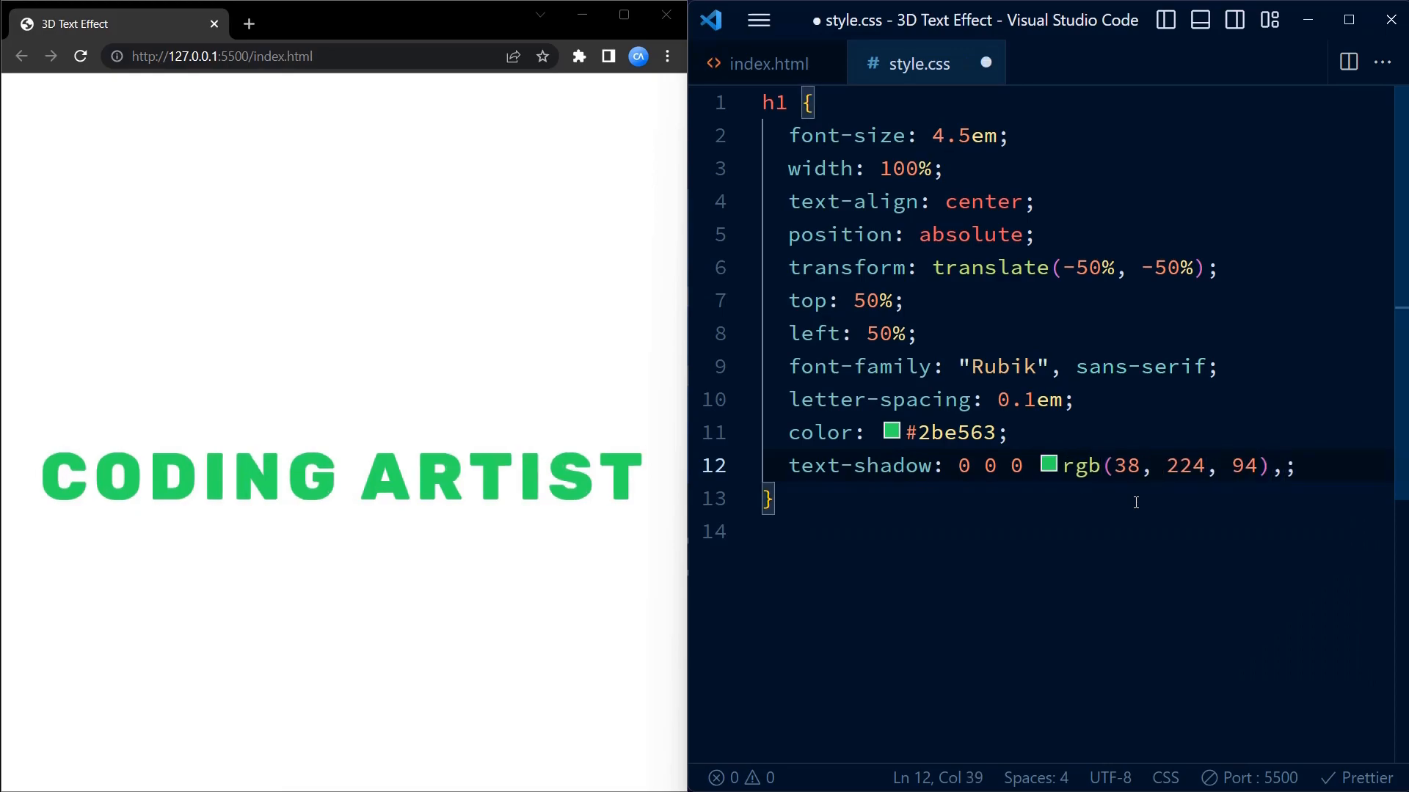
text(1px 0 0 rgb;)
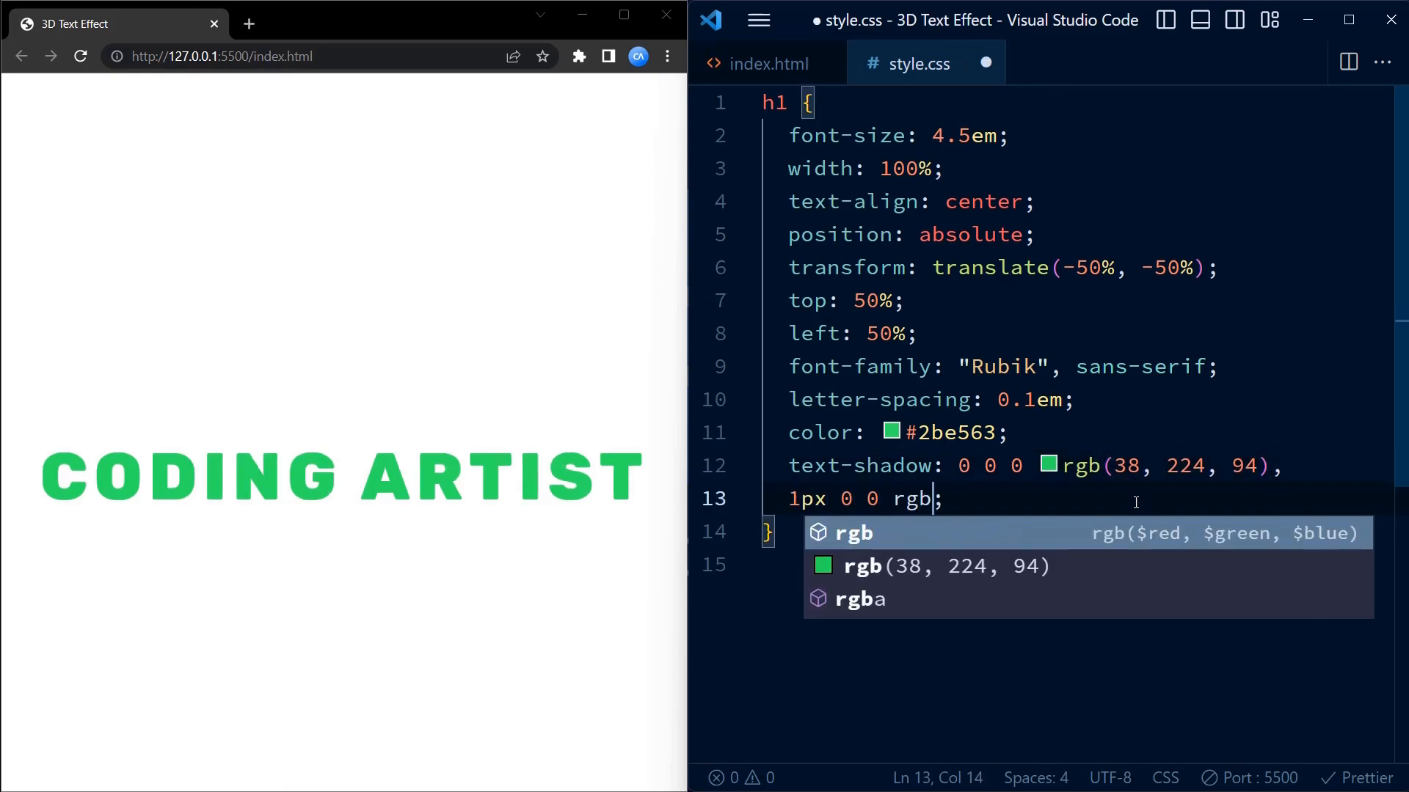
text((33, 219, 89)
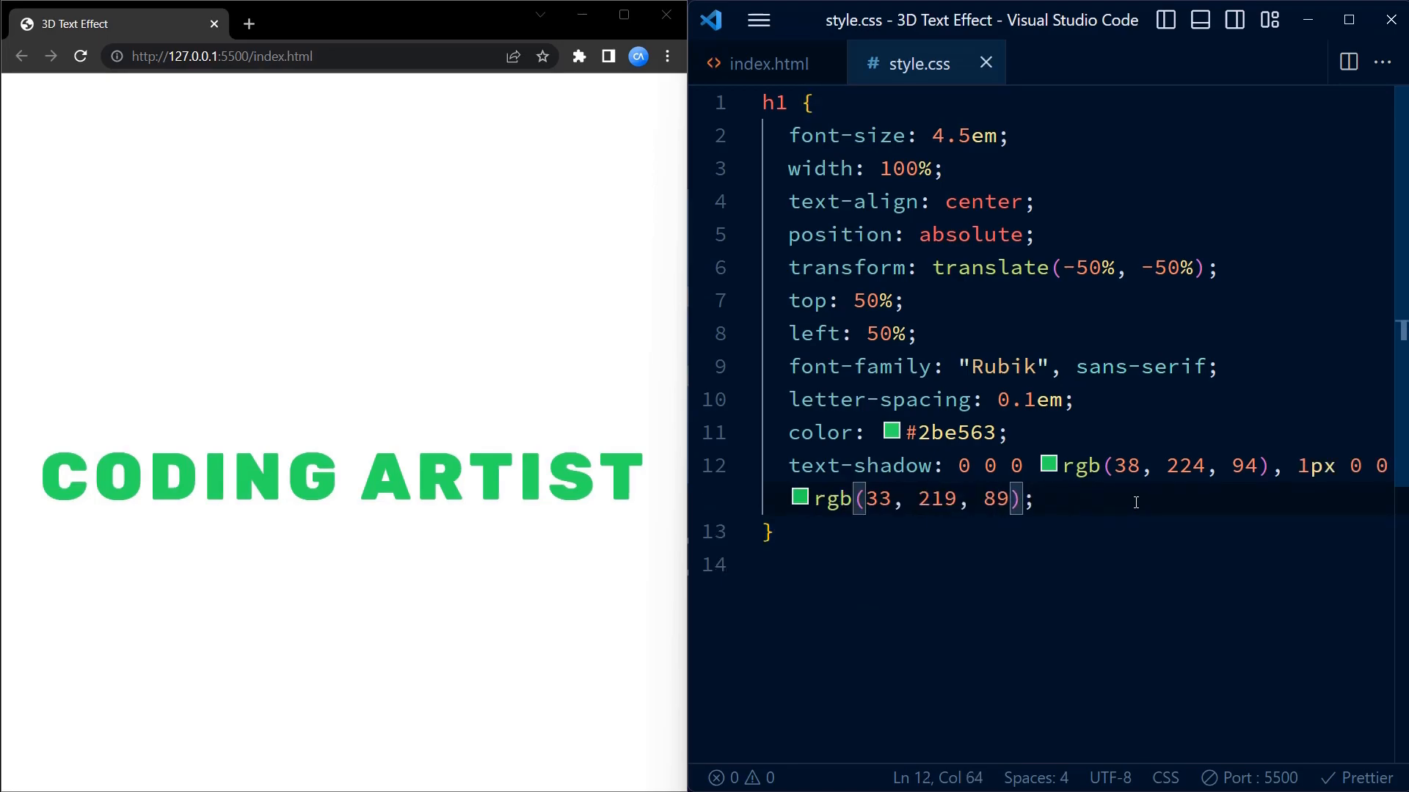
text(2px 0;)
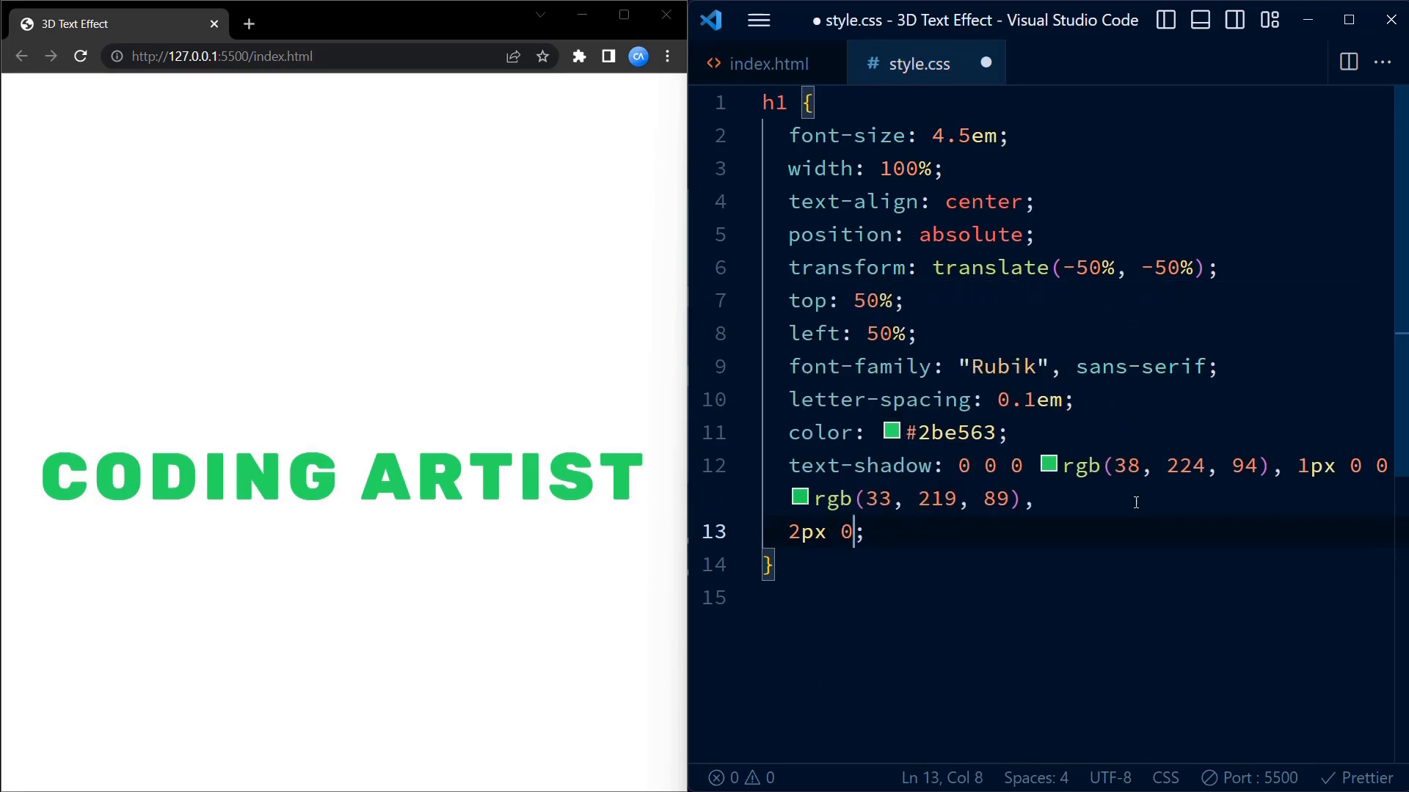
- Add further shadow layers up to 5px with rgb(28…) and rgb(23…) greens and save
text(rgb(28, 214, 84),)
text(3px 0 ;)
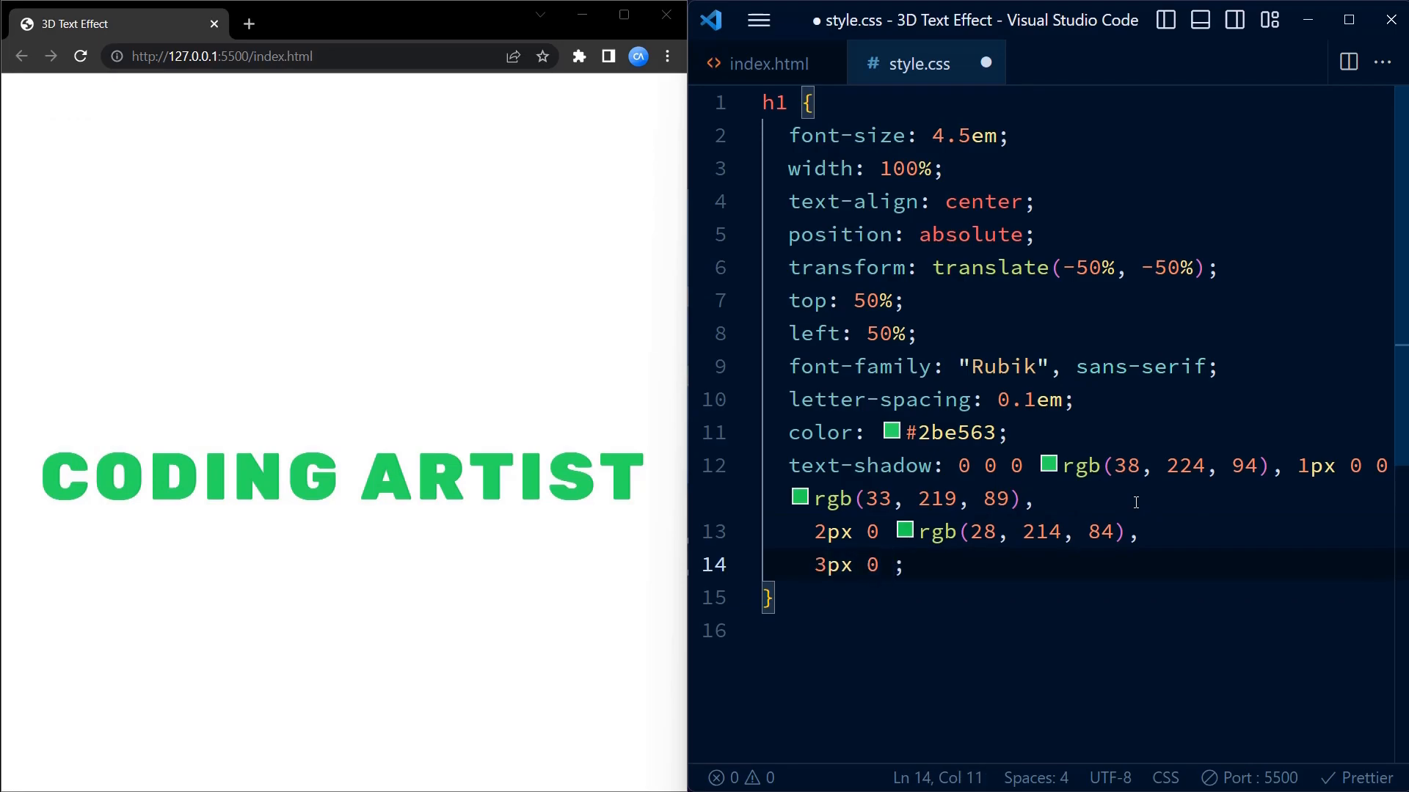
text(0)
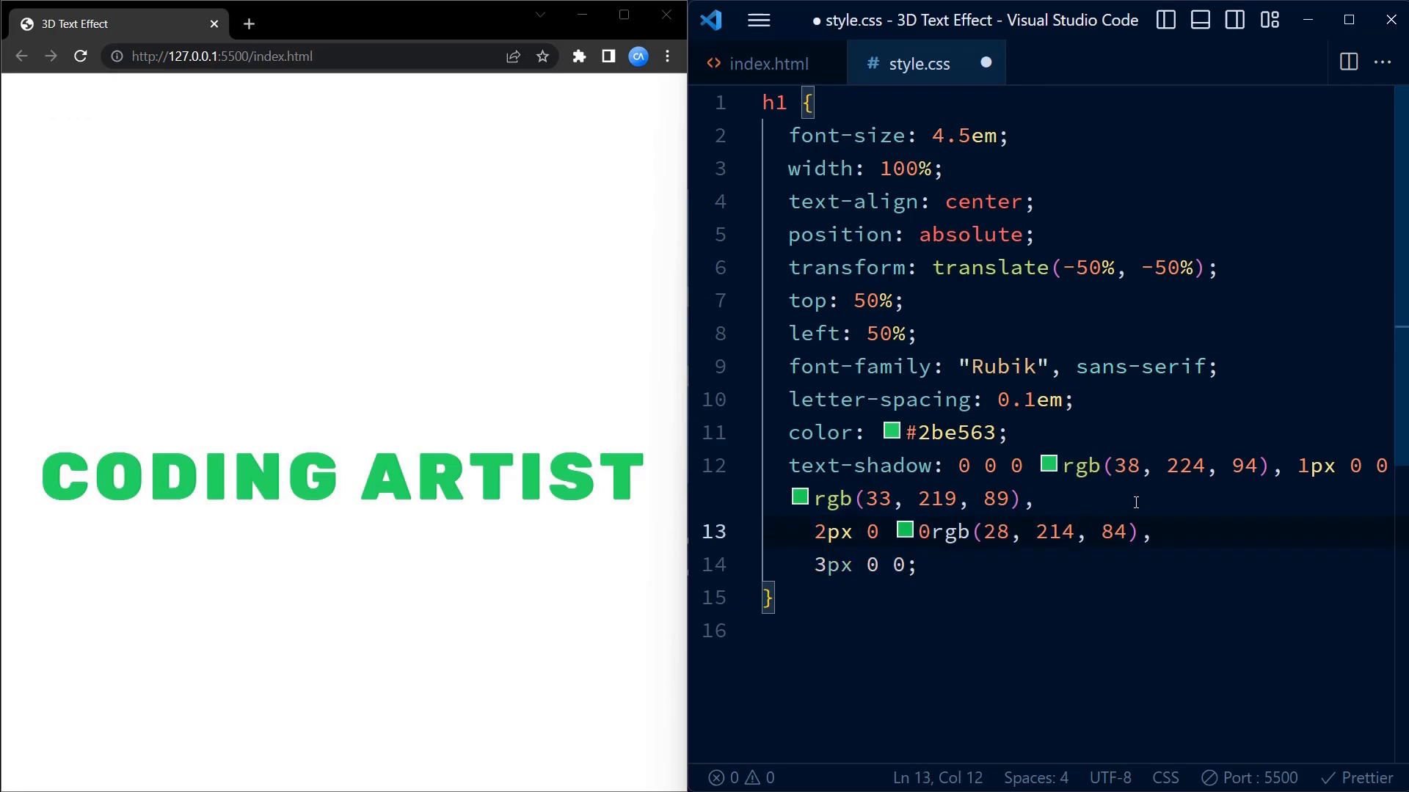
text(rgb;)
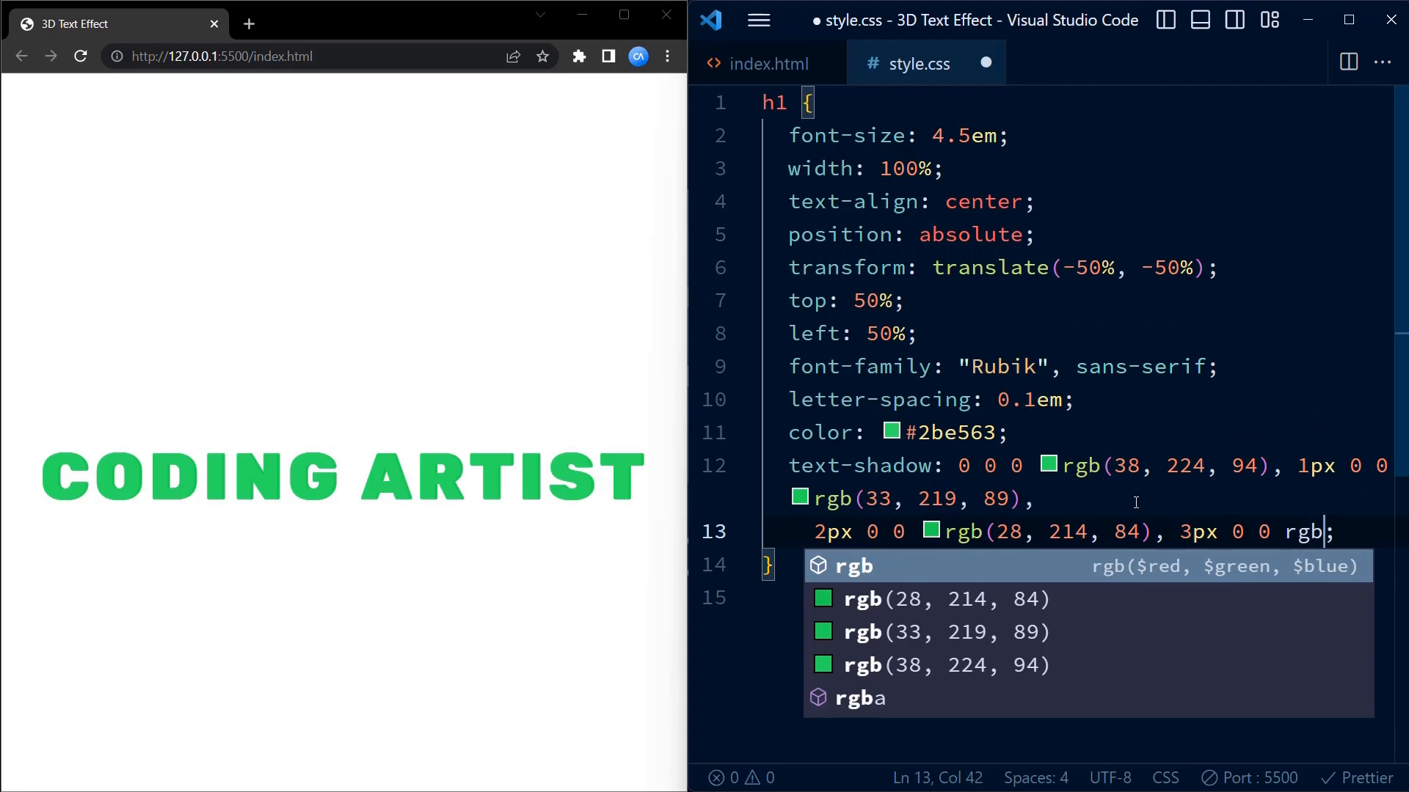
text((23, 209, 79),)
text(4px 0 0 rgb(18,204);)
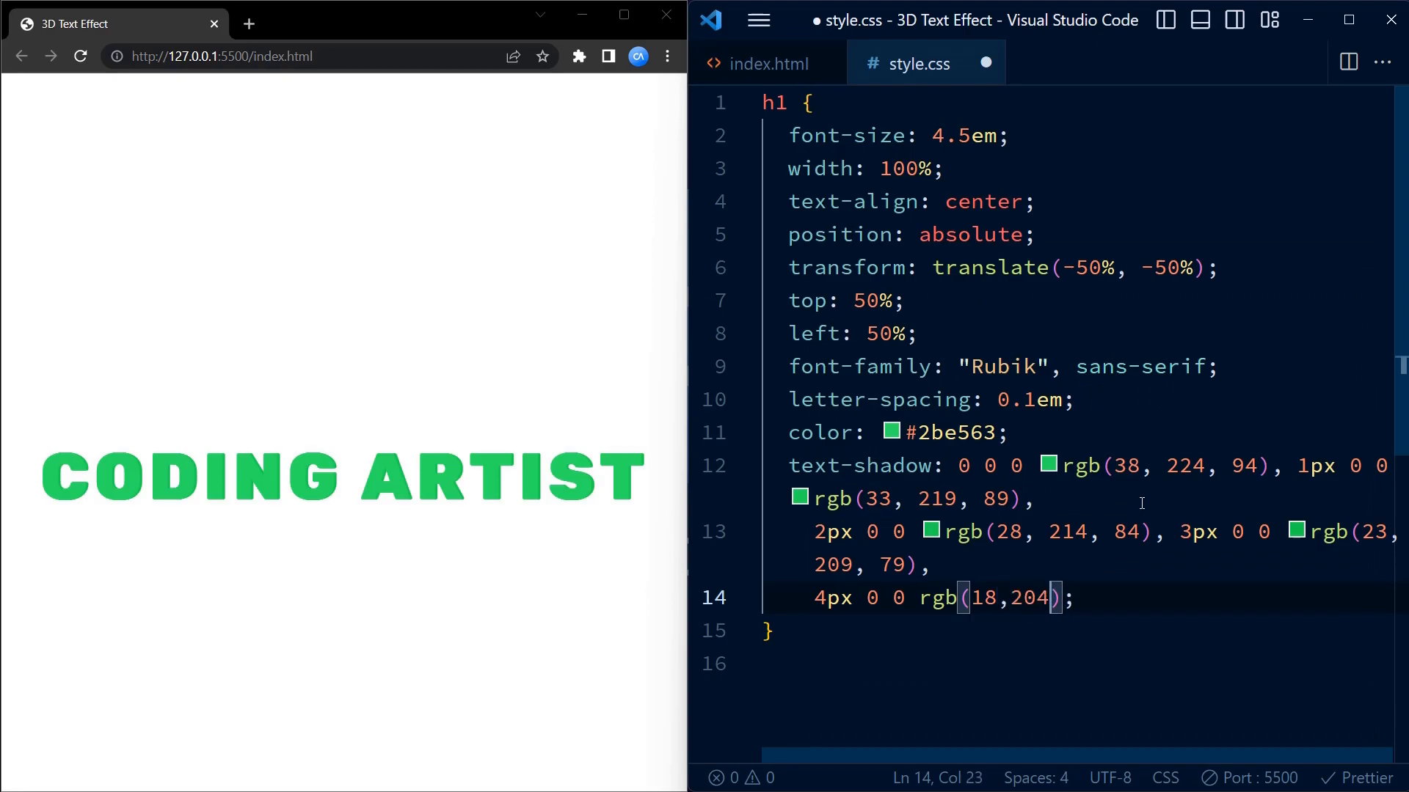
key(ctrl+s)
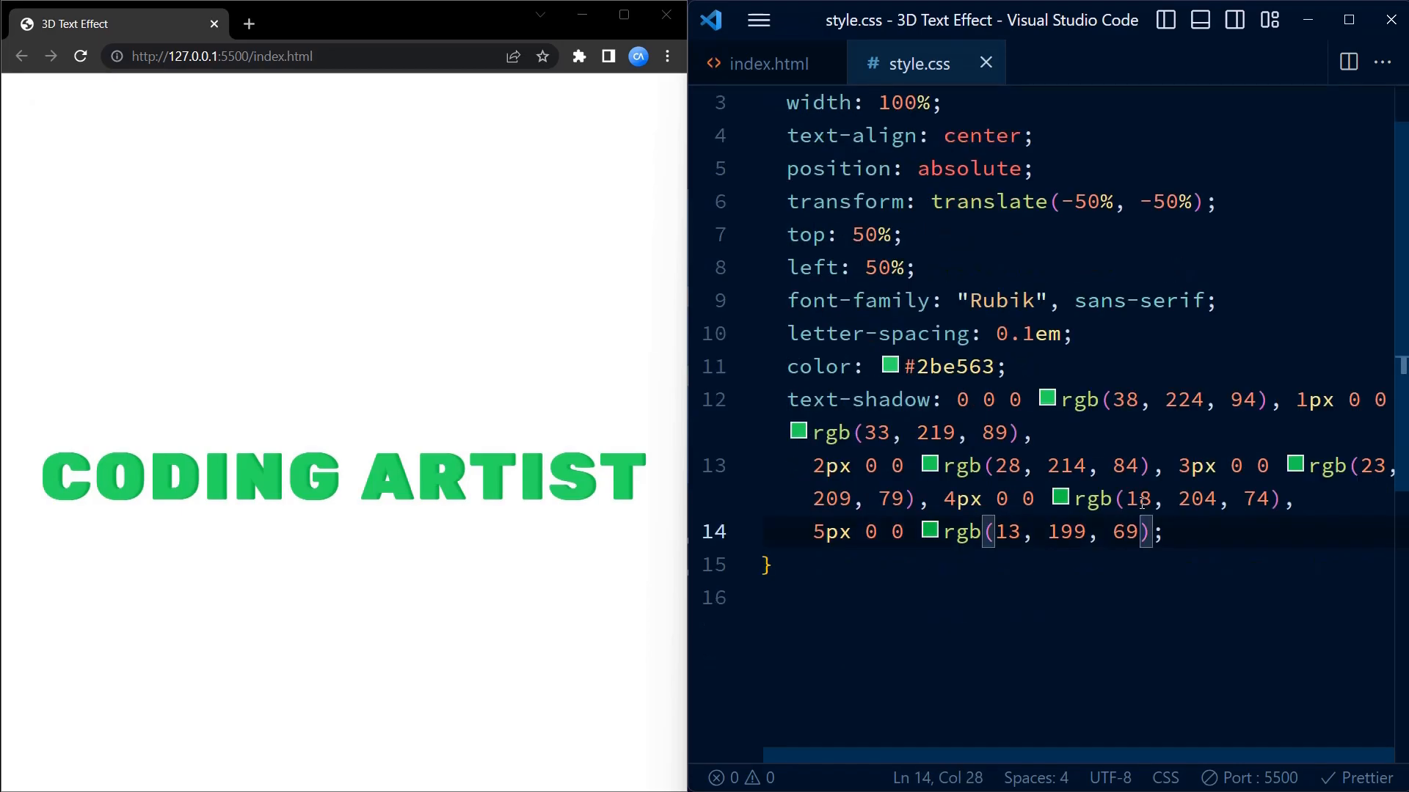
- Append 6px to 10px text-shadow layers with progressively darker rgb greens and save
text(,6px 0 0)
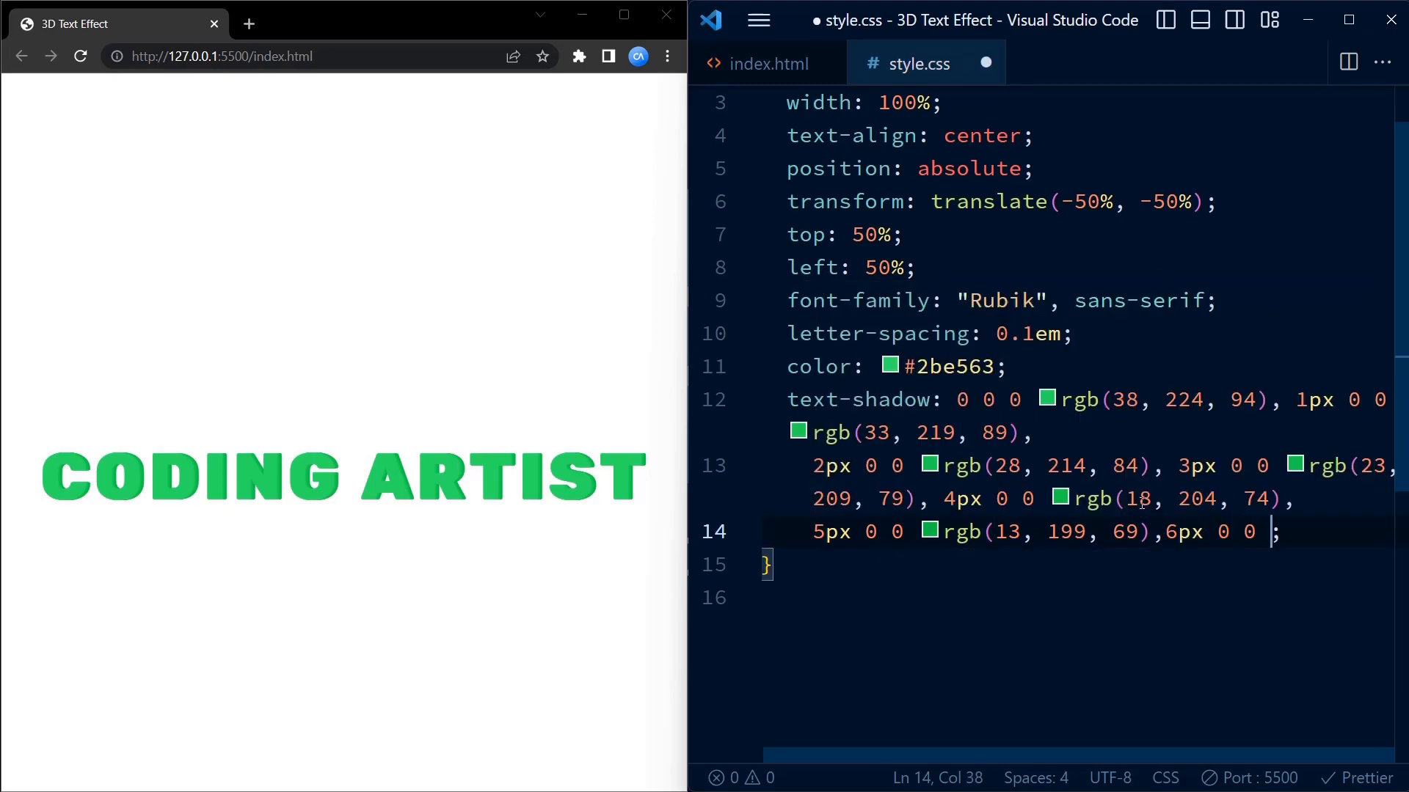
text(rgb(8, 194, 64),)
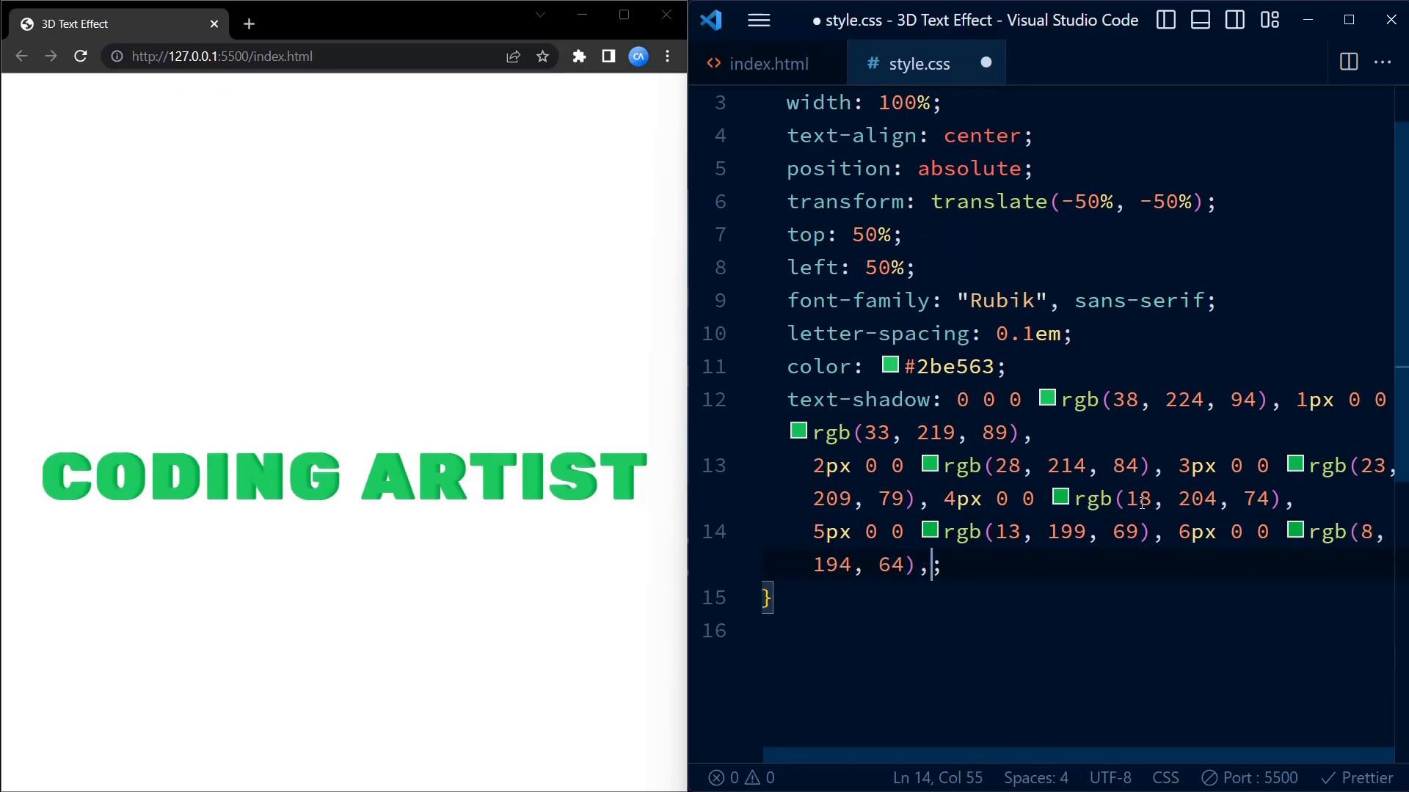
text(7px 0)
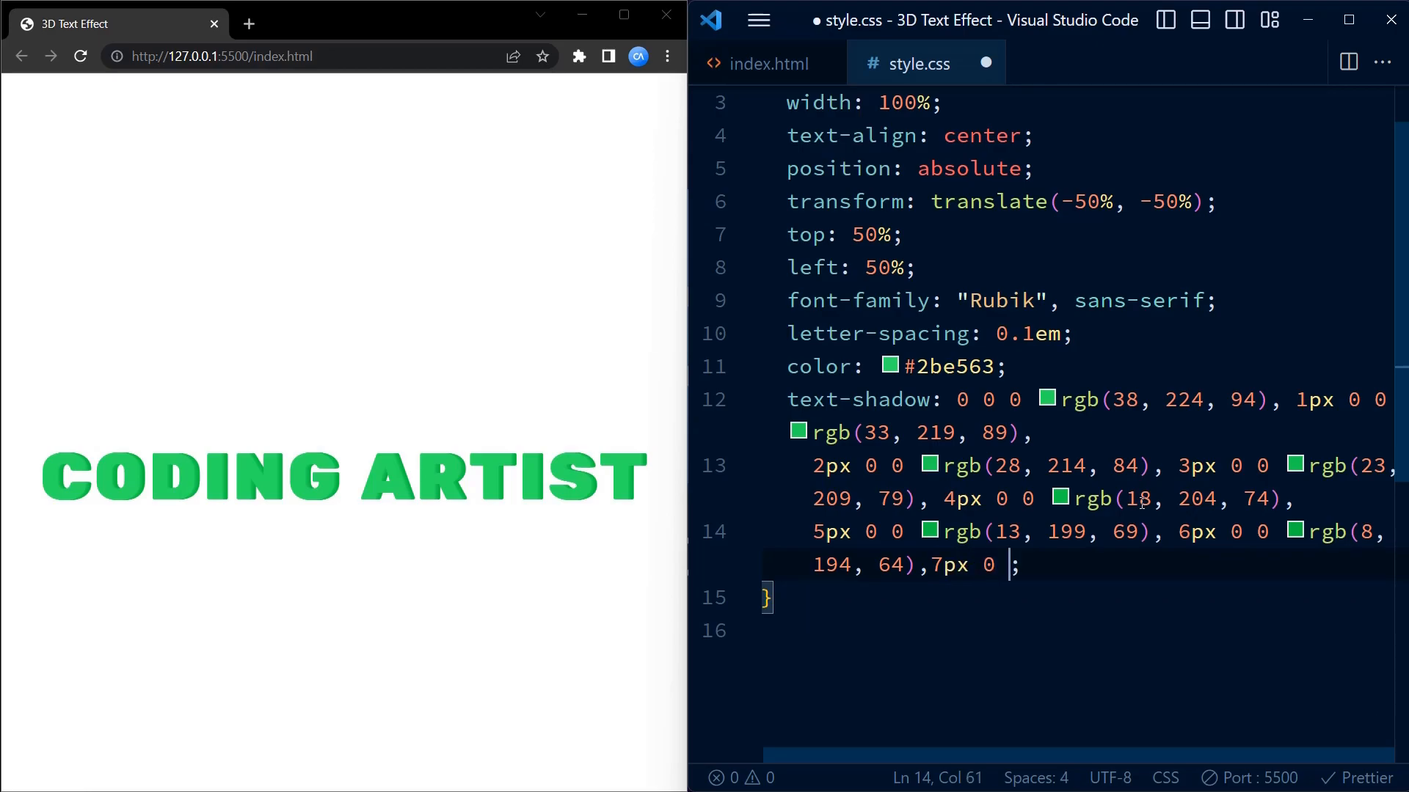
text(rgb(3, 189, 59),)
text(8px 0 0 rgb(2, 184, 54), 9px 0 0 rgb(7, 179, 49), 10px 0 0 rgb(12, 174, 44);)
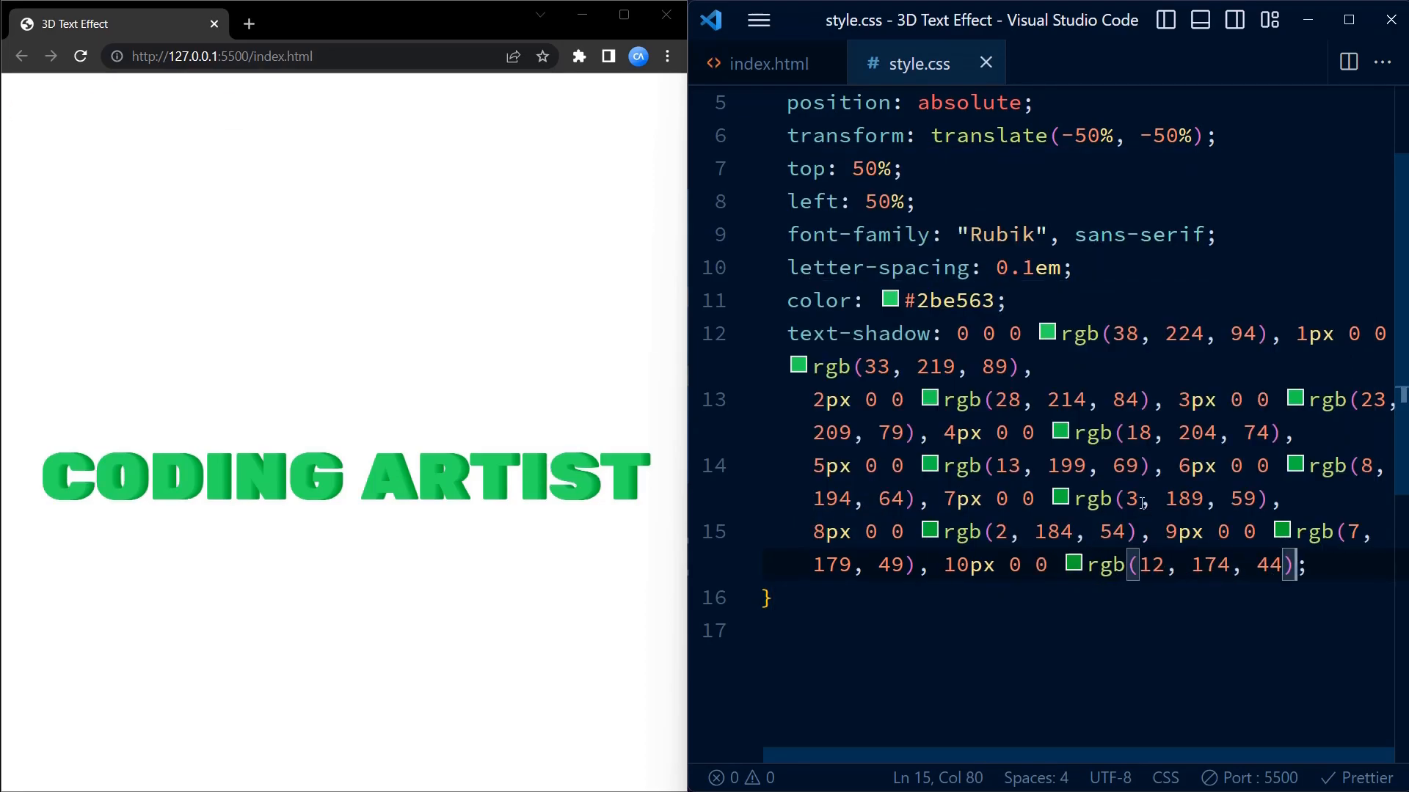
- Add rgba(4,110,0,0.6), rgba(4,110,0,0.5) and a 0 0 10px rgba blurred shadow layer, then save
text(r)
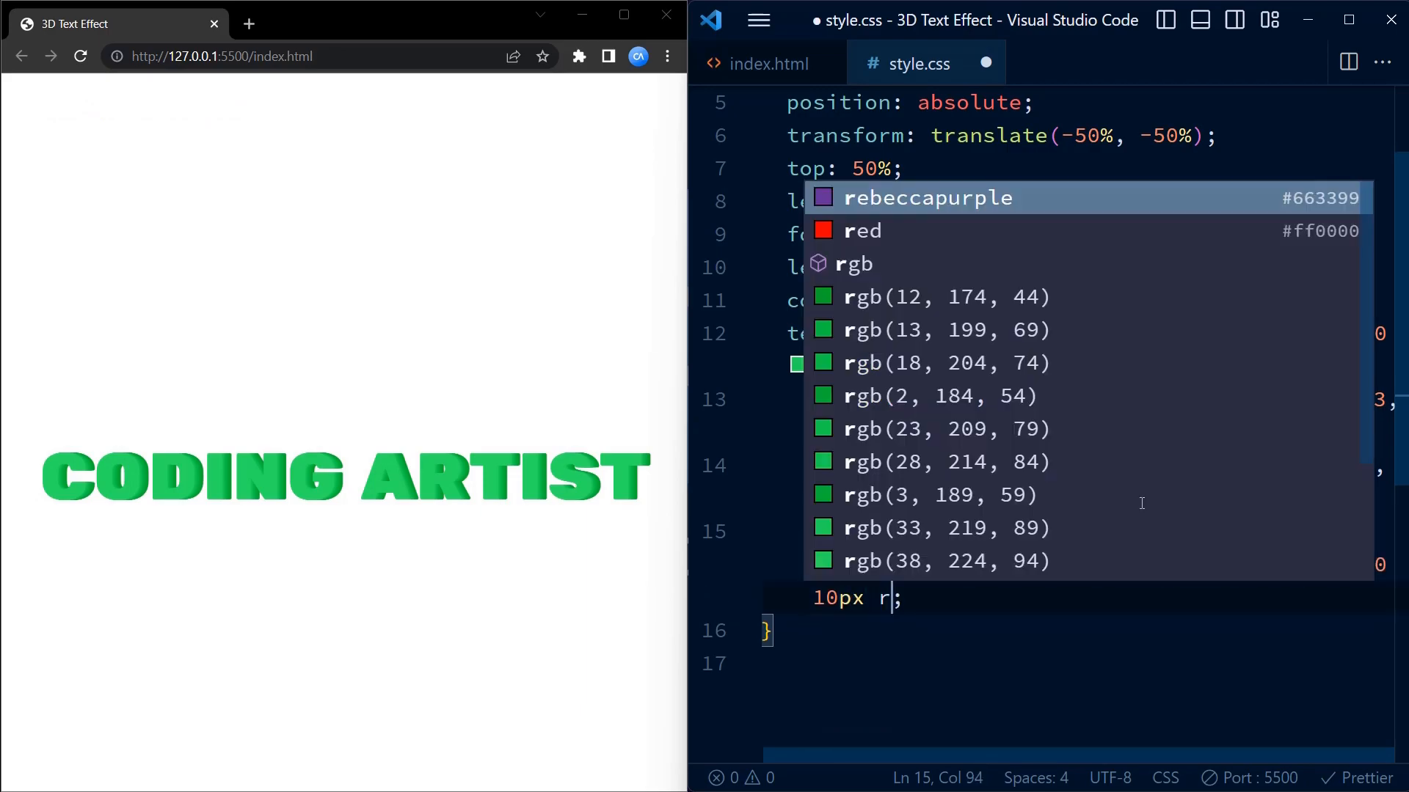
text(gba(4,110,)
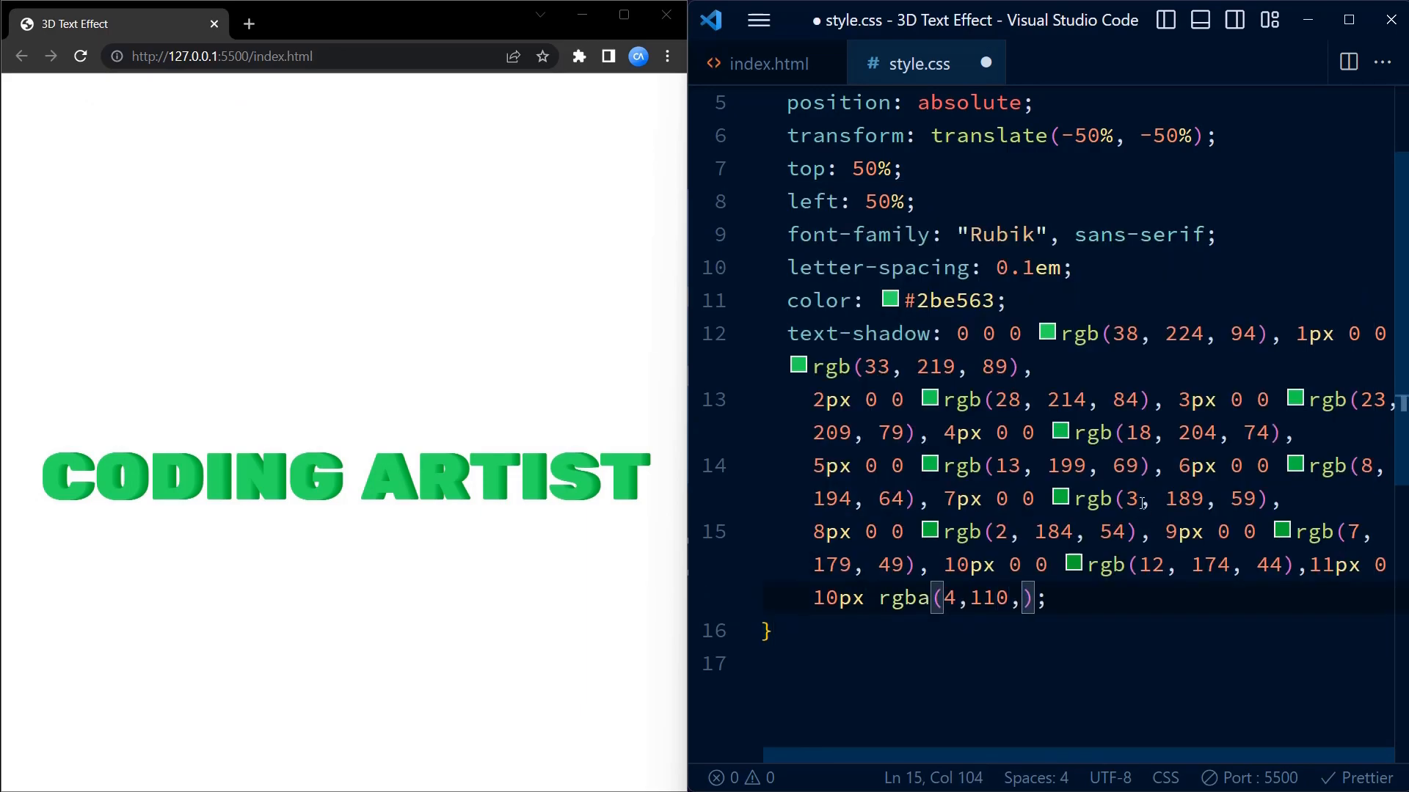
text(0, 0.6), 11px 0 1px rgba(4,);)
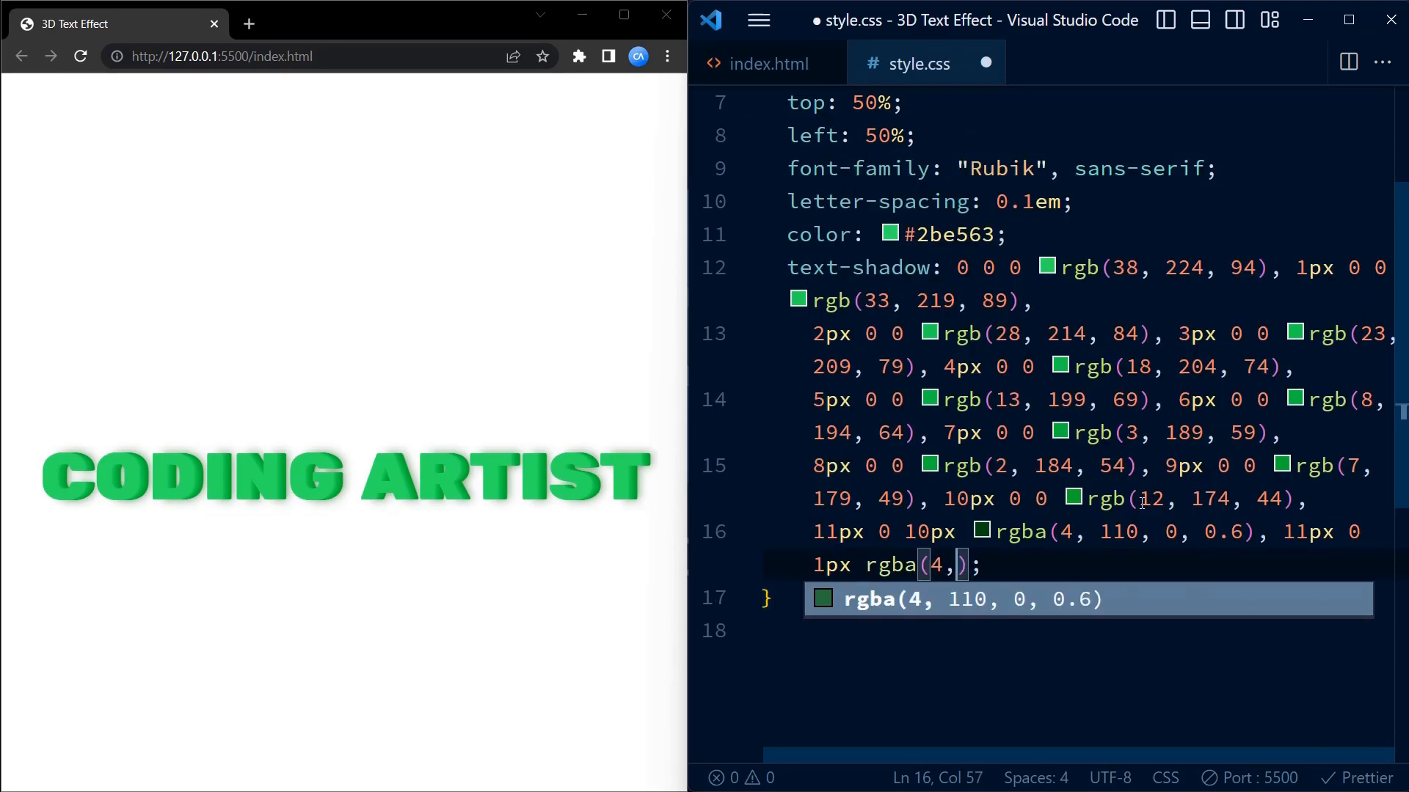
text(110,0,.)
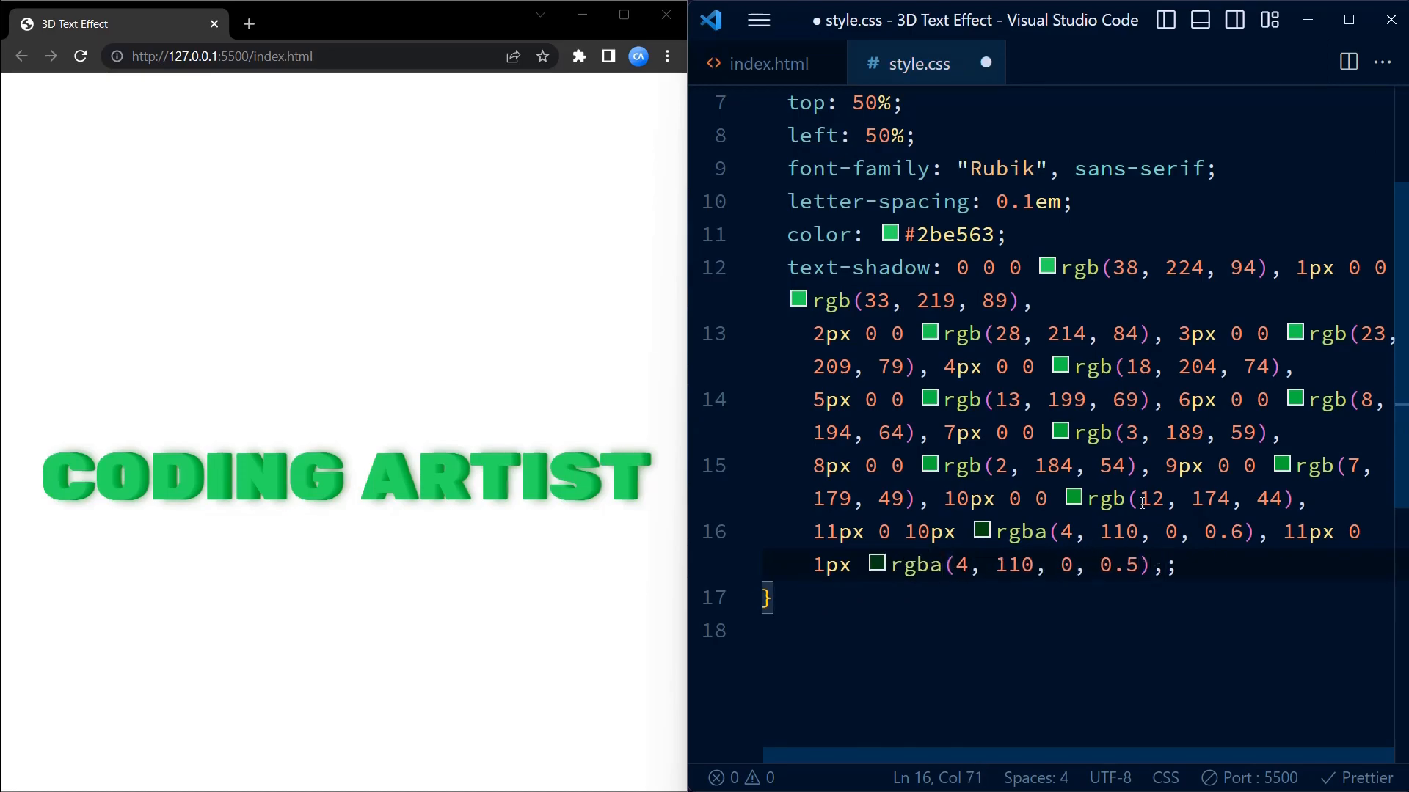
text(0 0 10px rgba)
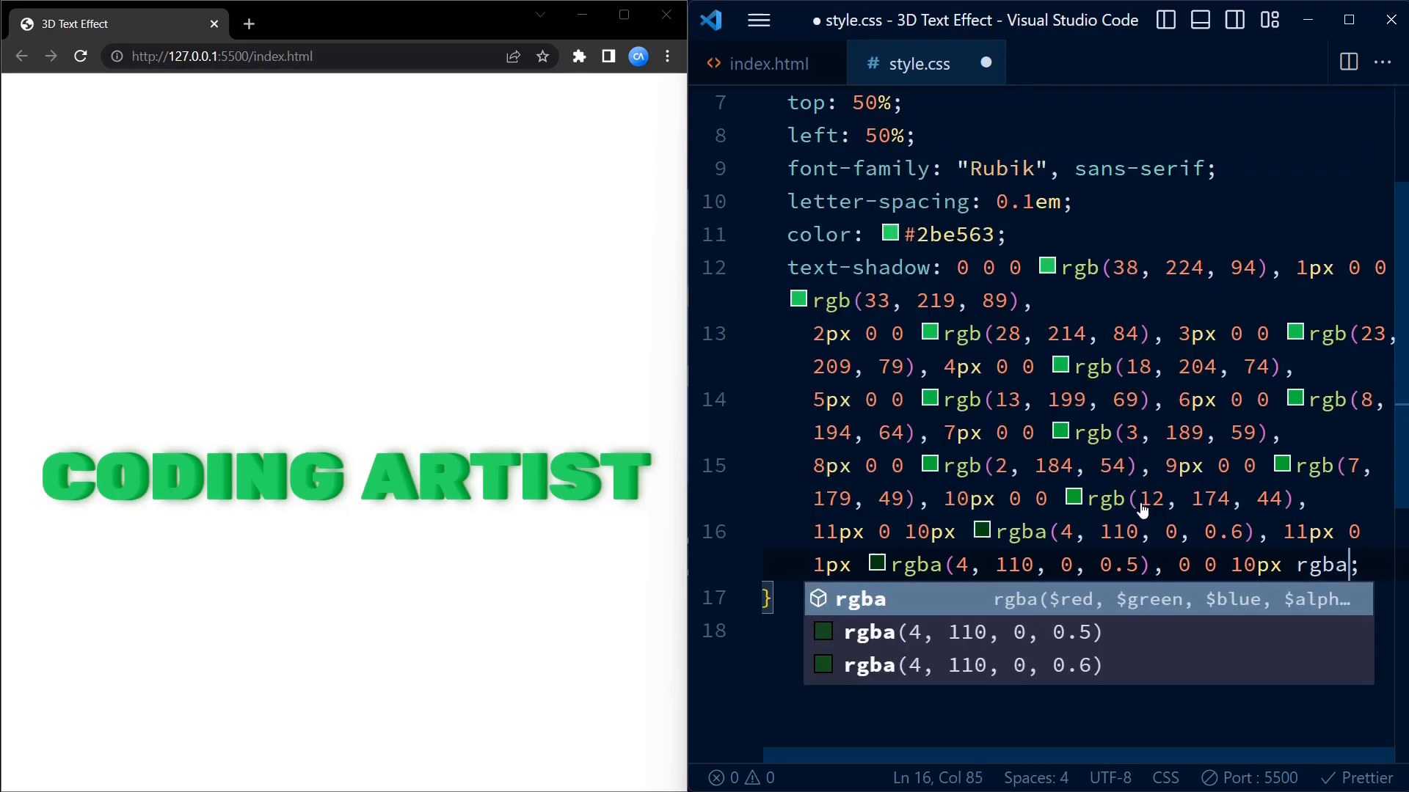
text(4, 110, 0, 0.6), 11px 0)
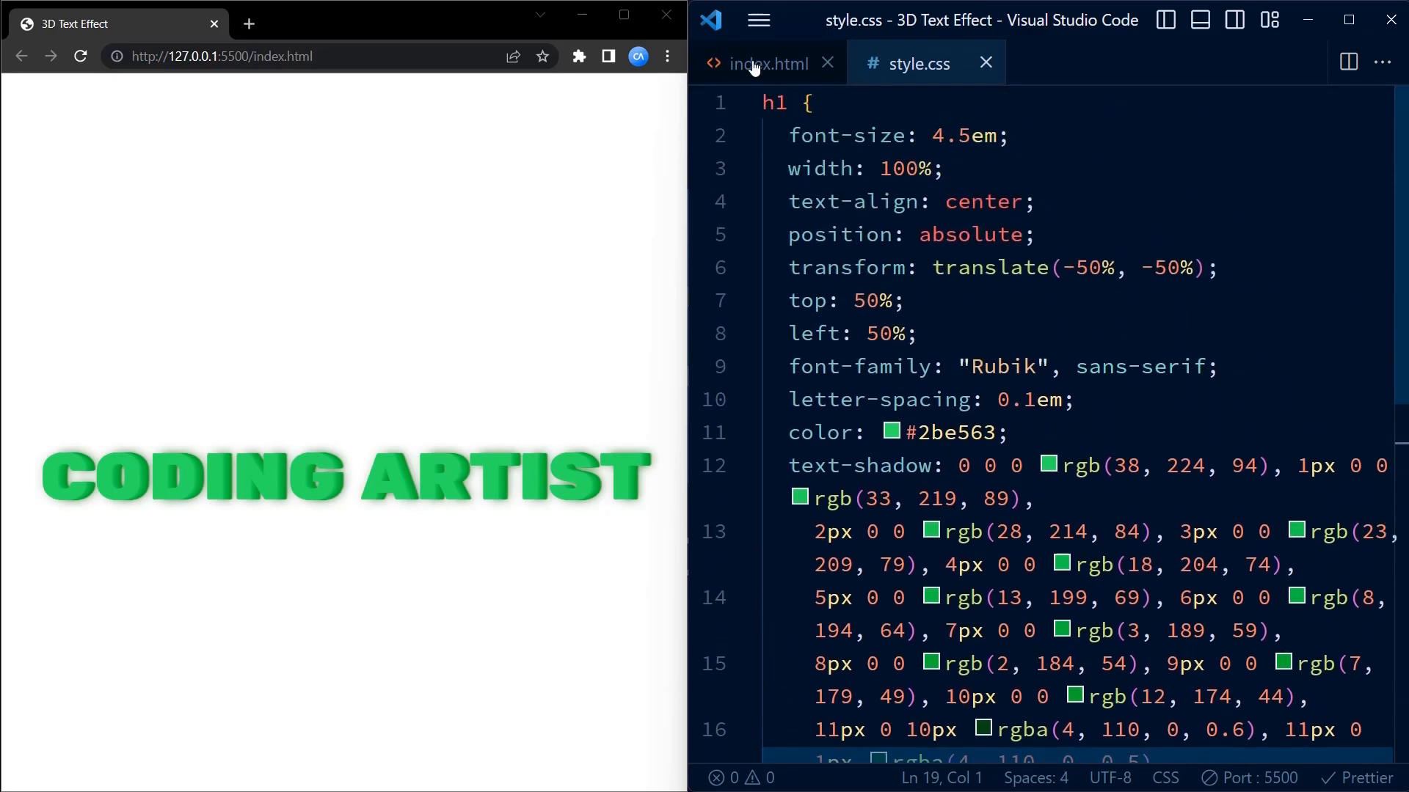
- Replace the CODING ARTIST heading text in index.html with 3D TEXT to test the effect
click(763, 63)
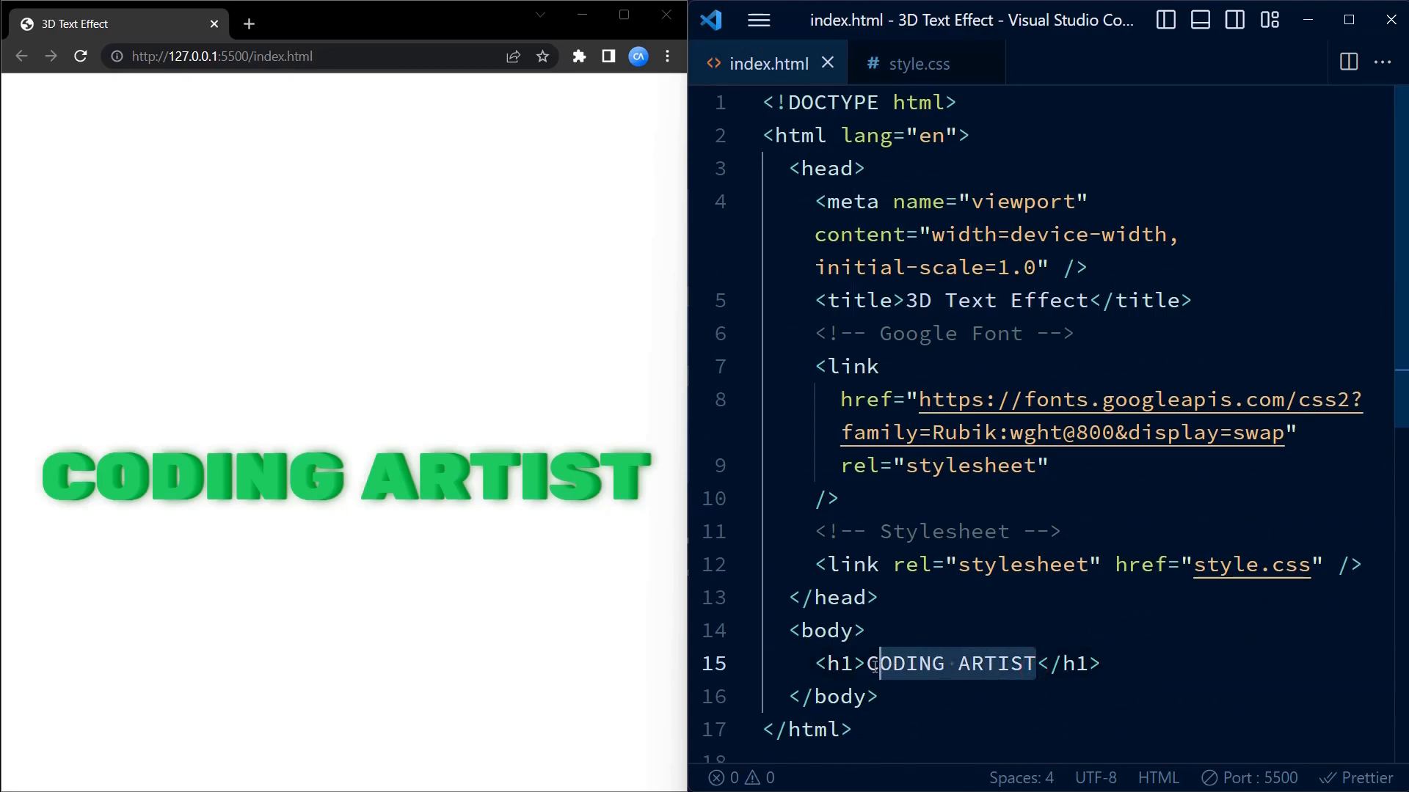
key(Delete)
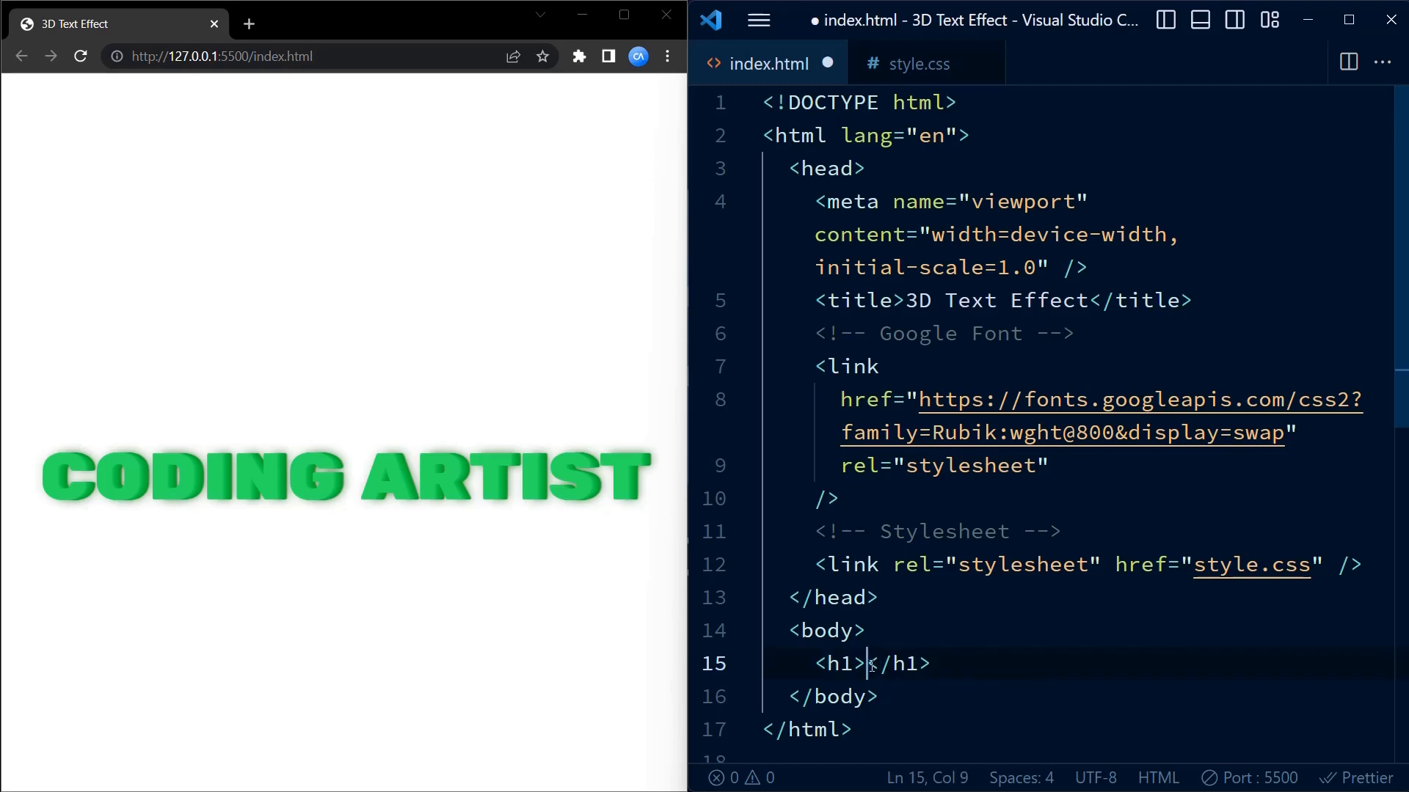
text(3D TEXT)
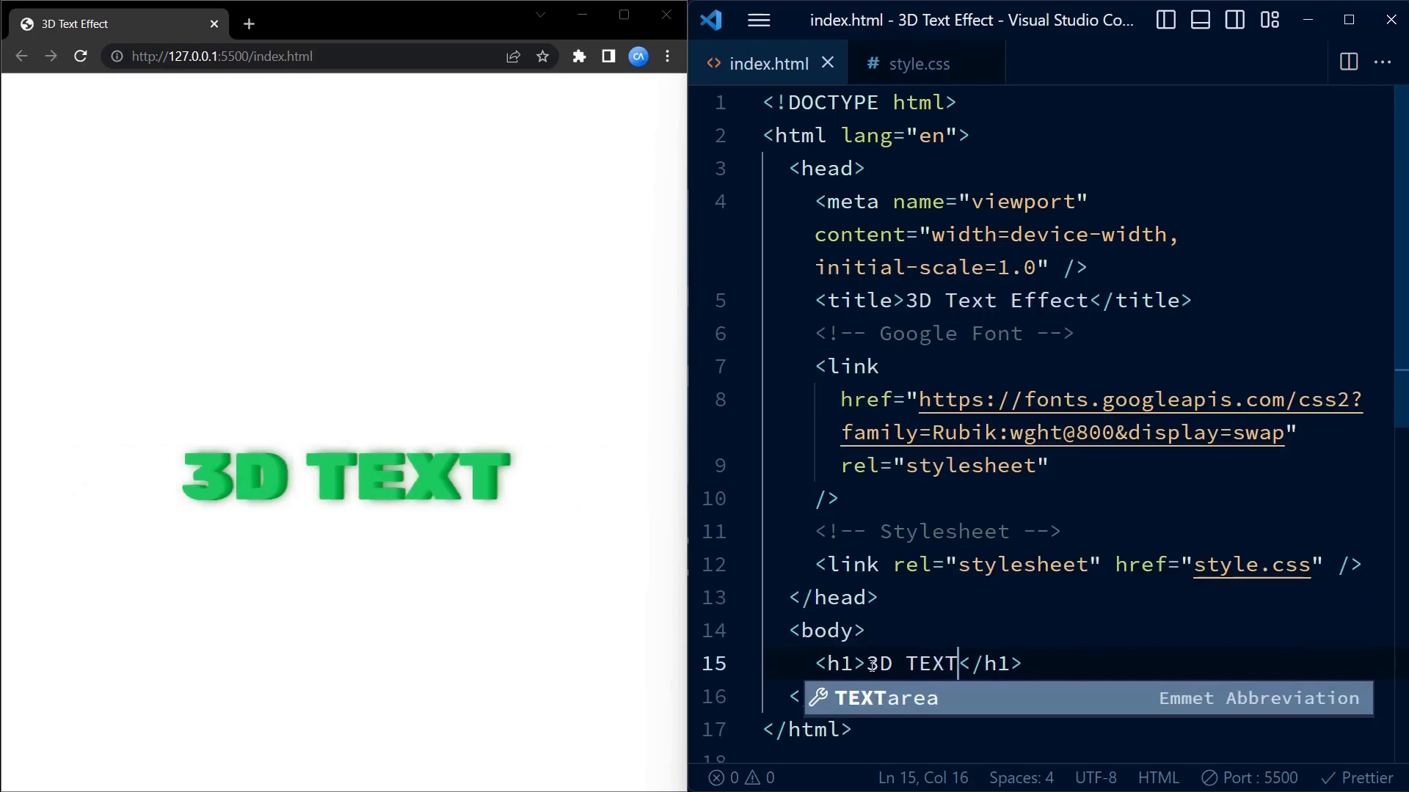
key(Backspace)
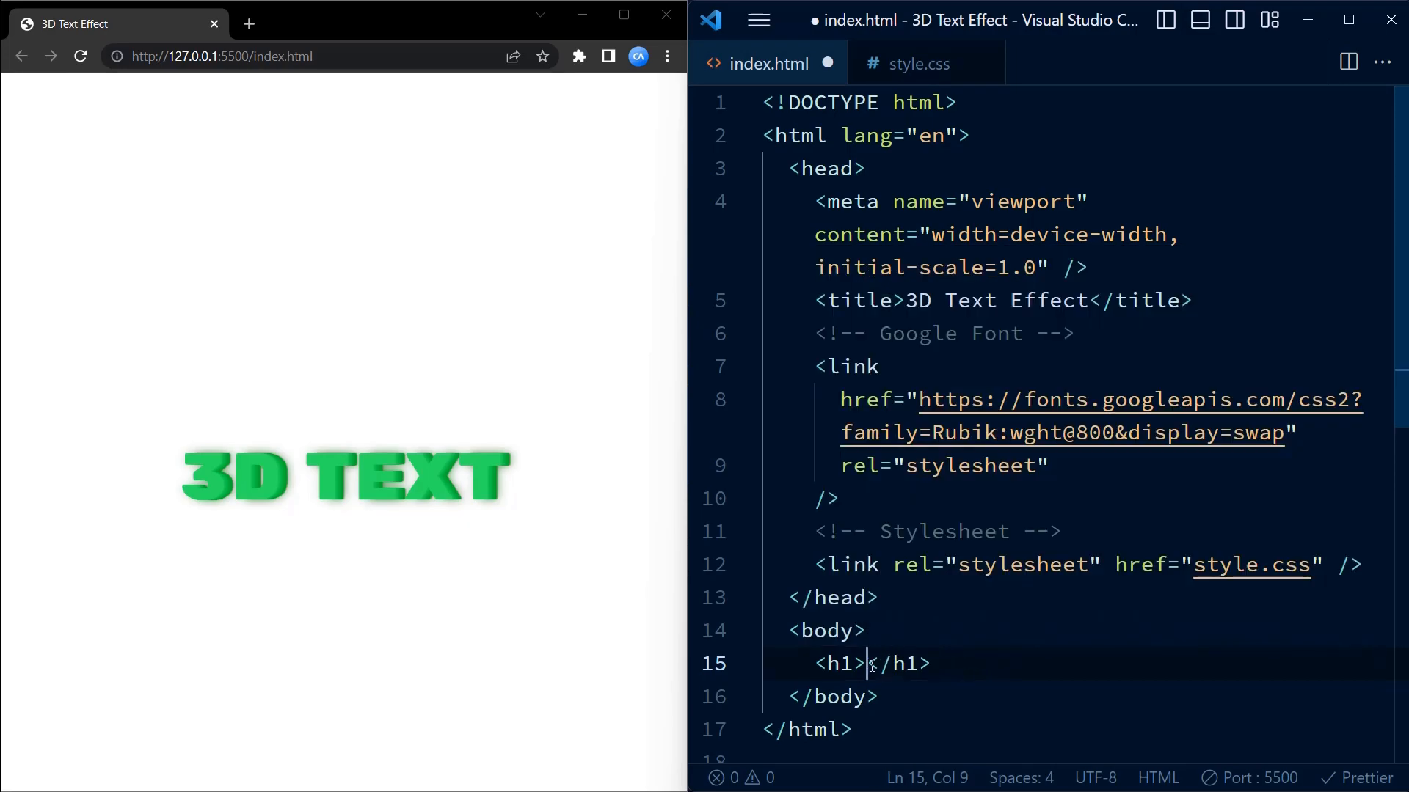
- Retype the heading as DEMO then MITALI and view the preview at full size
text(DEMO)
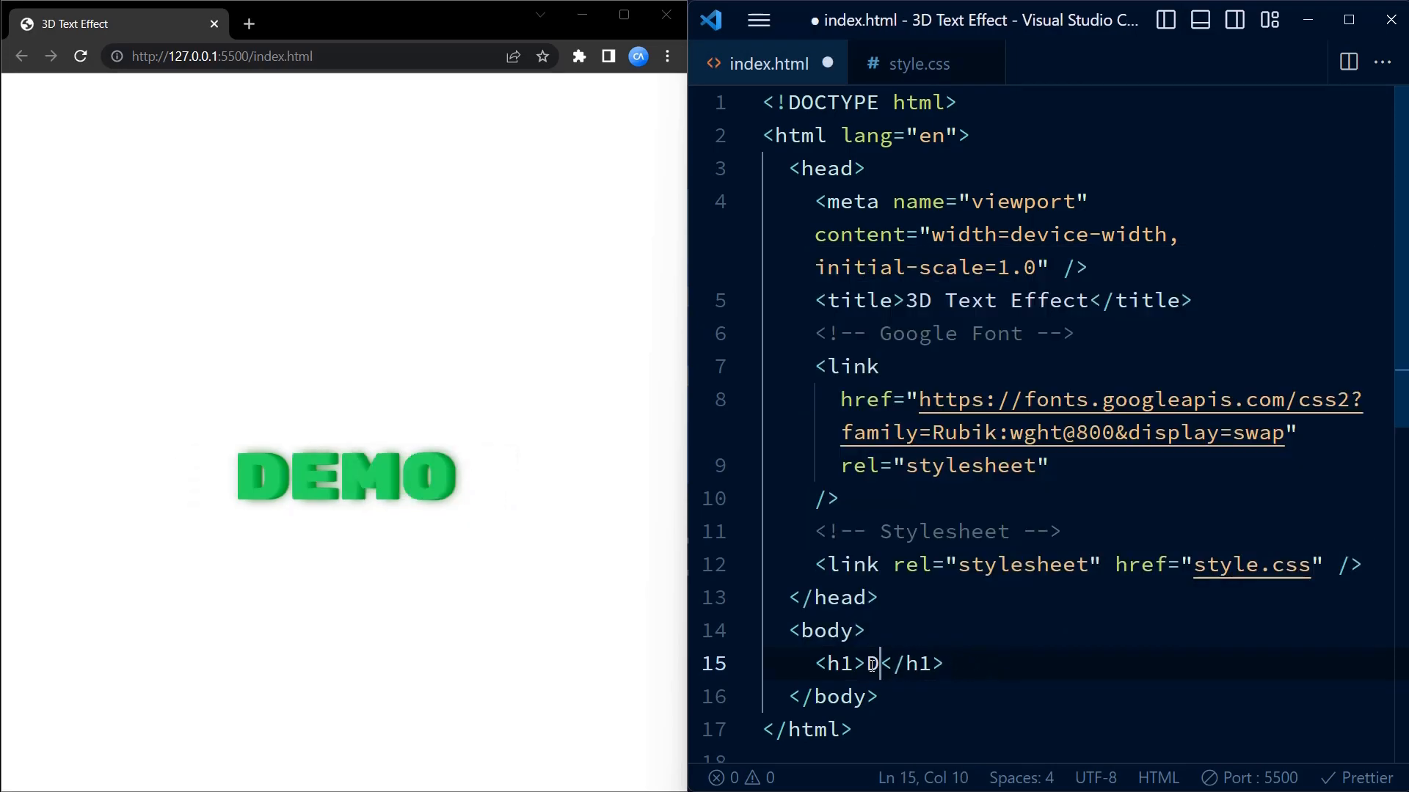
text(MITA)
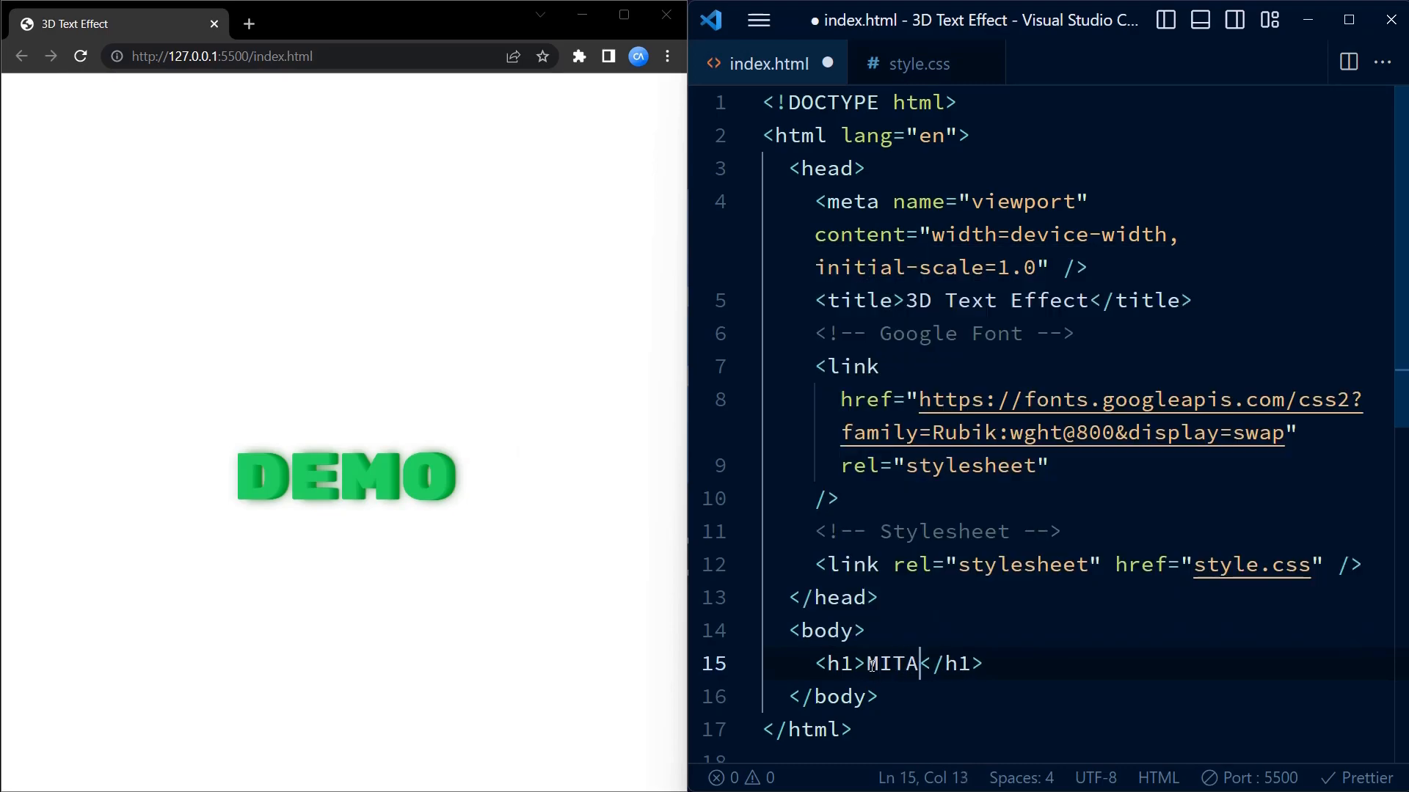
text(LI)
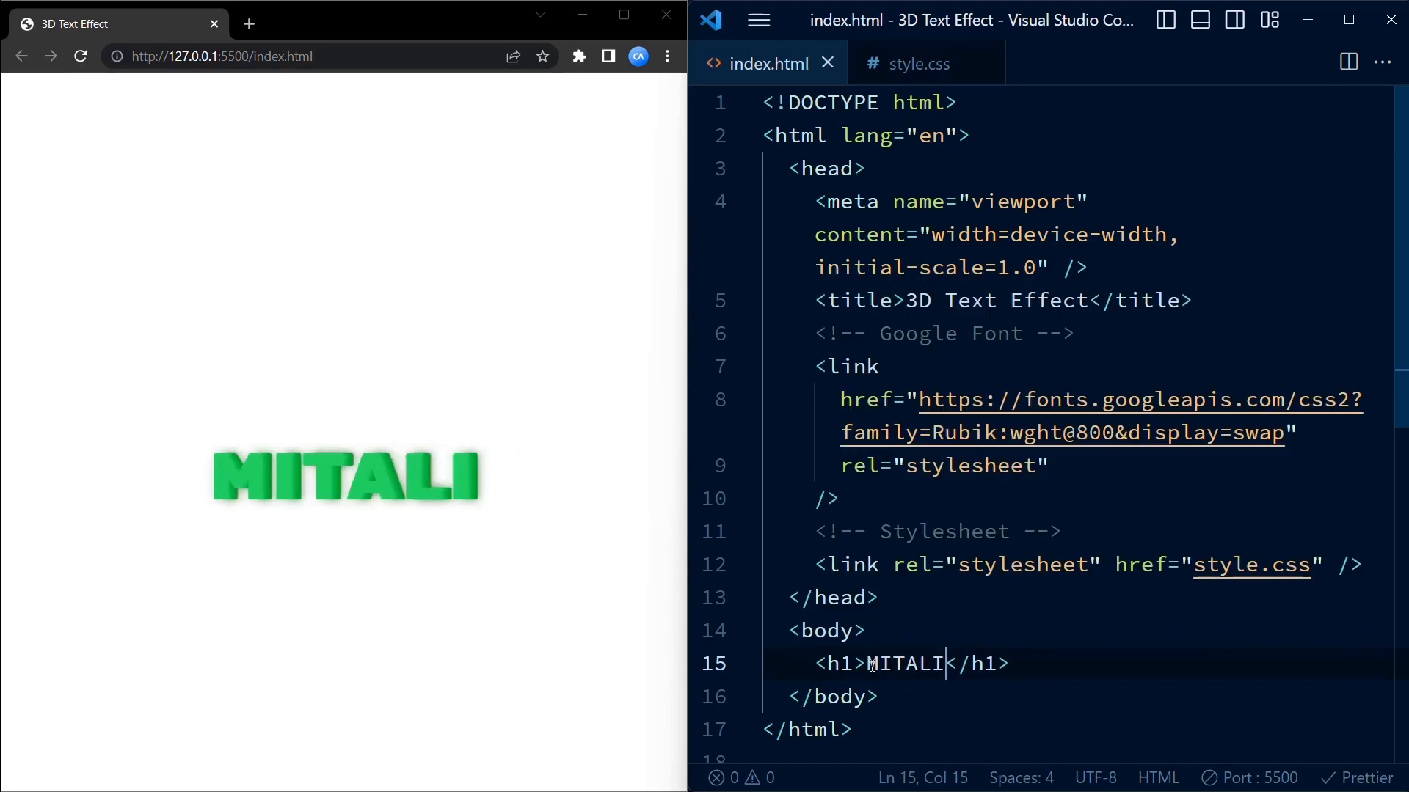
mouse_move(552, 422)
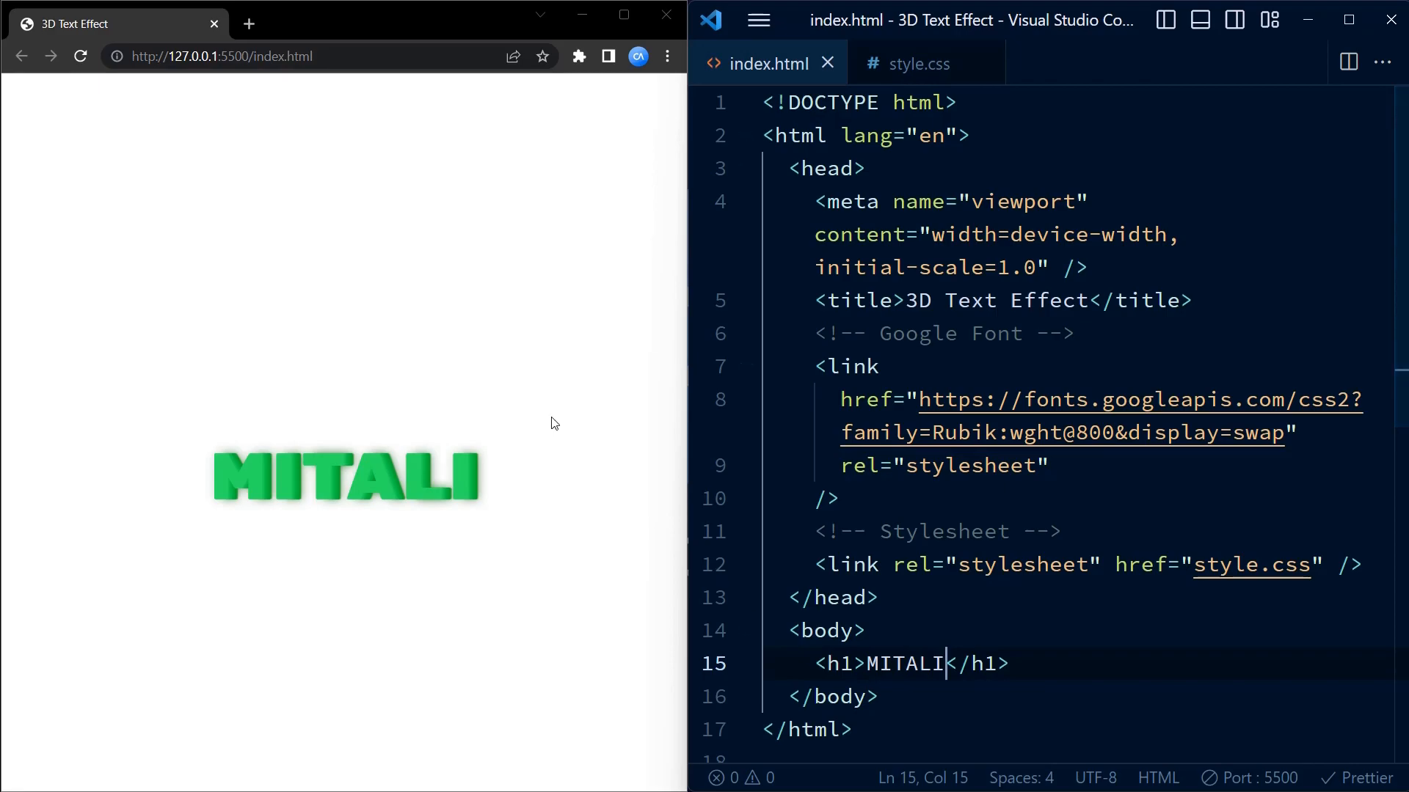
click(622, 14)
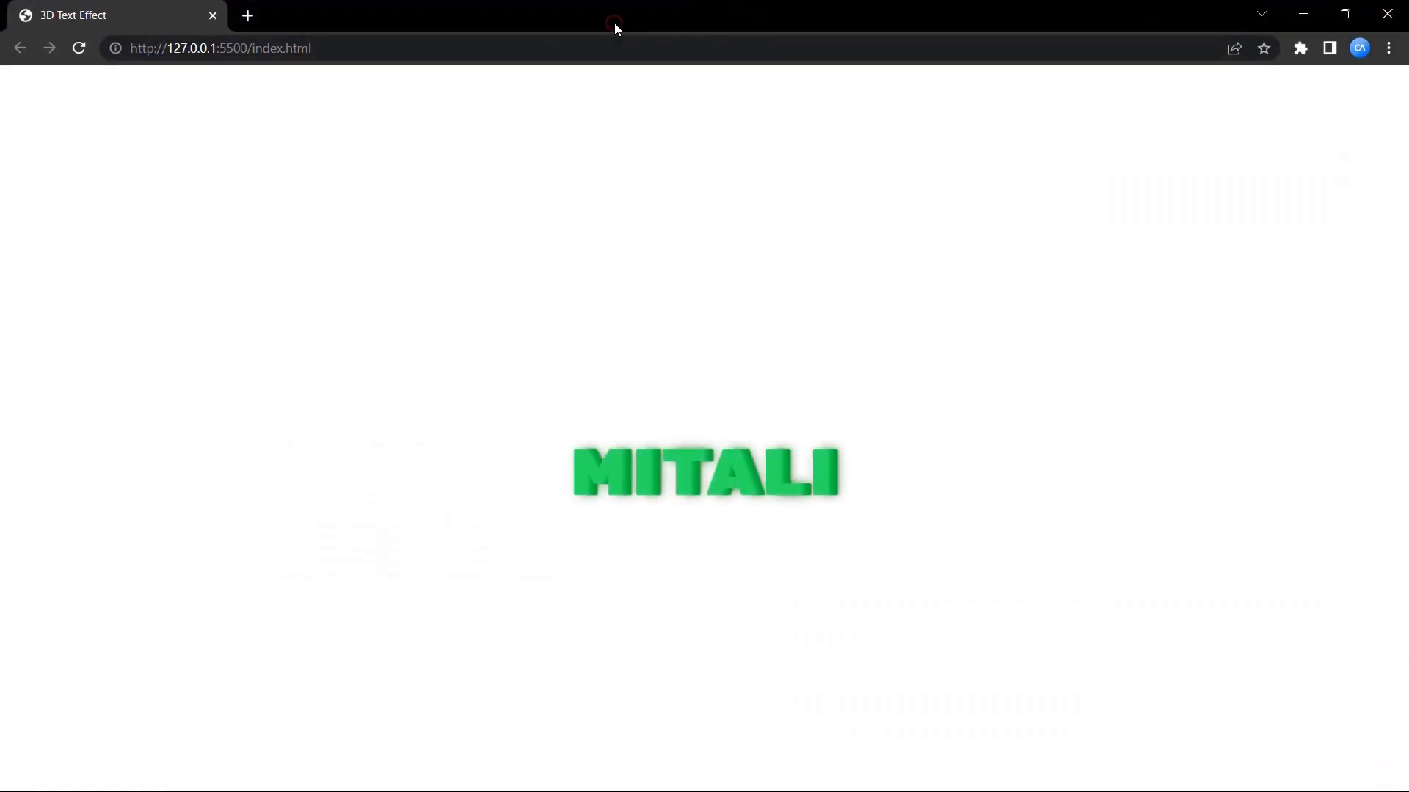